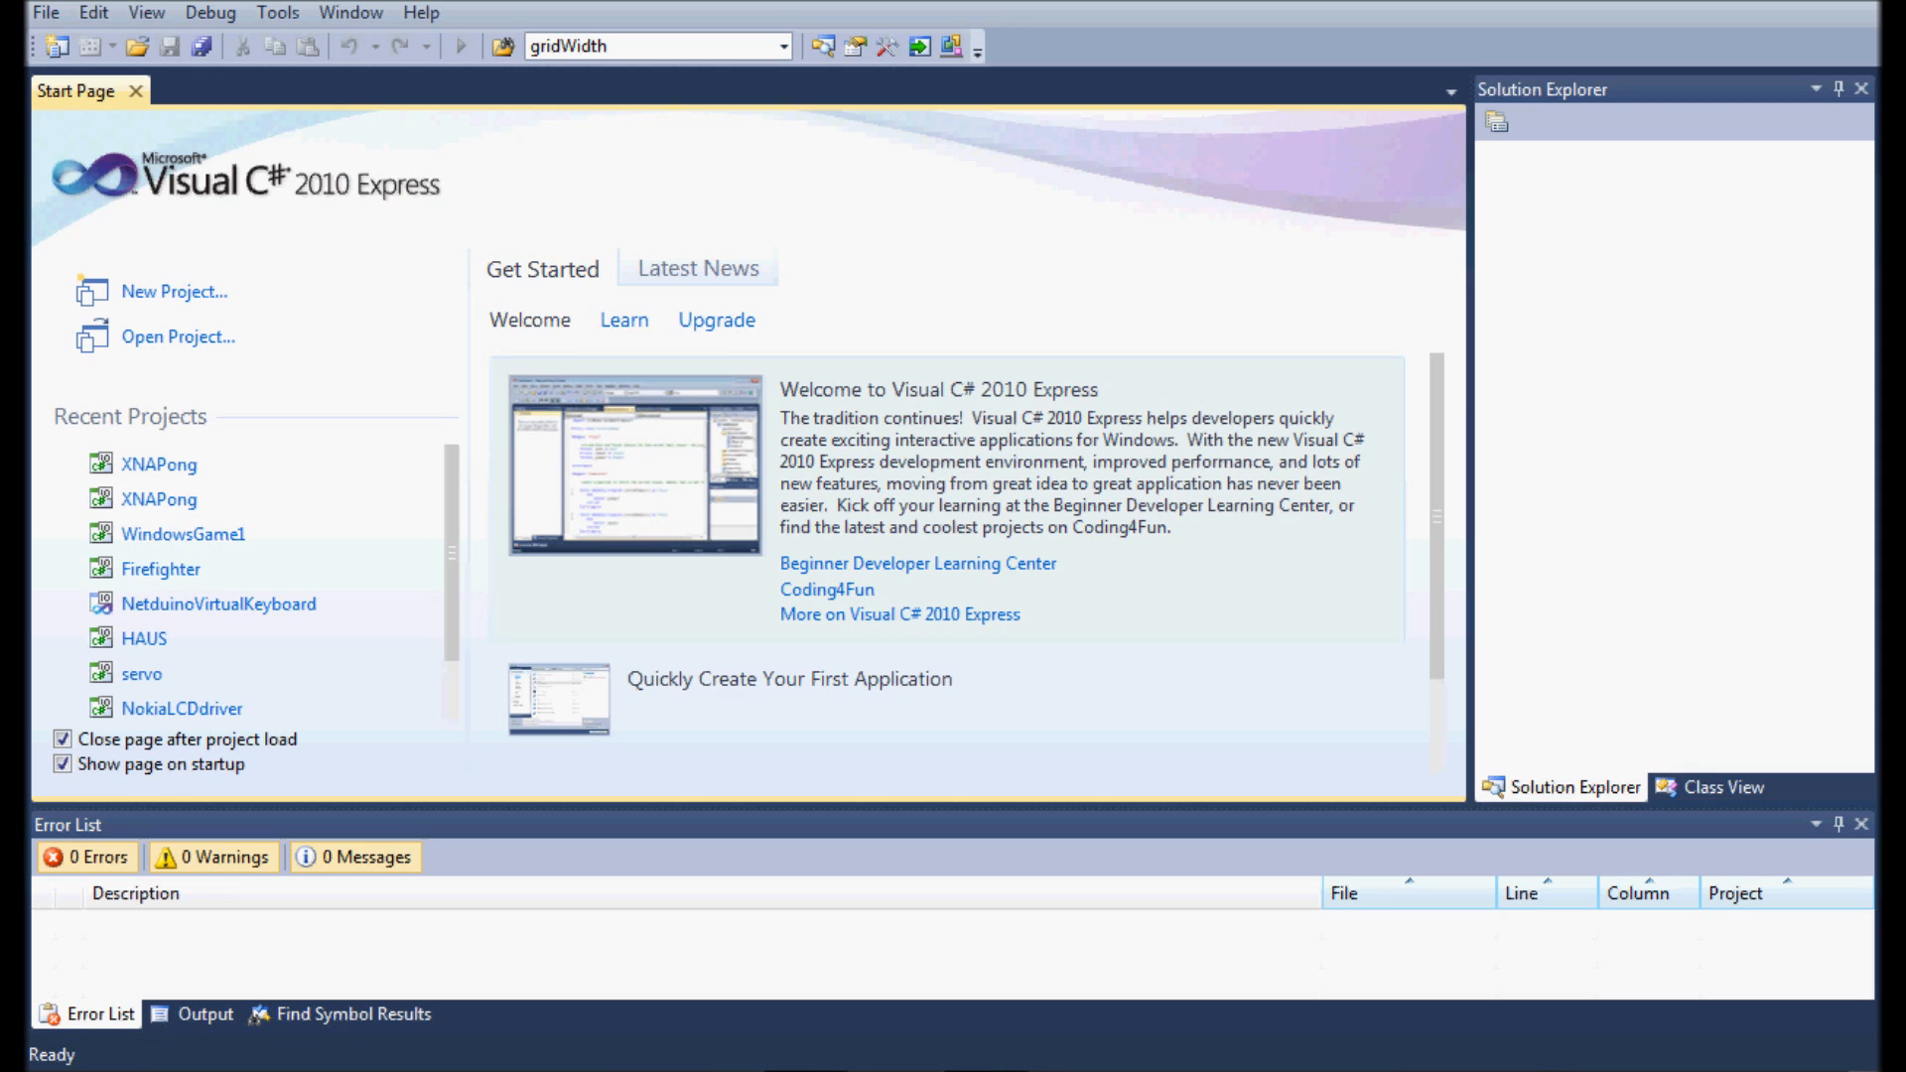
mouse_move(308, 274)
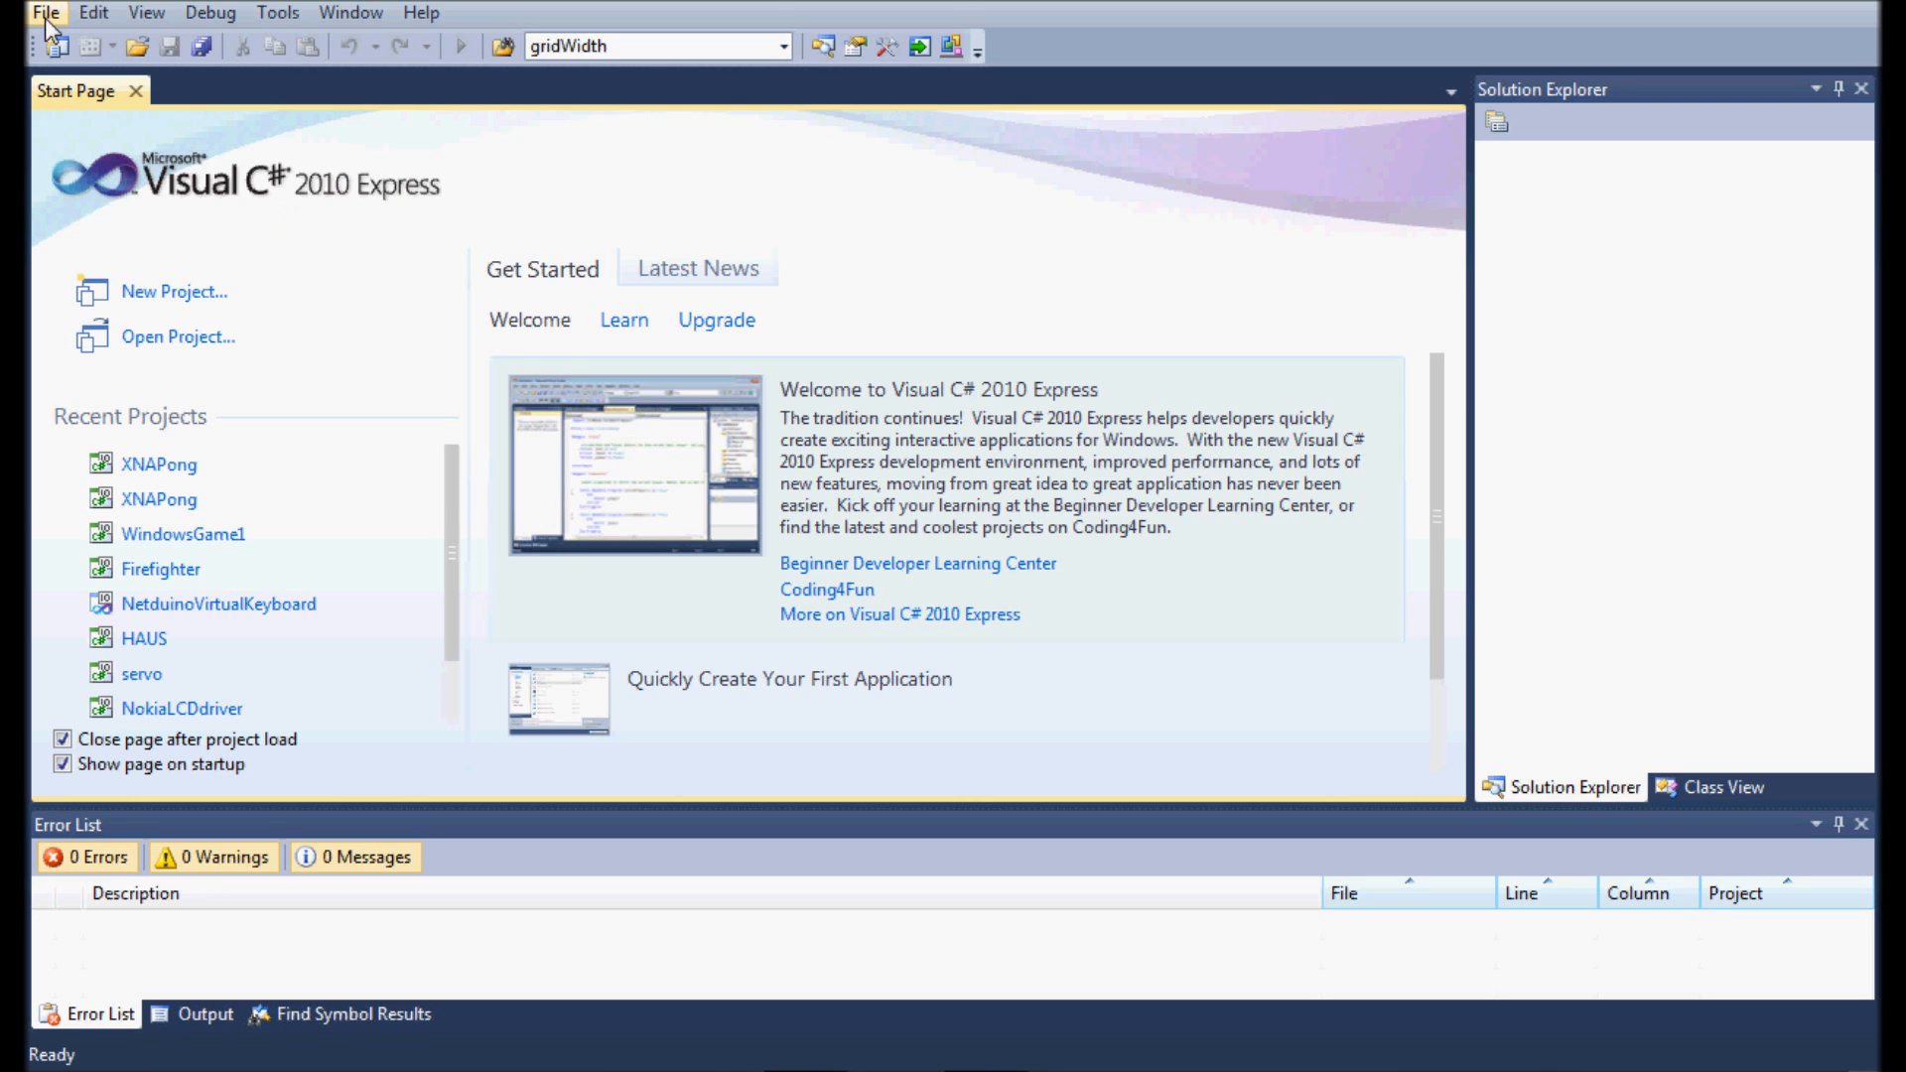
Step: Create a new Netduino Application project named BlinkLED
left_click(48, 47)
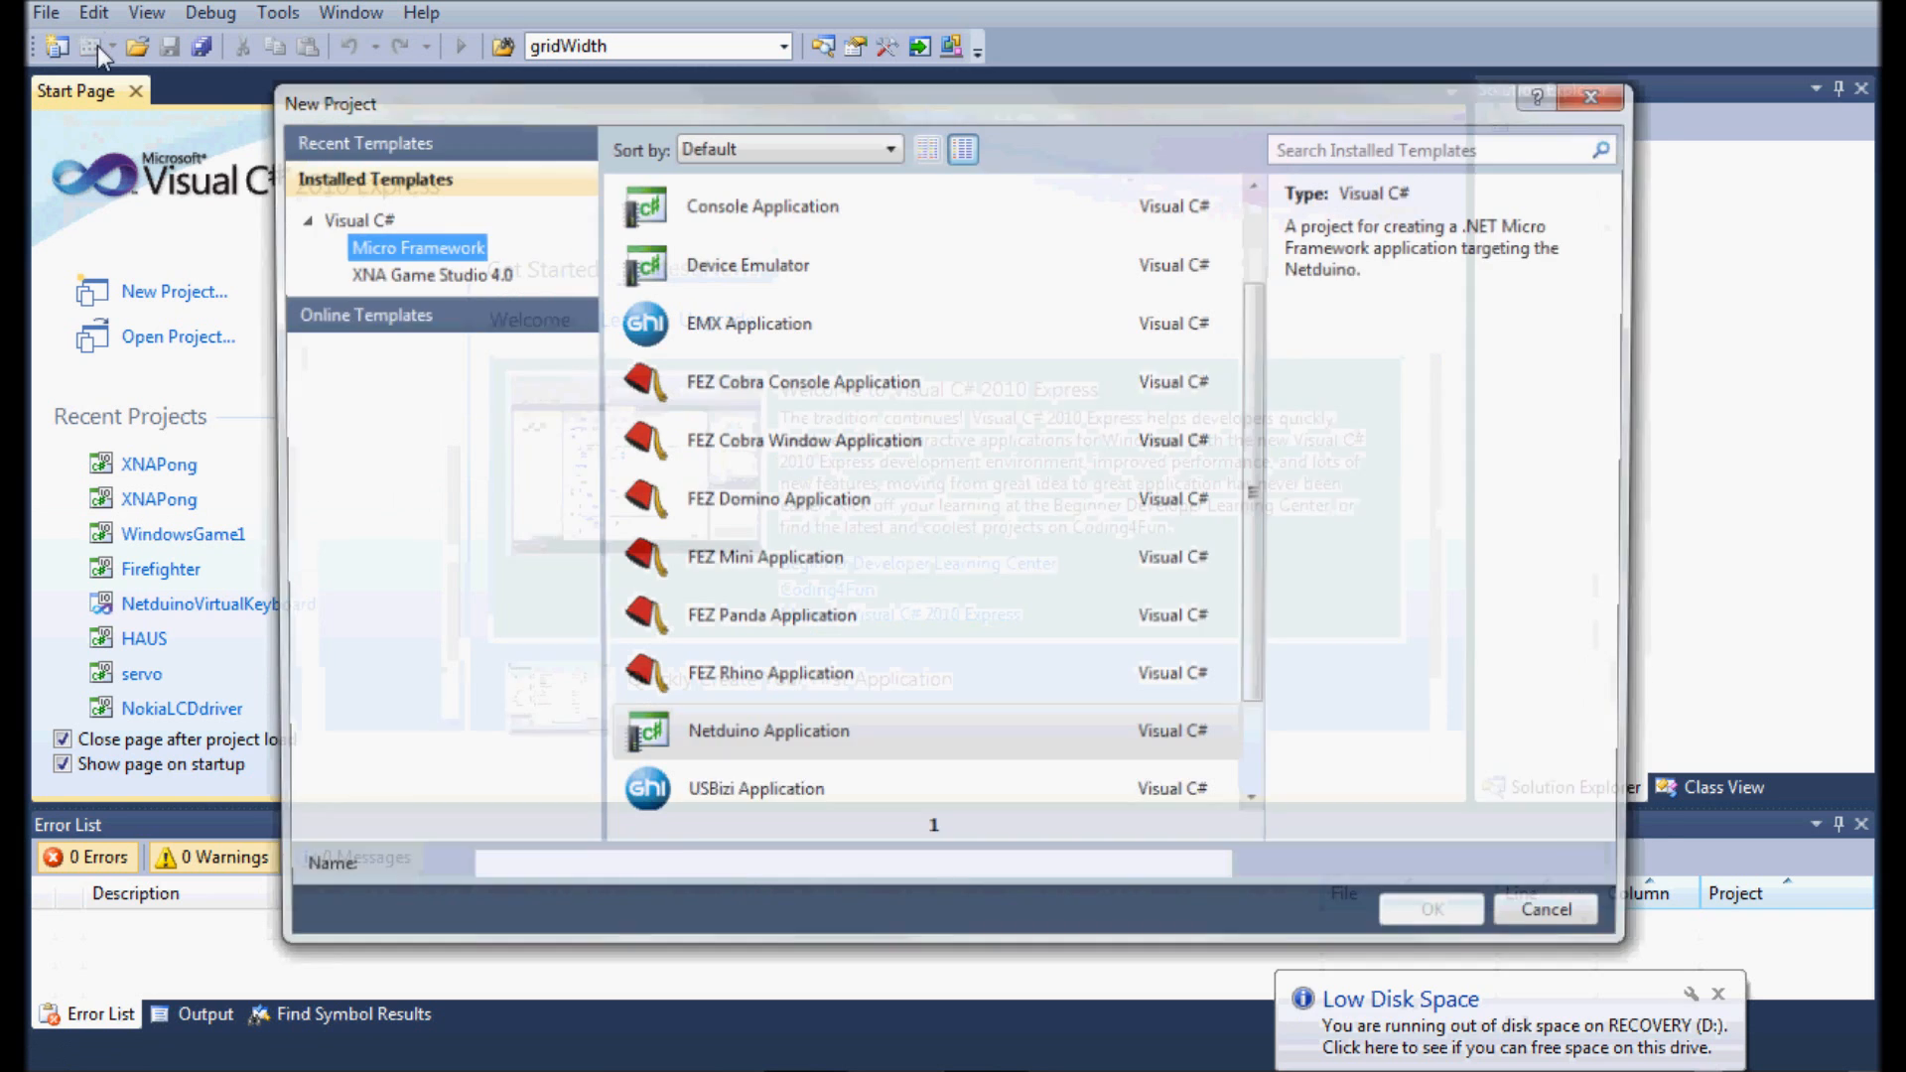
left_click(767, 731)
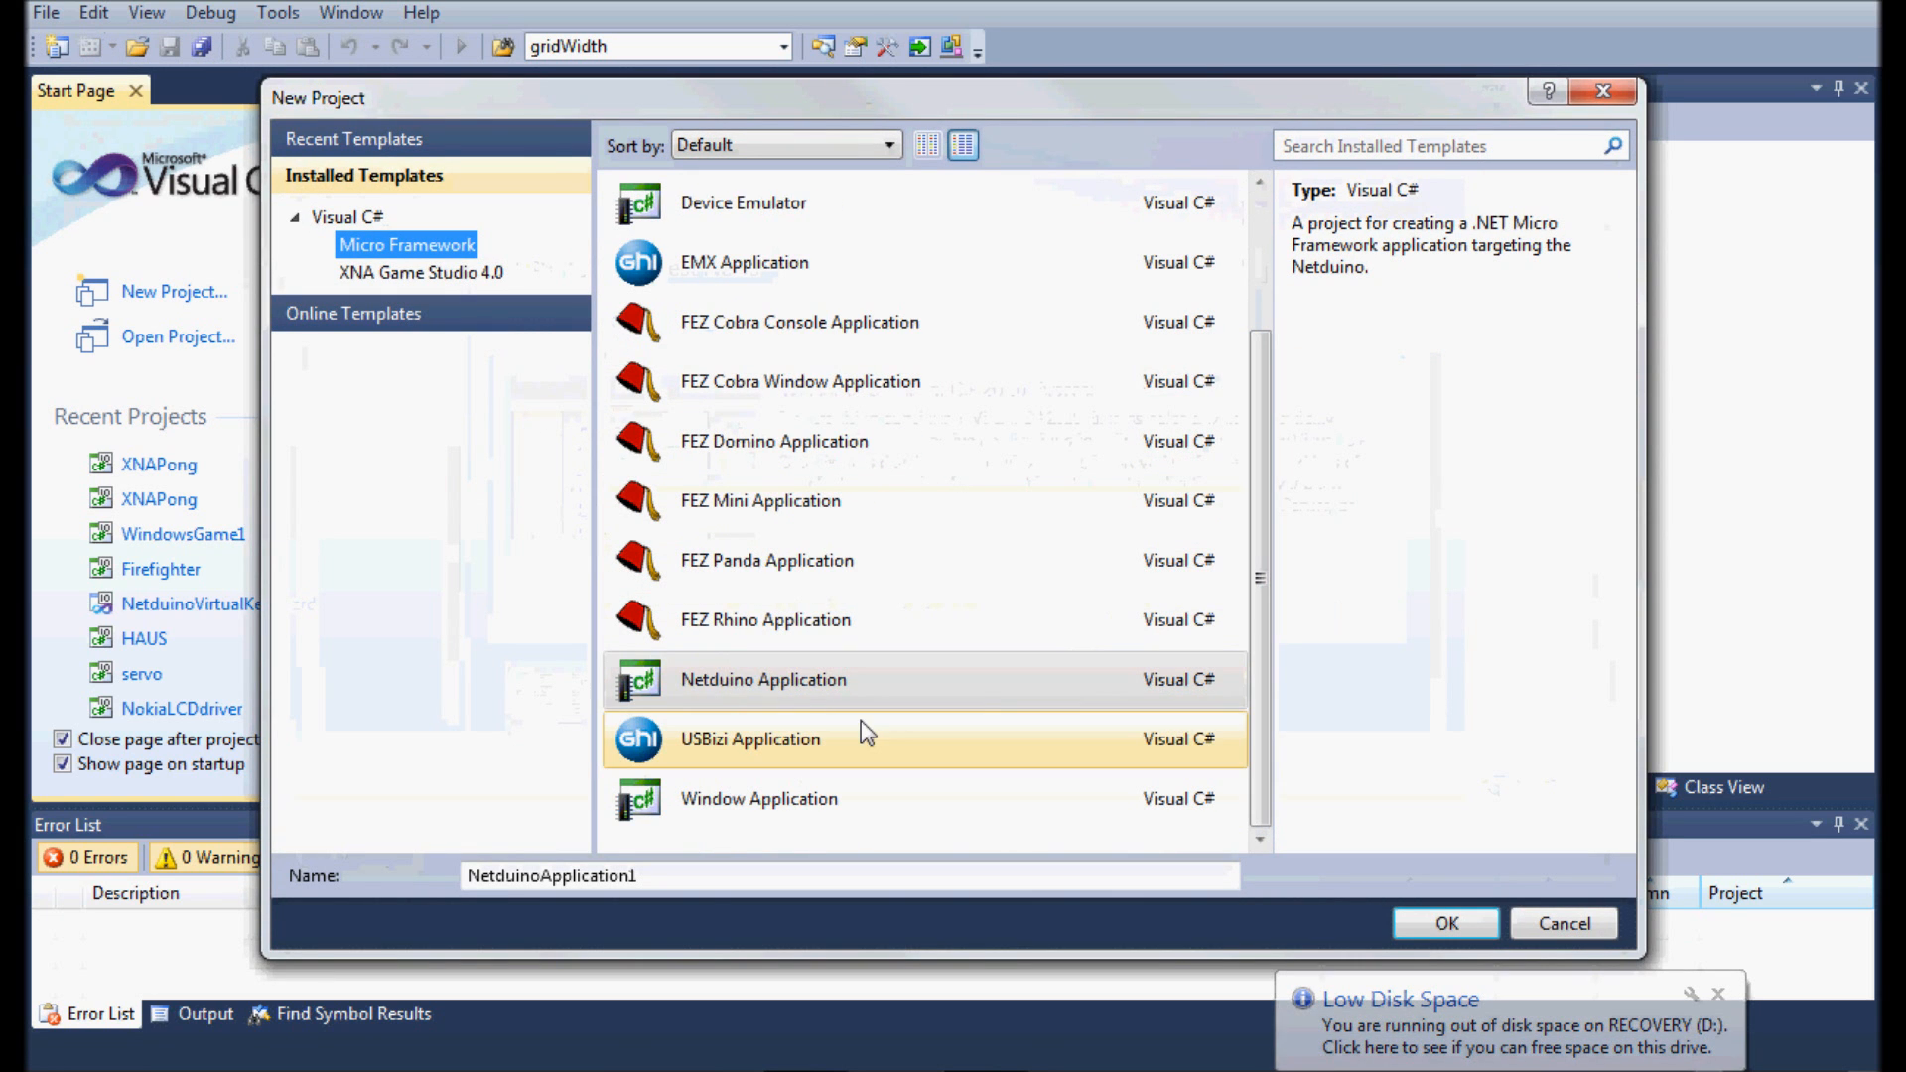
left_click(764, 679)
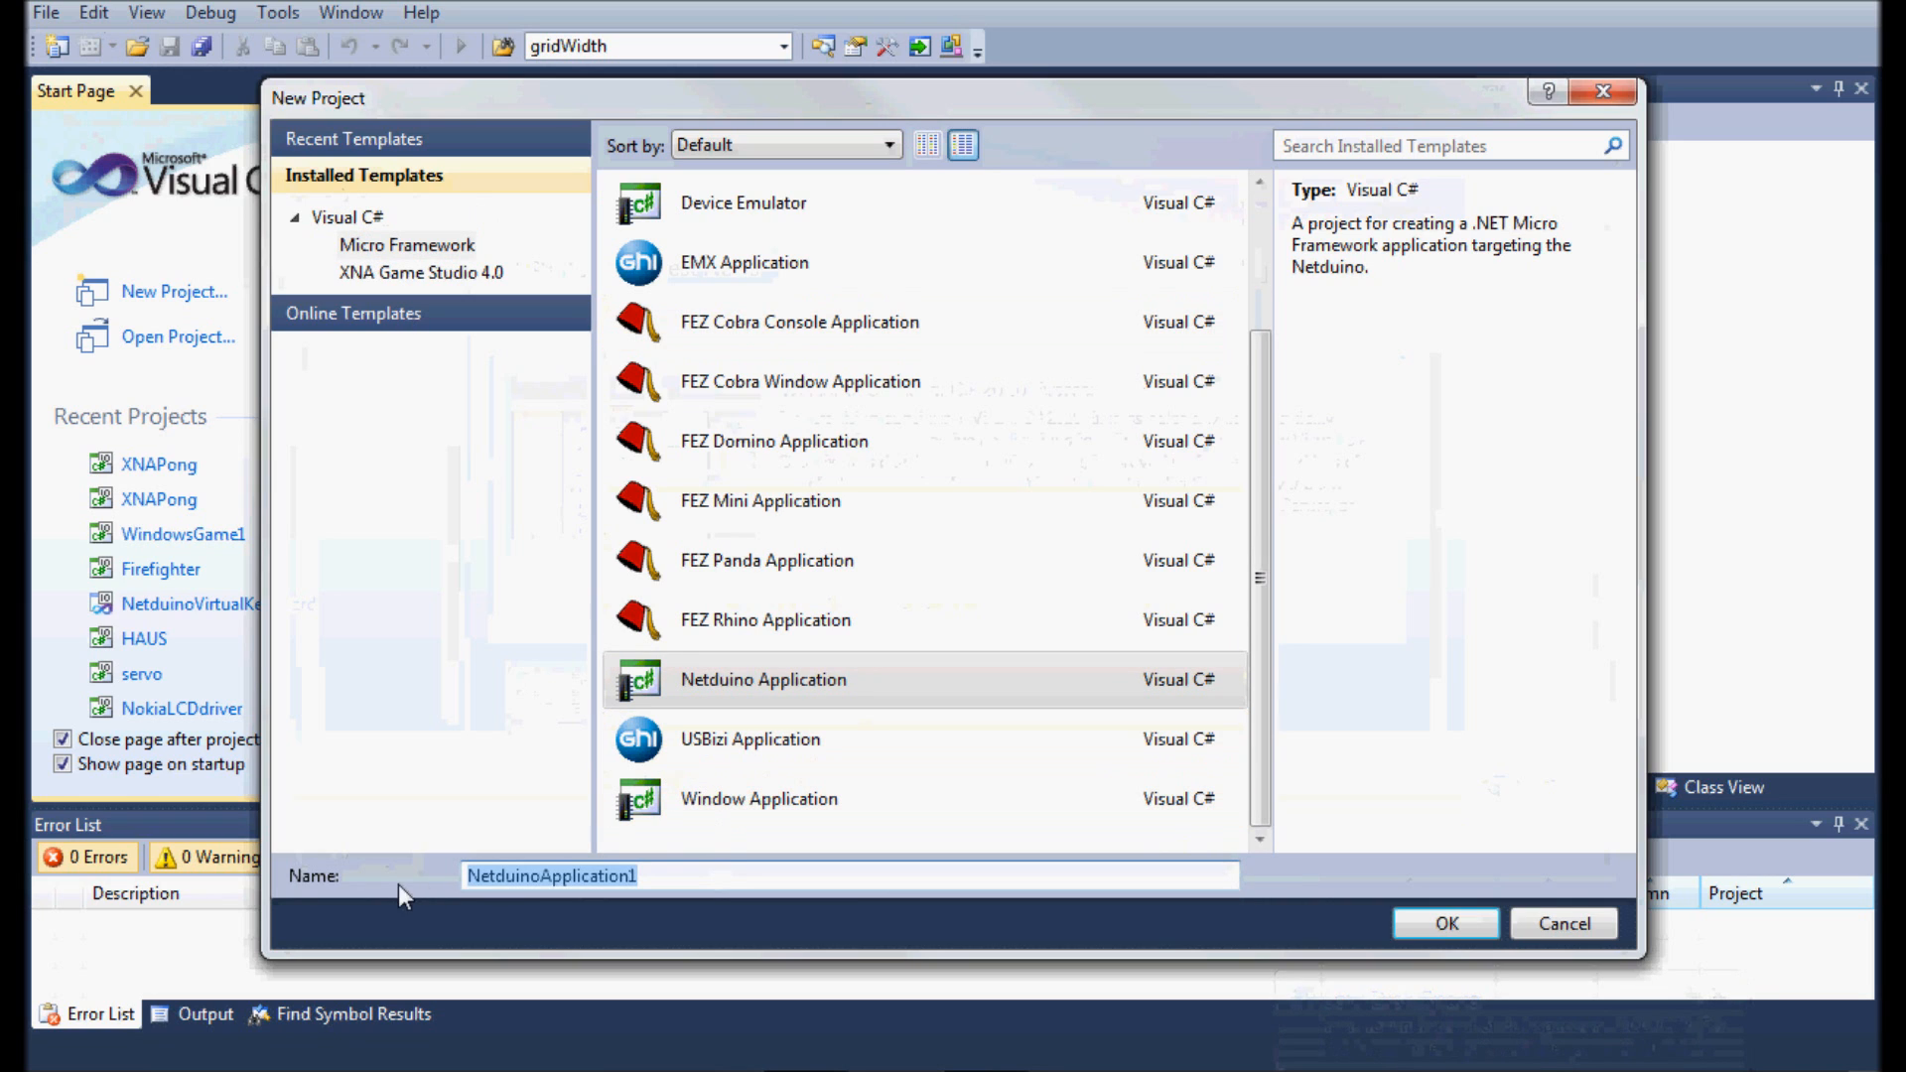
type("Blink")
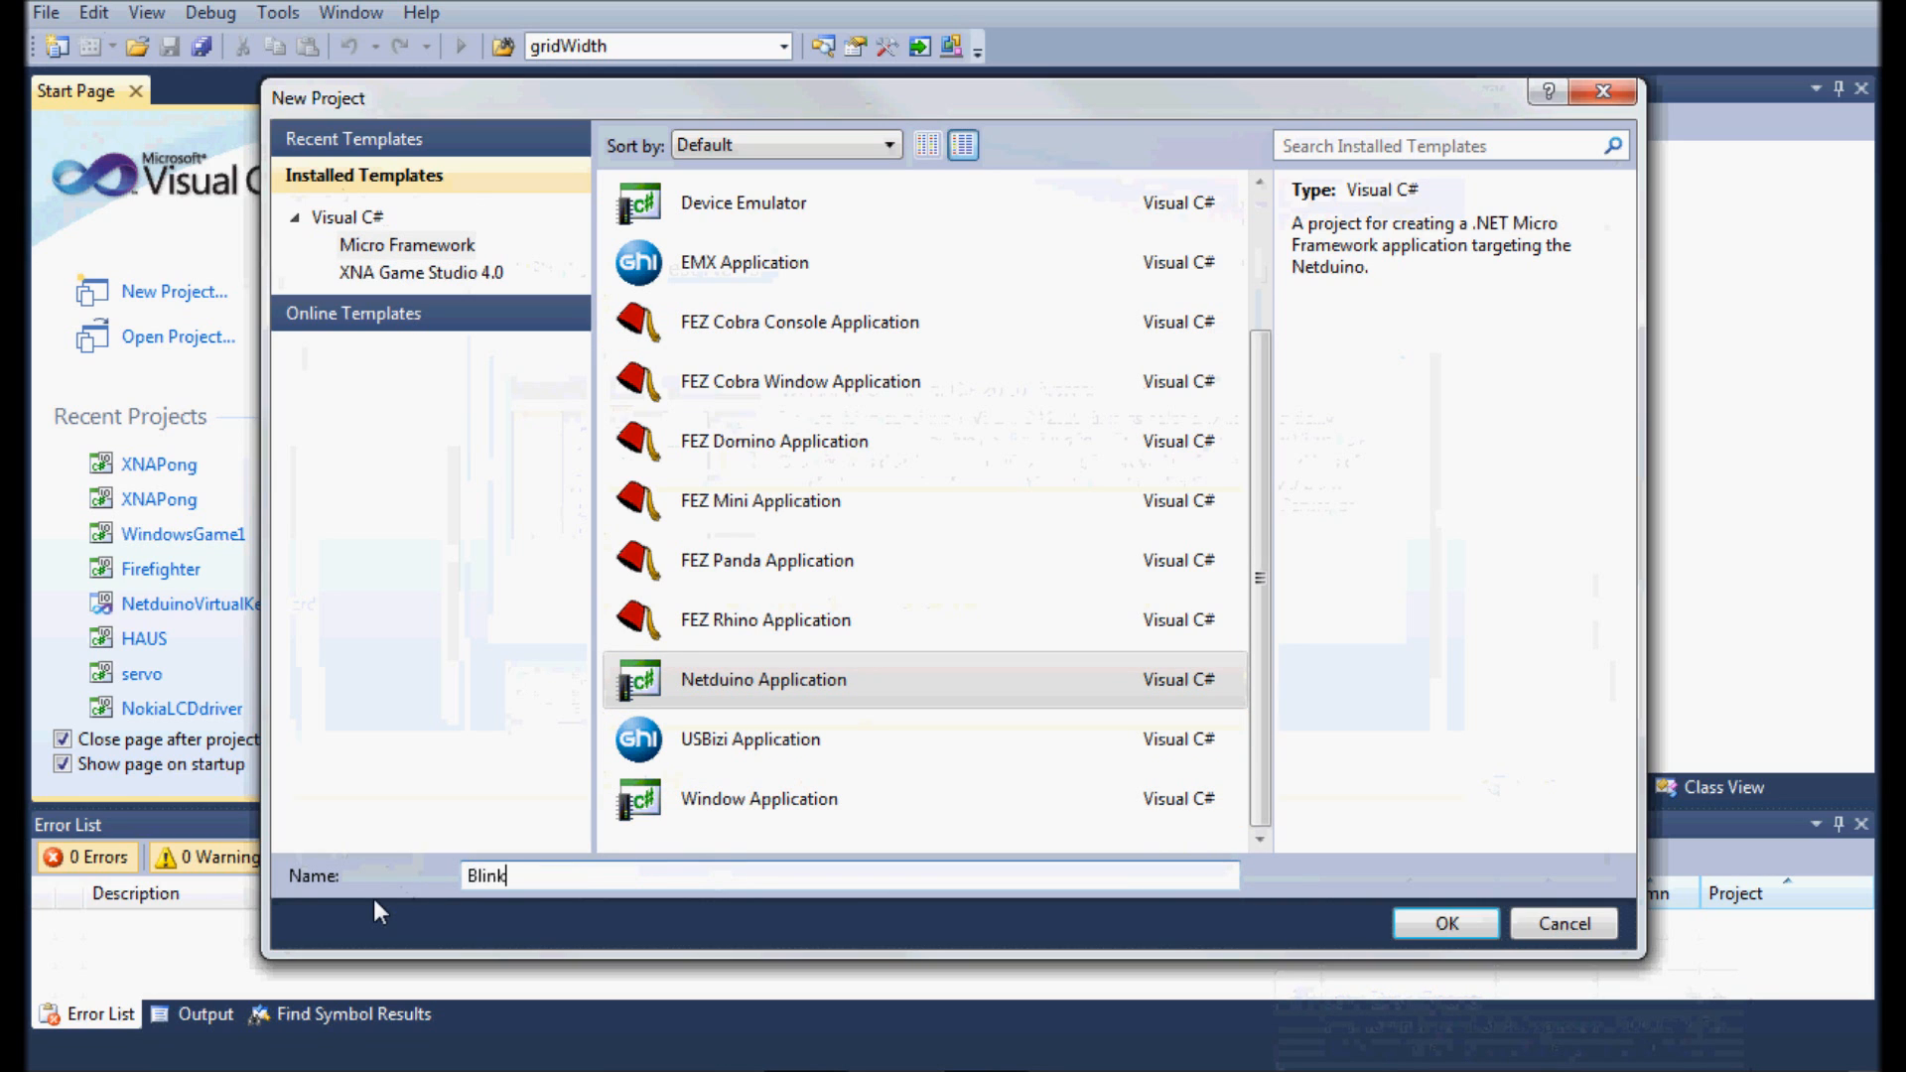
left_click(1444, 923)
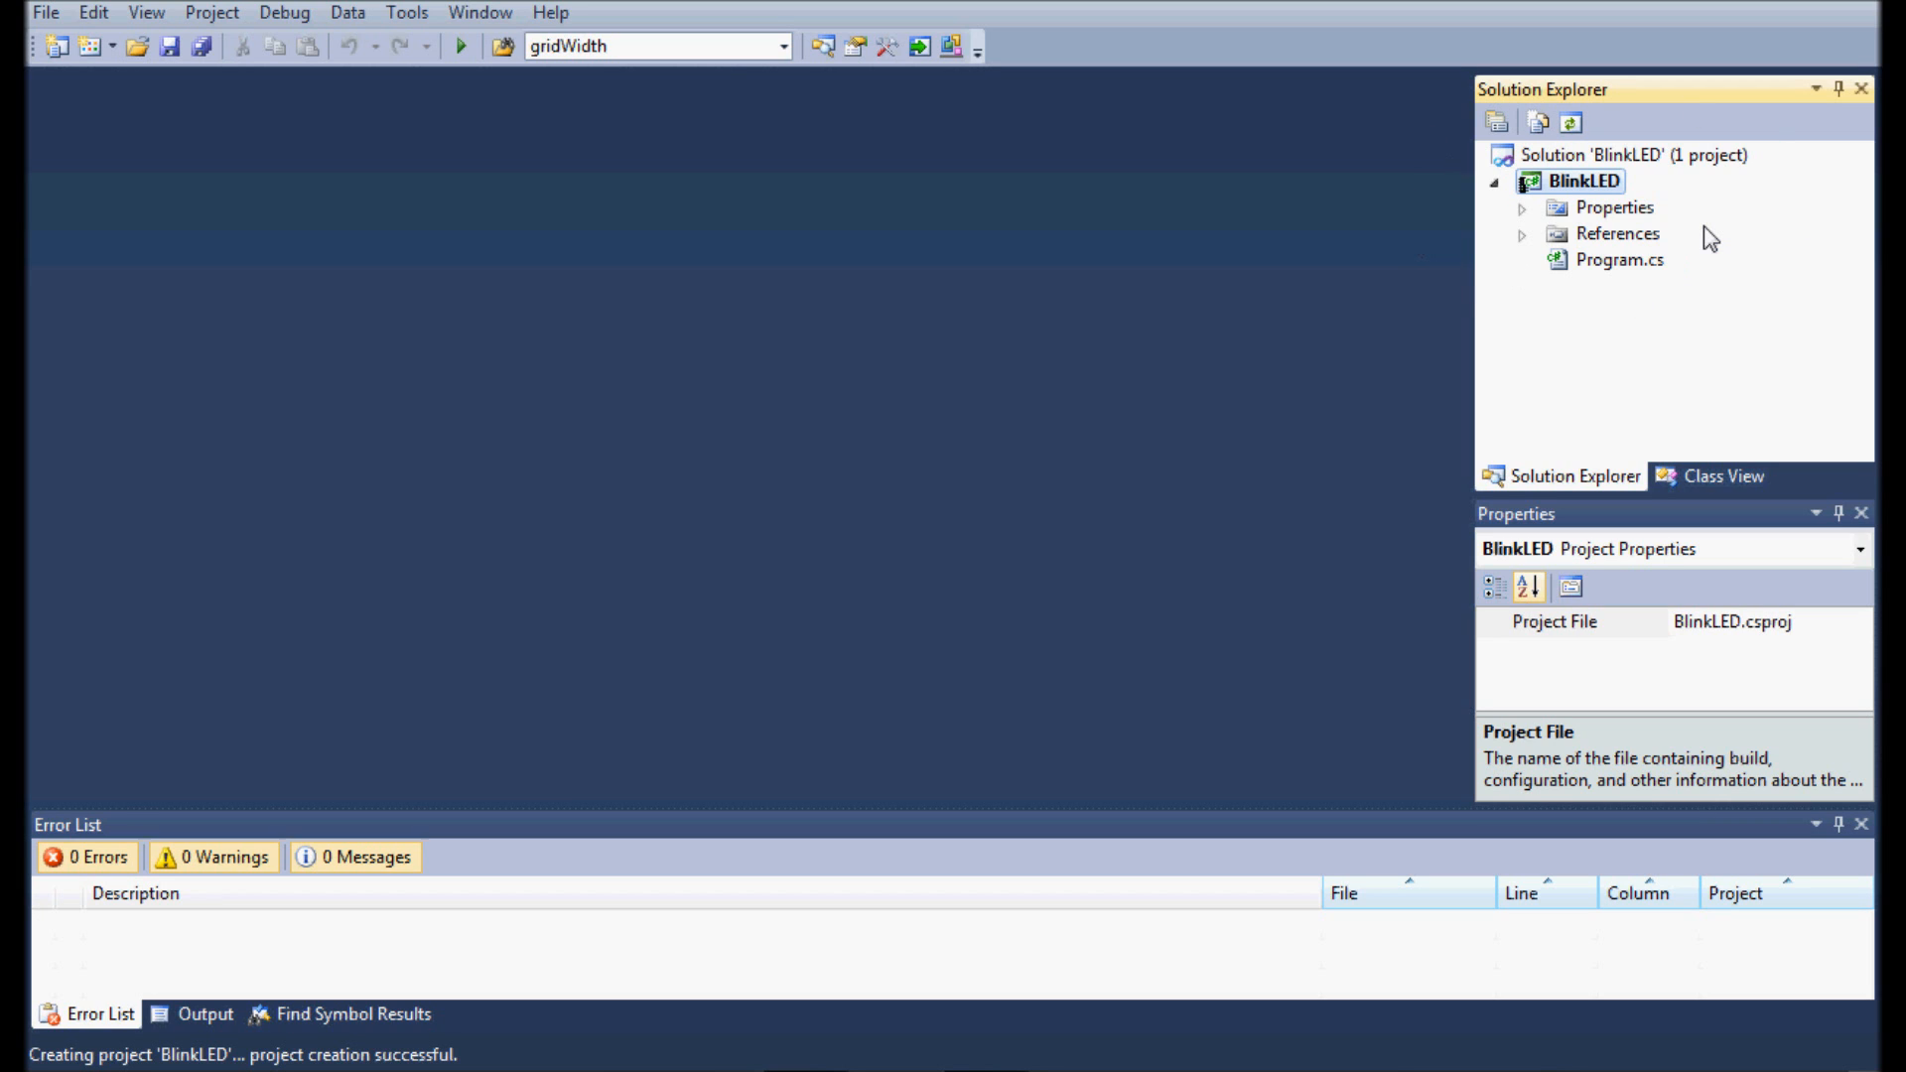
mouse_move(1569, 213)
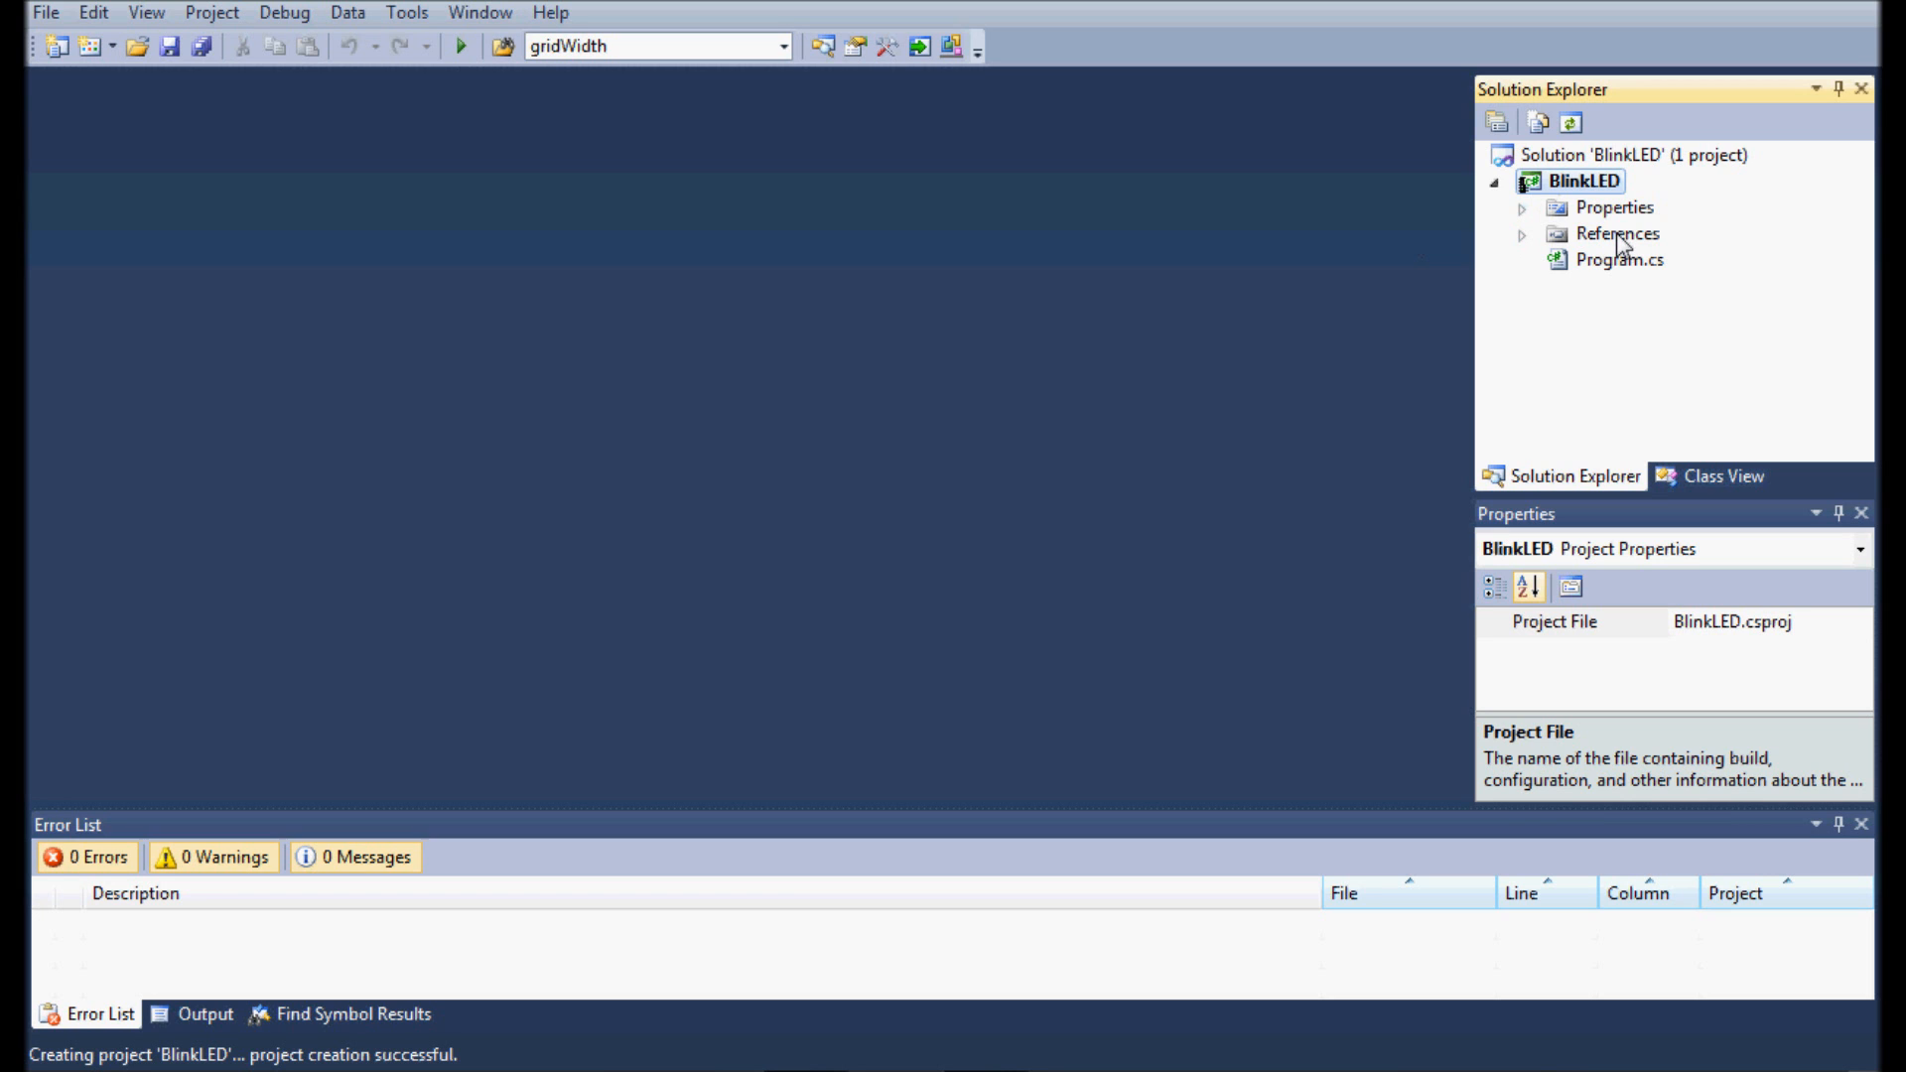
Step: Open Program.cs and delete the extra blank line inside Main
left_click(1612, 259)
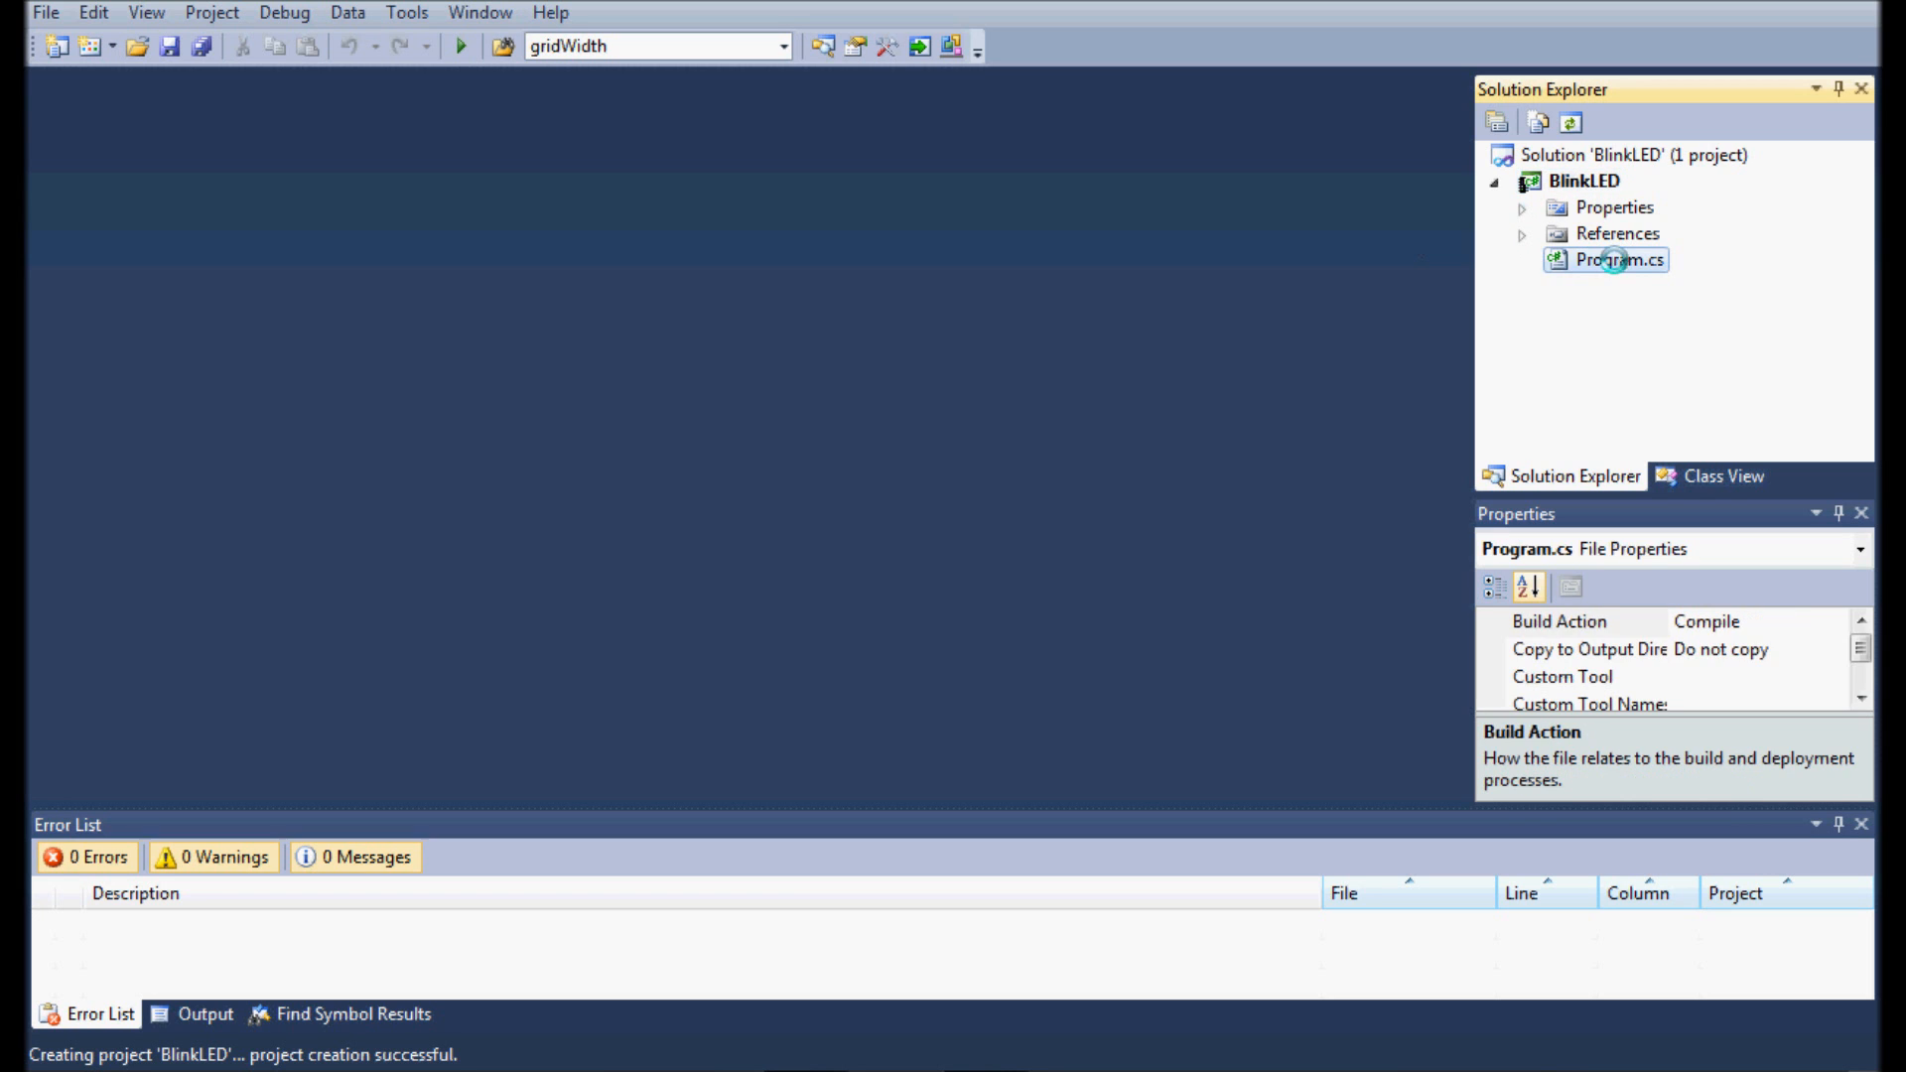
double_click(1615, 260)
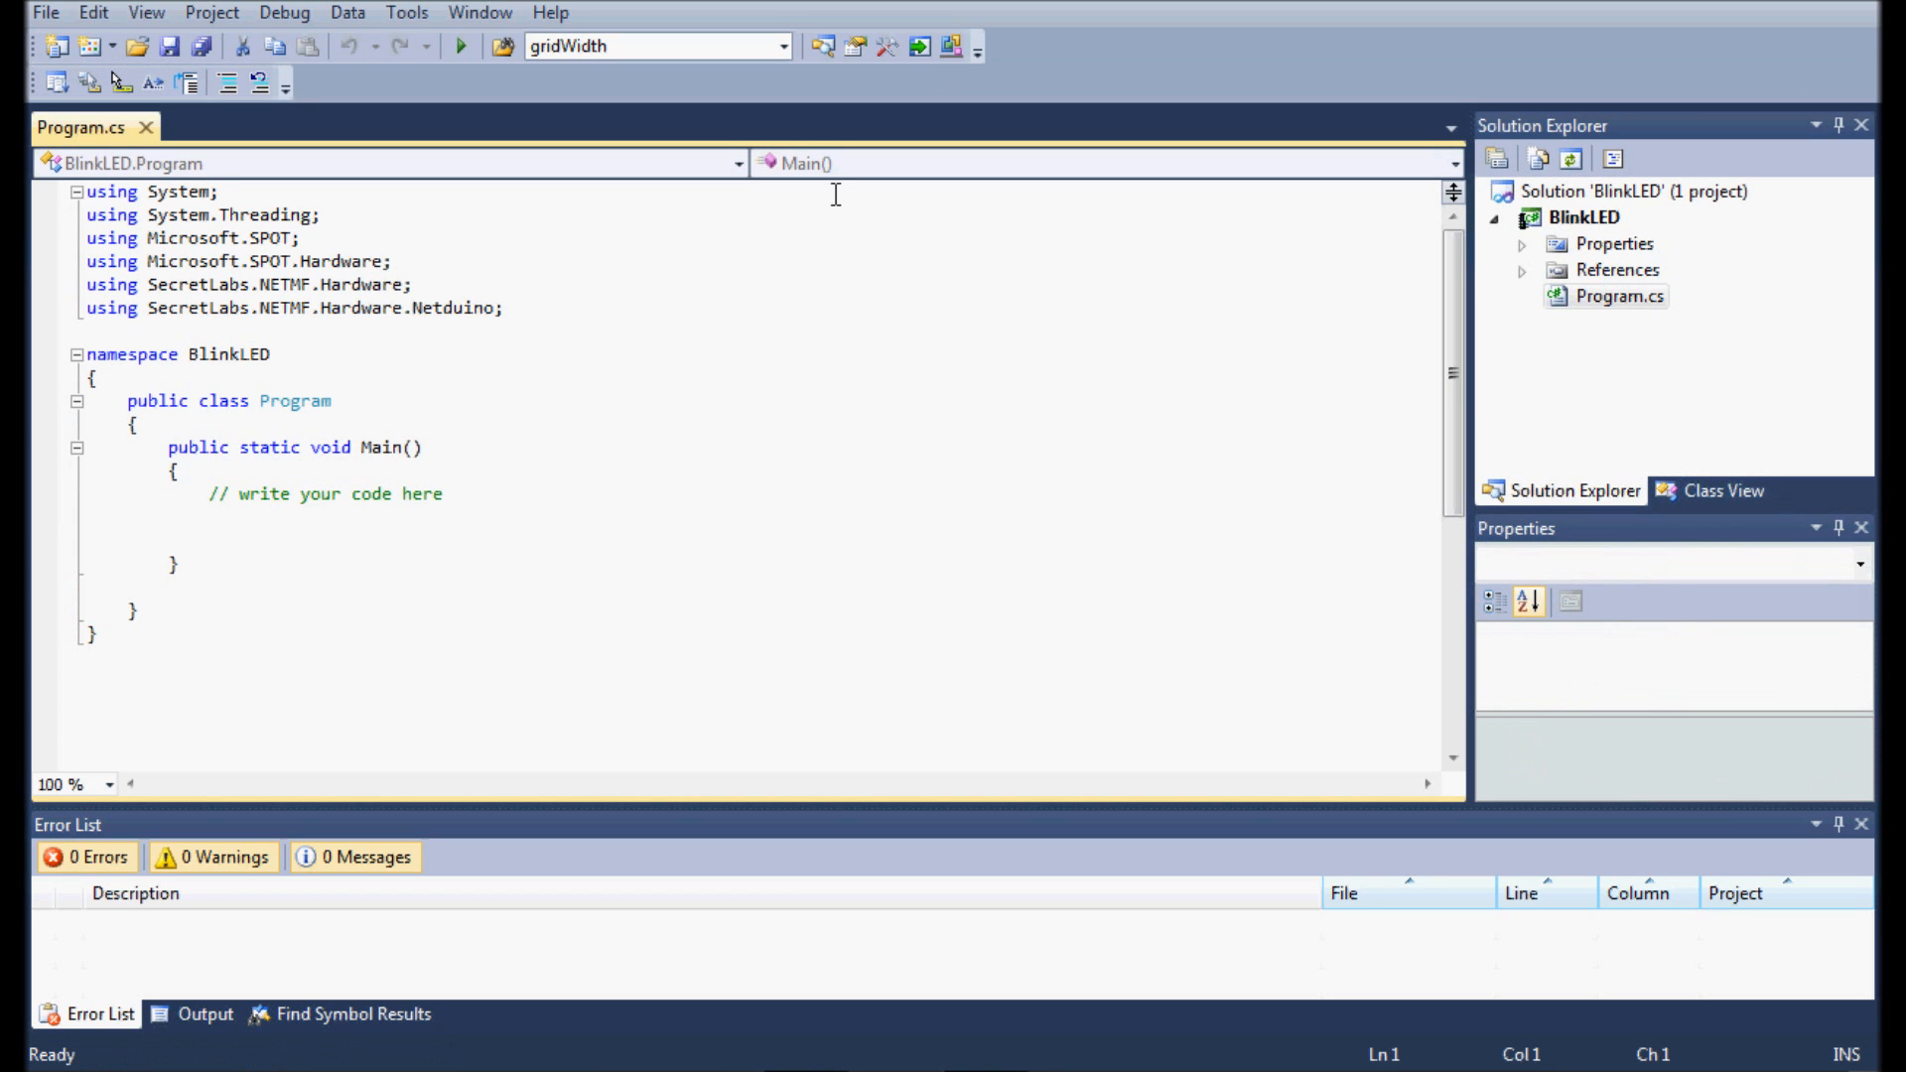
mouse_move(892, 370)
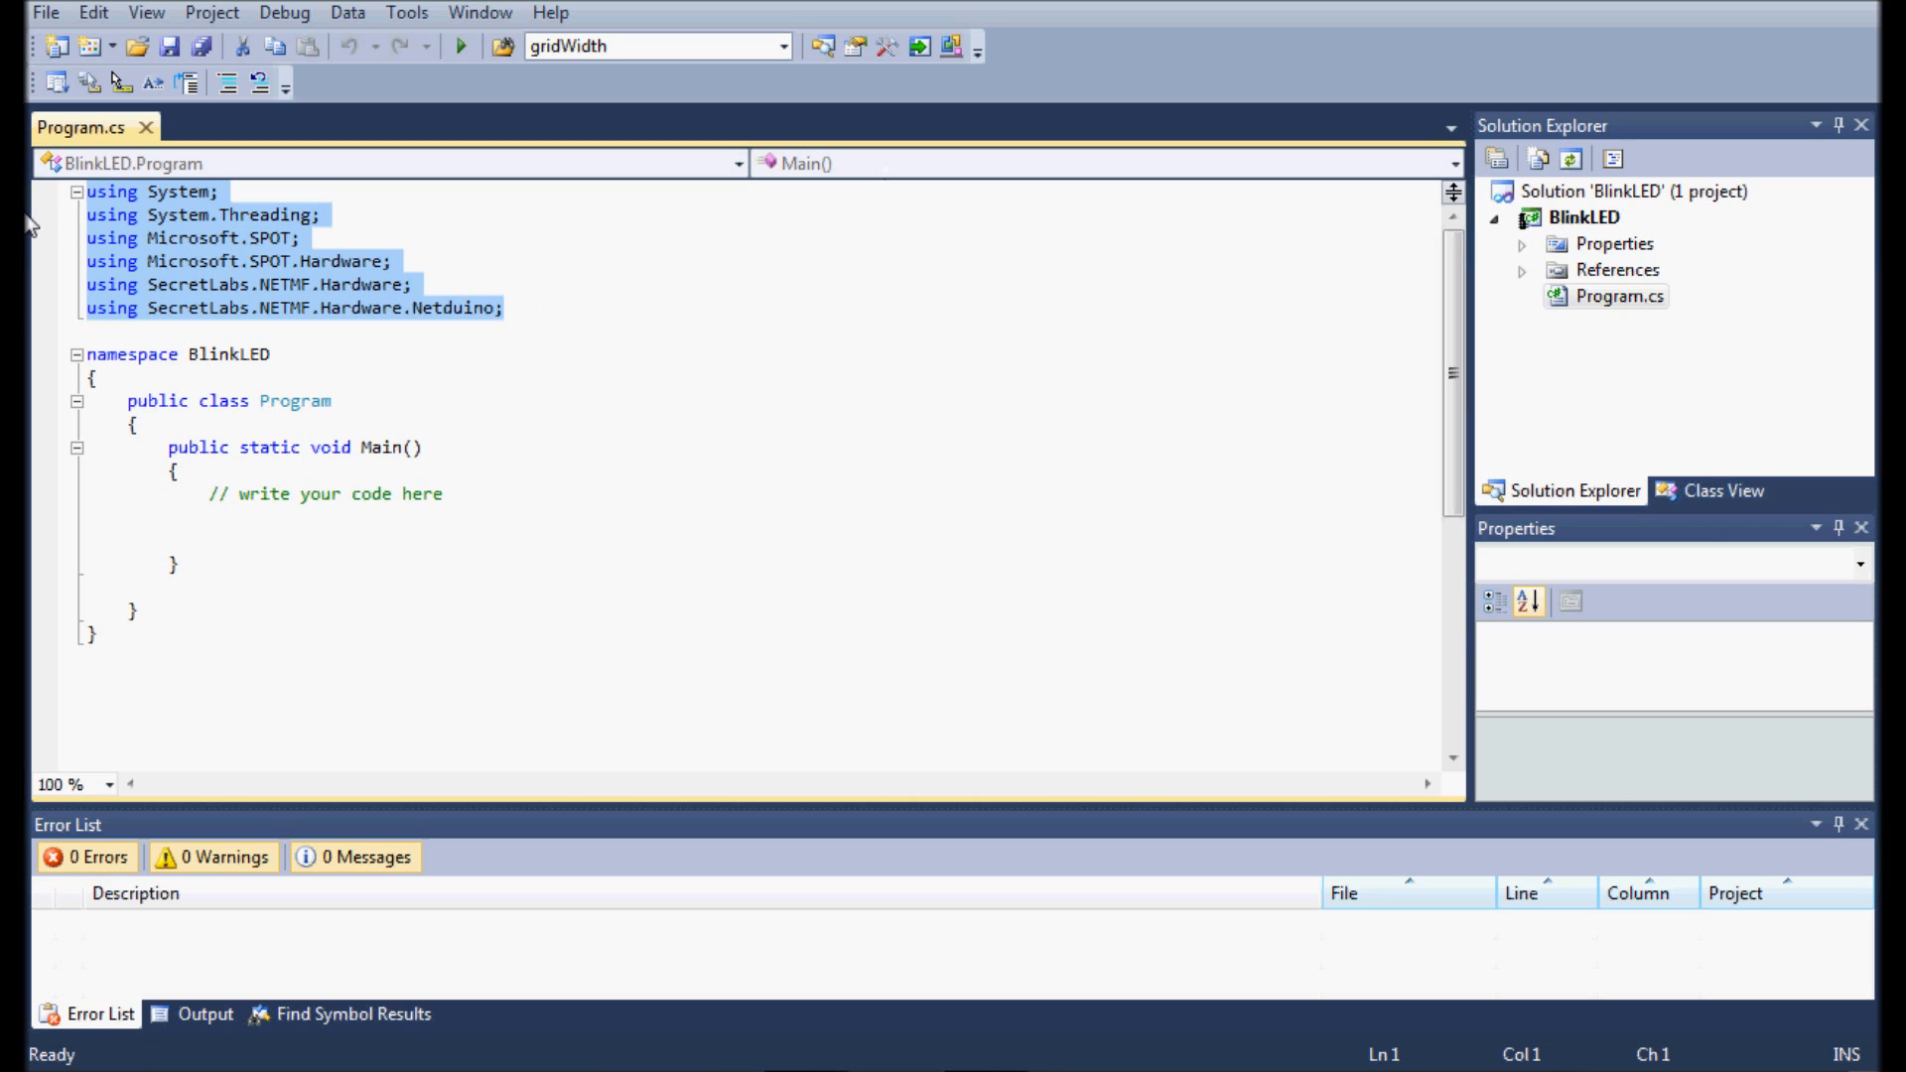
left_click(664, 428)
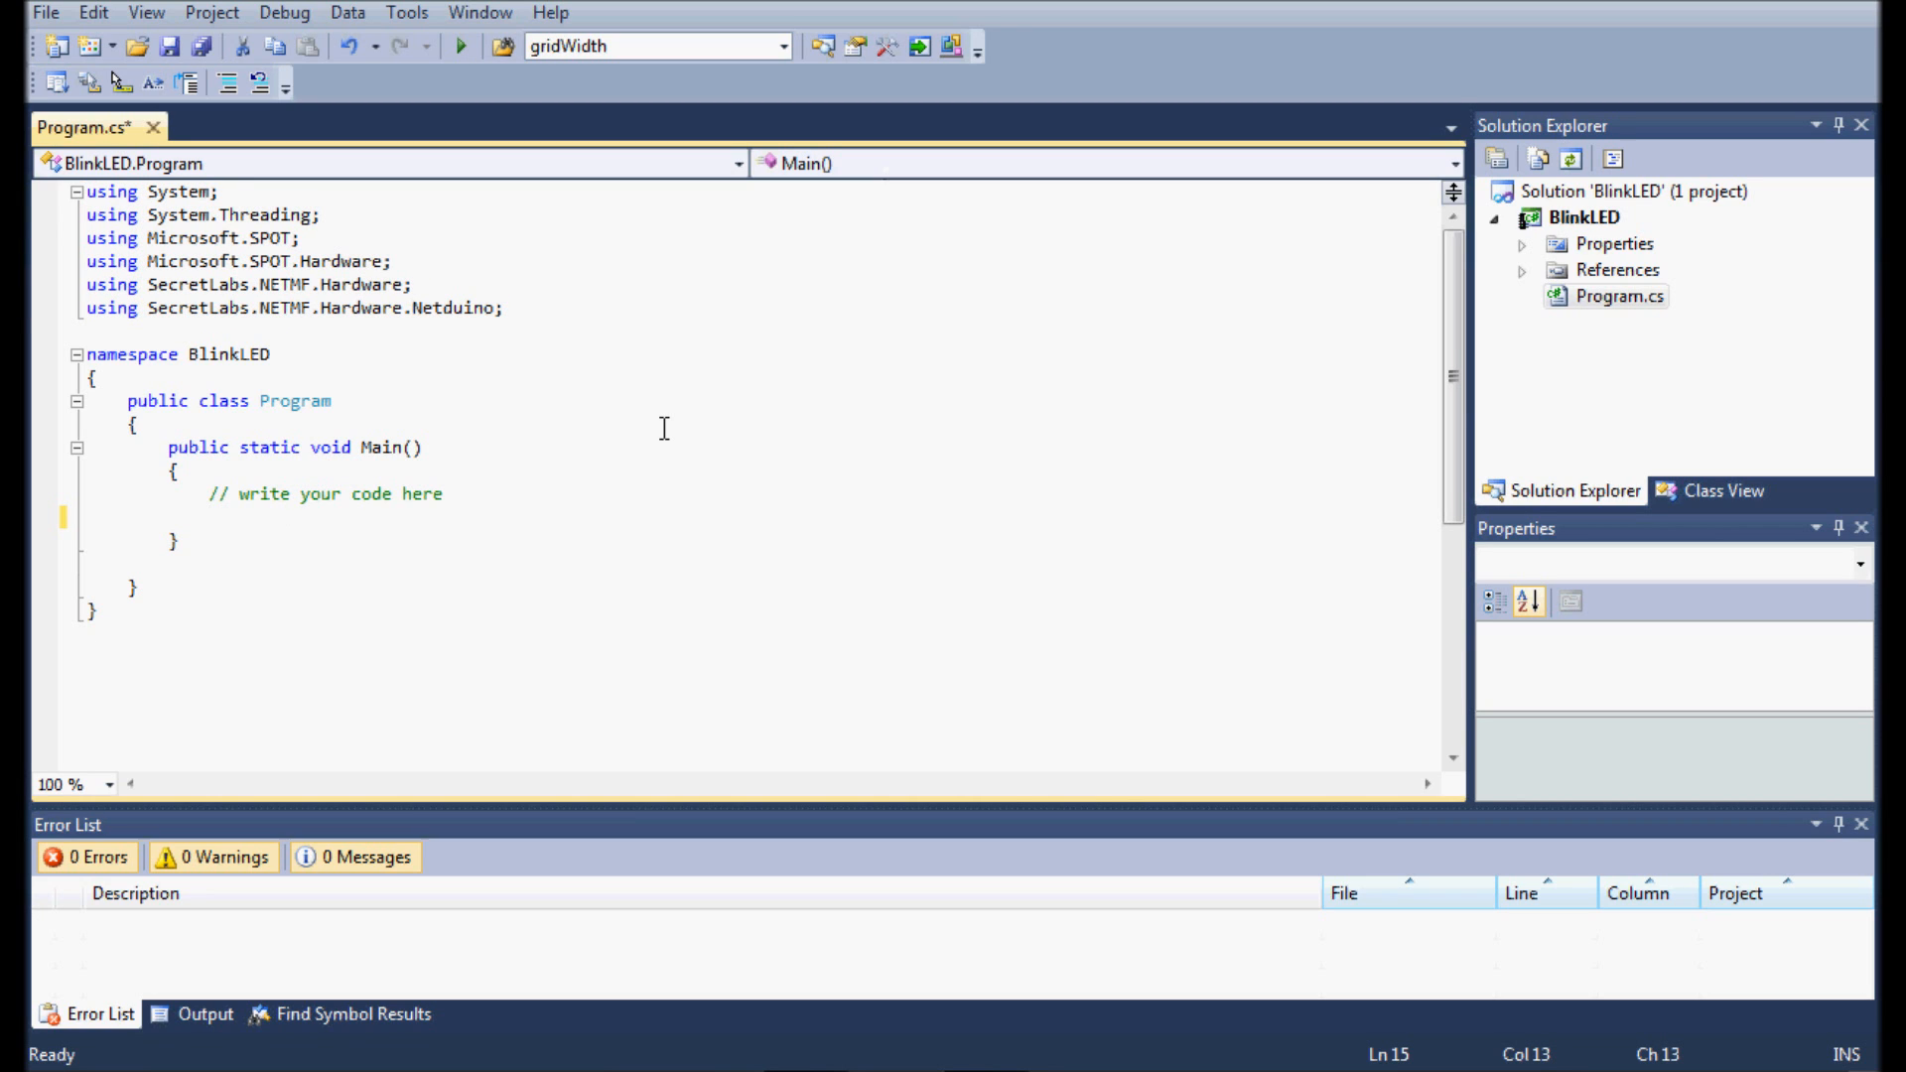
Step: Declare 'OutputPort led = new OutputPort(Pins.ONBOARD_LED, false);' inside Main
type("OutputPort led")
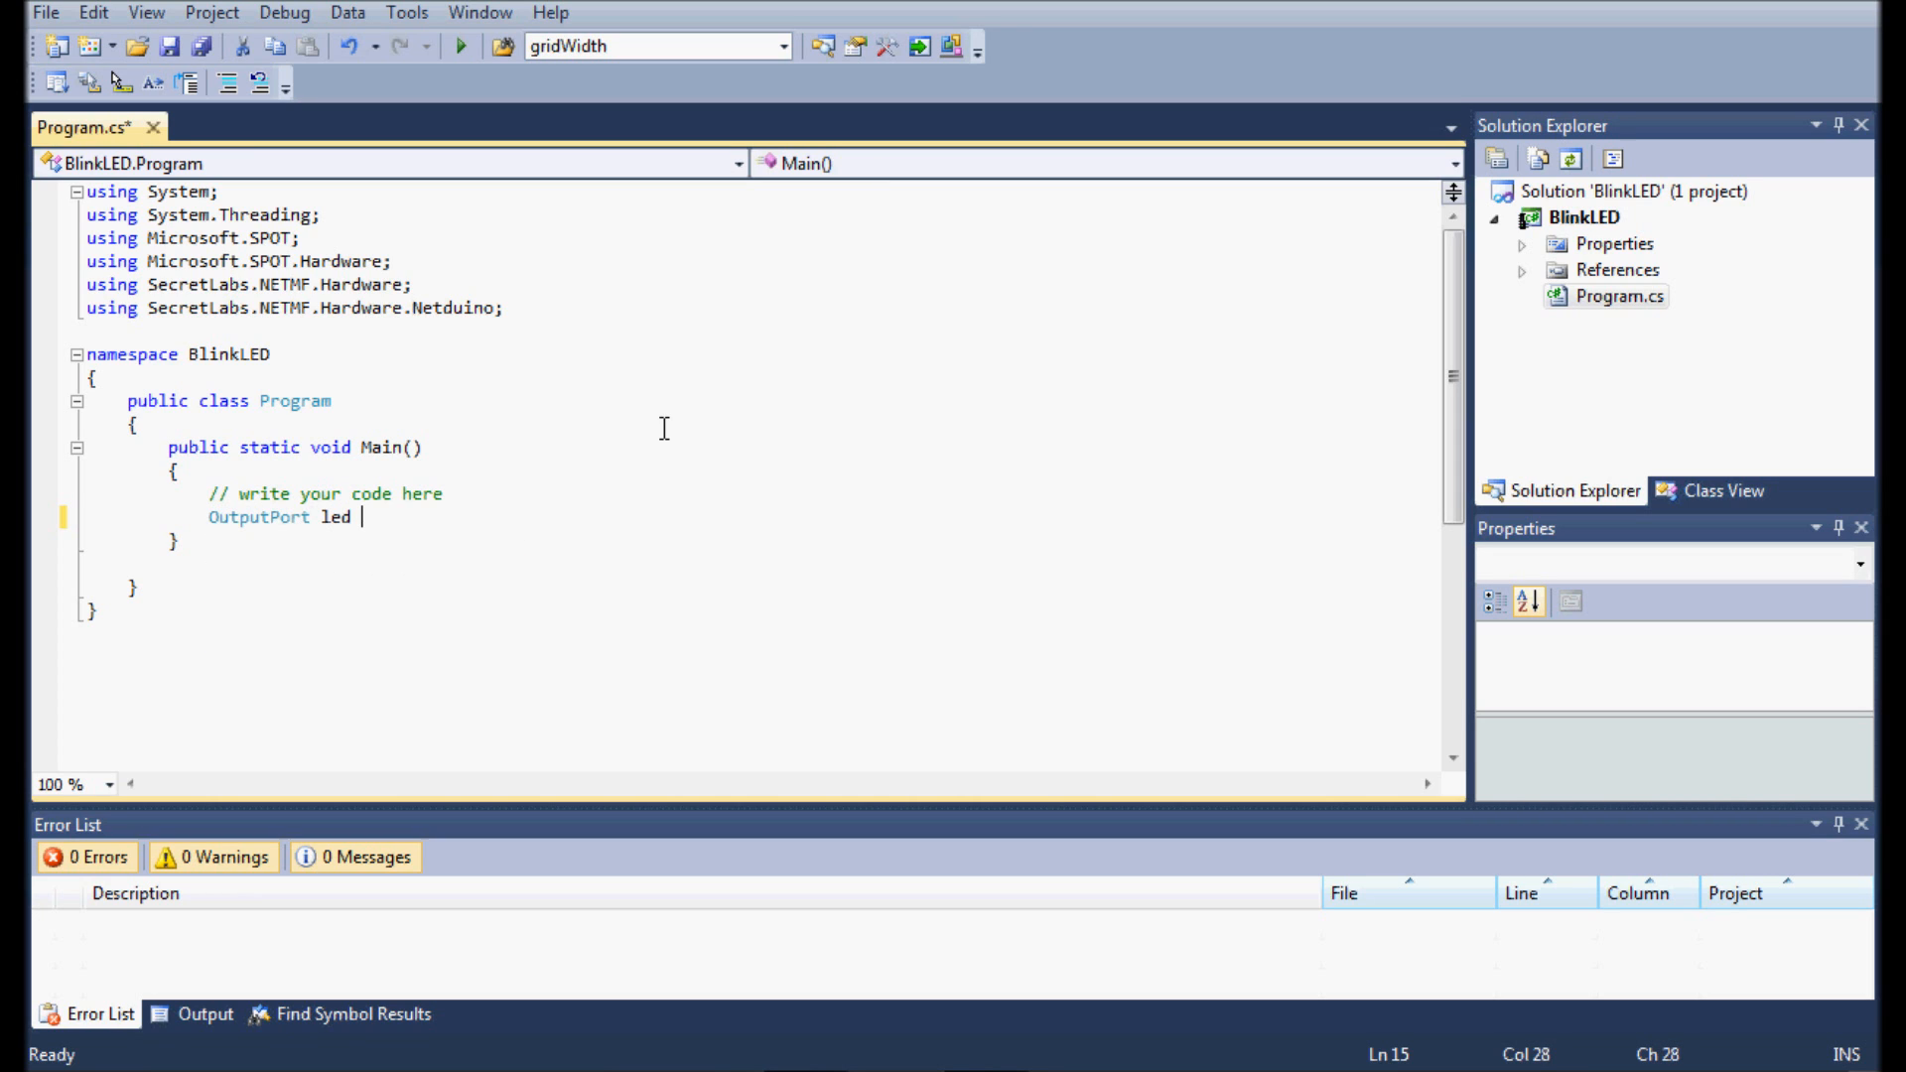
type("= new")
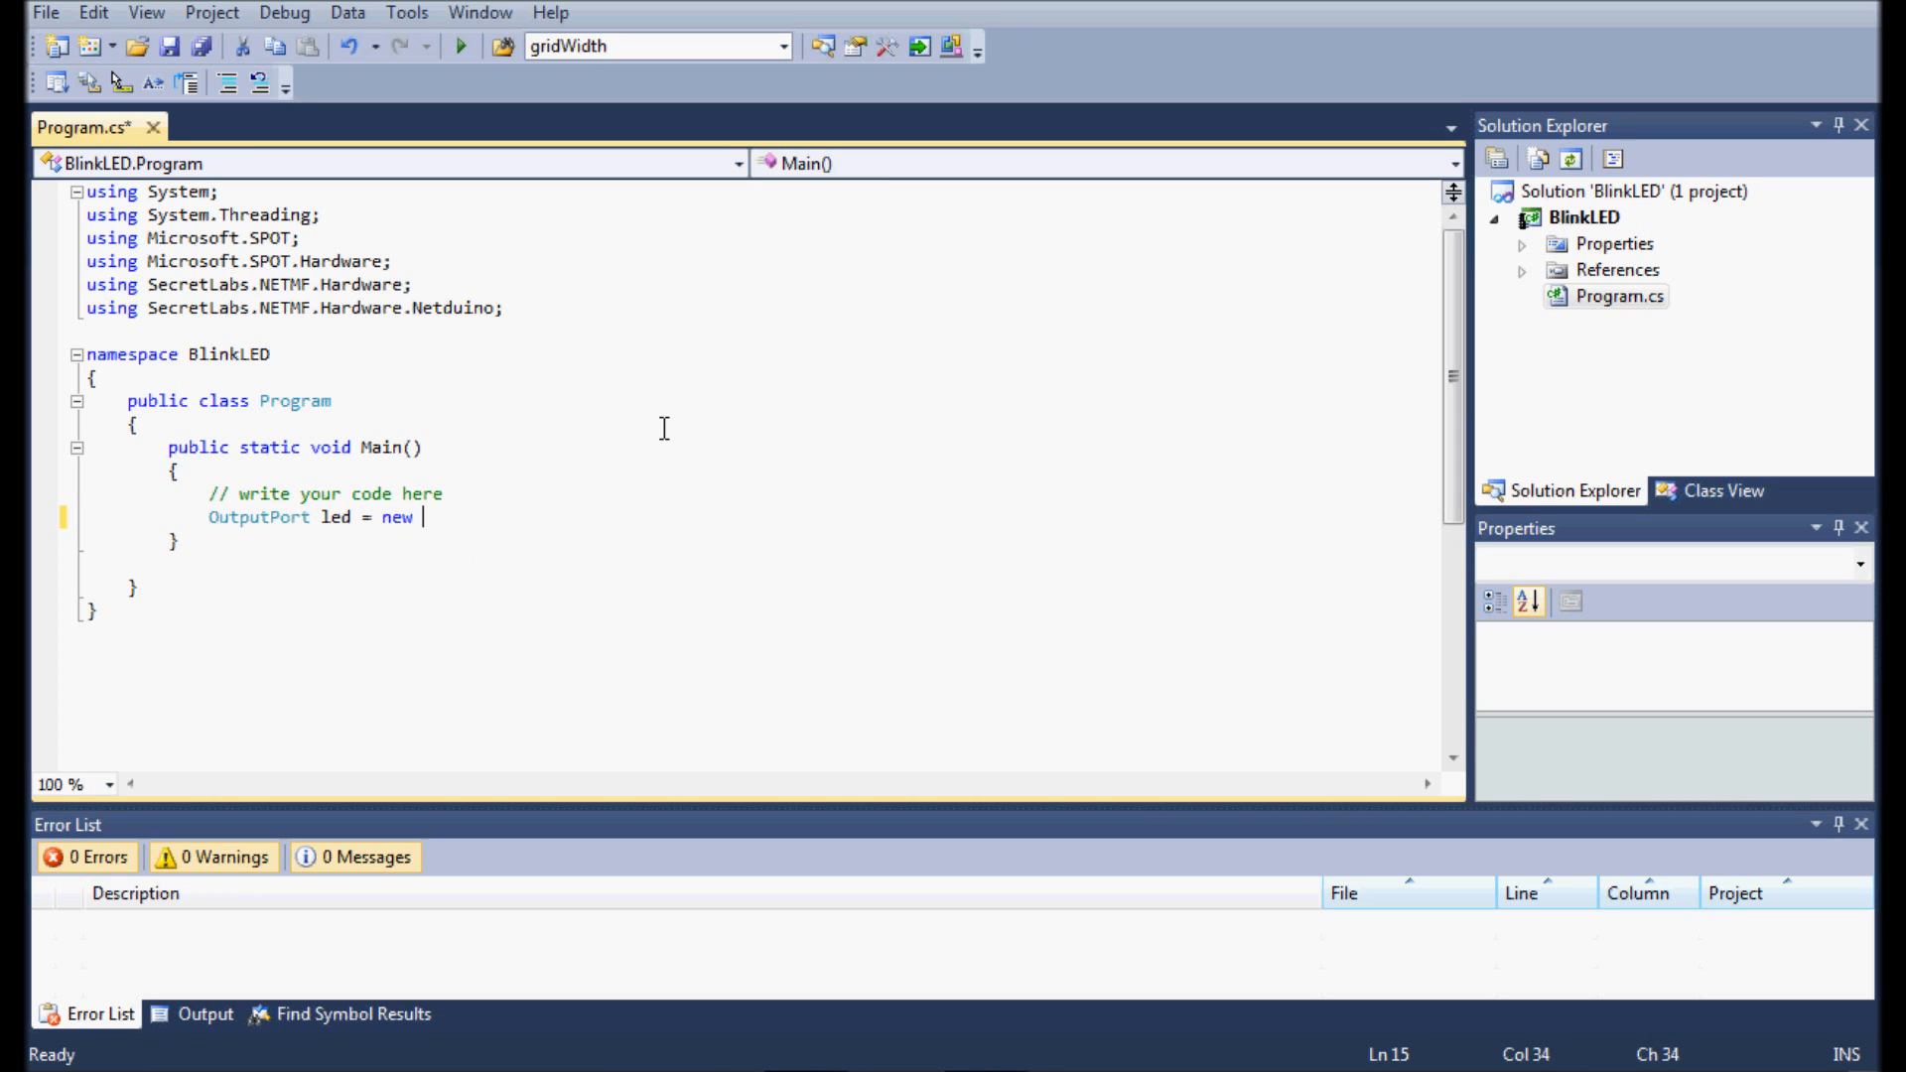
type("OutputPort(P")
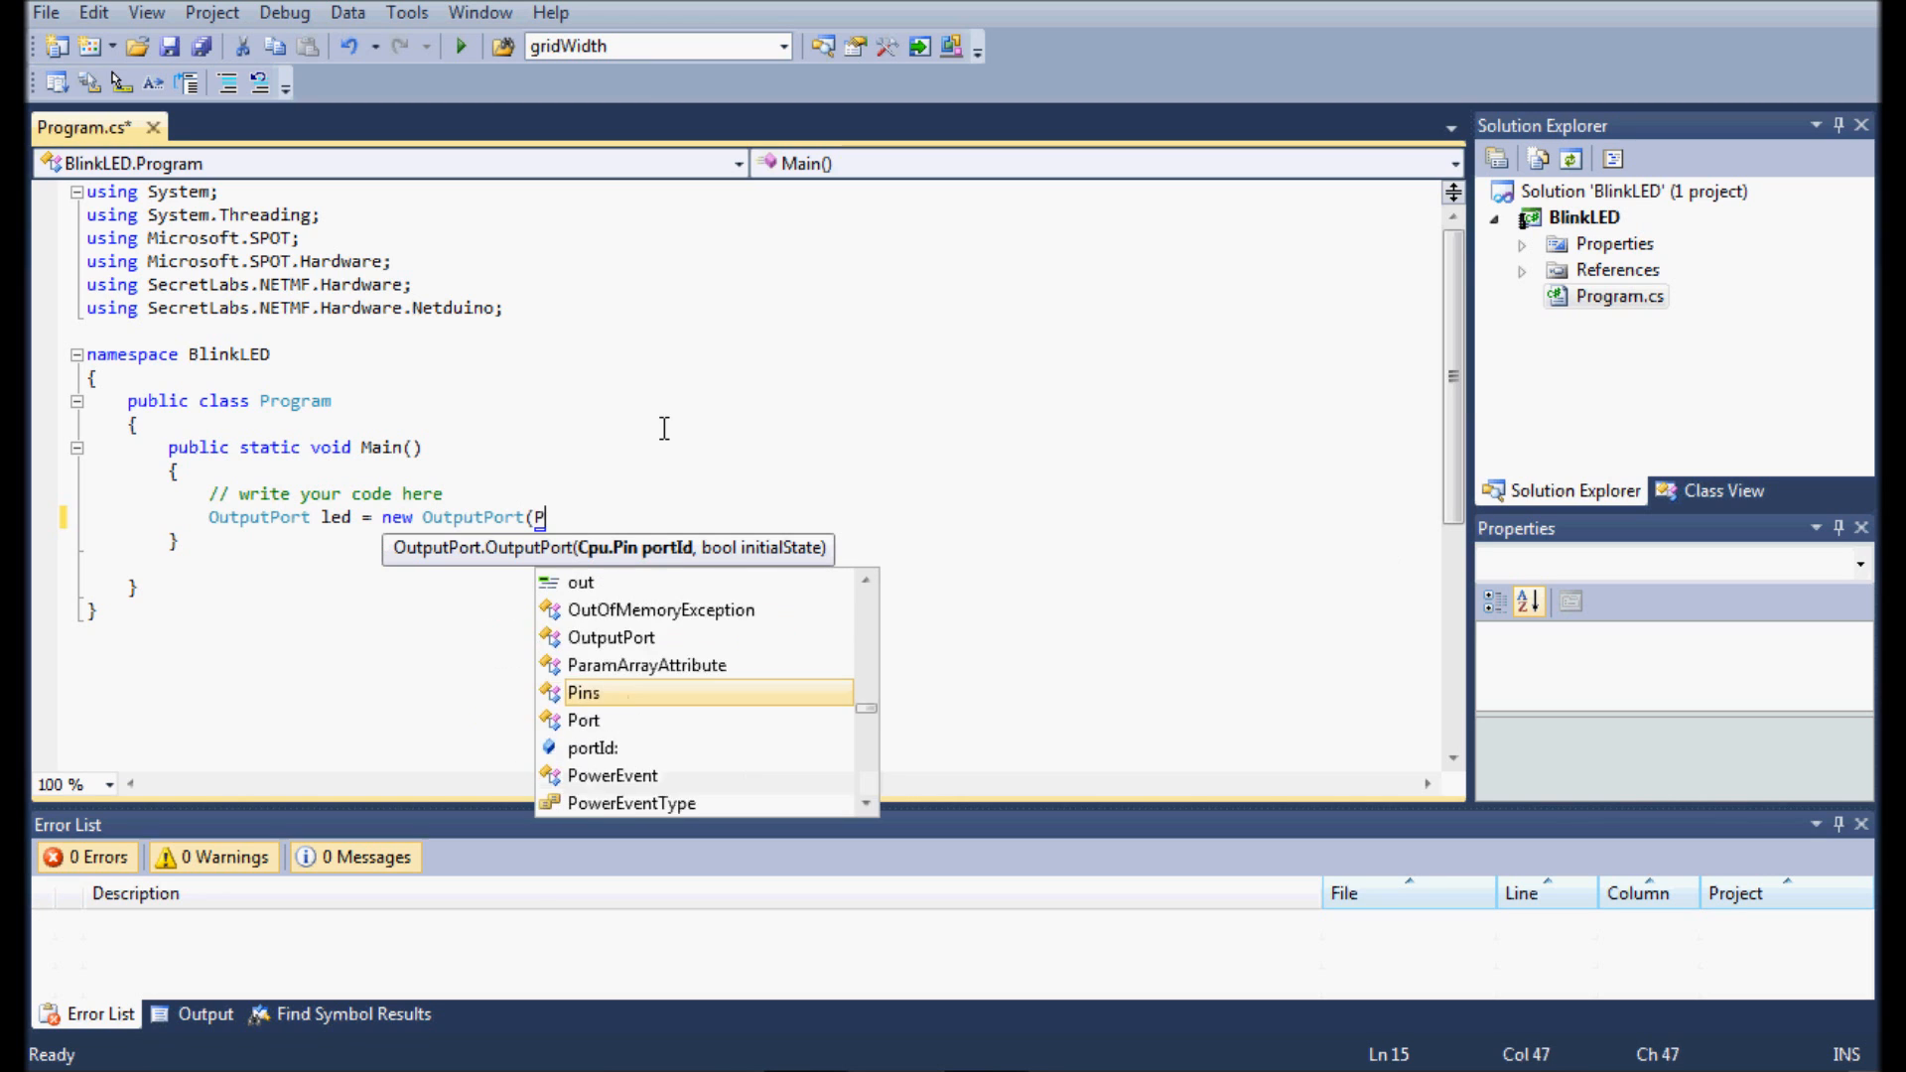
type("ins.ONBOARD_LED")
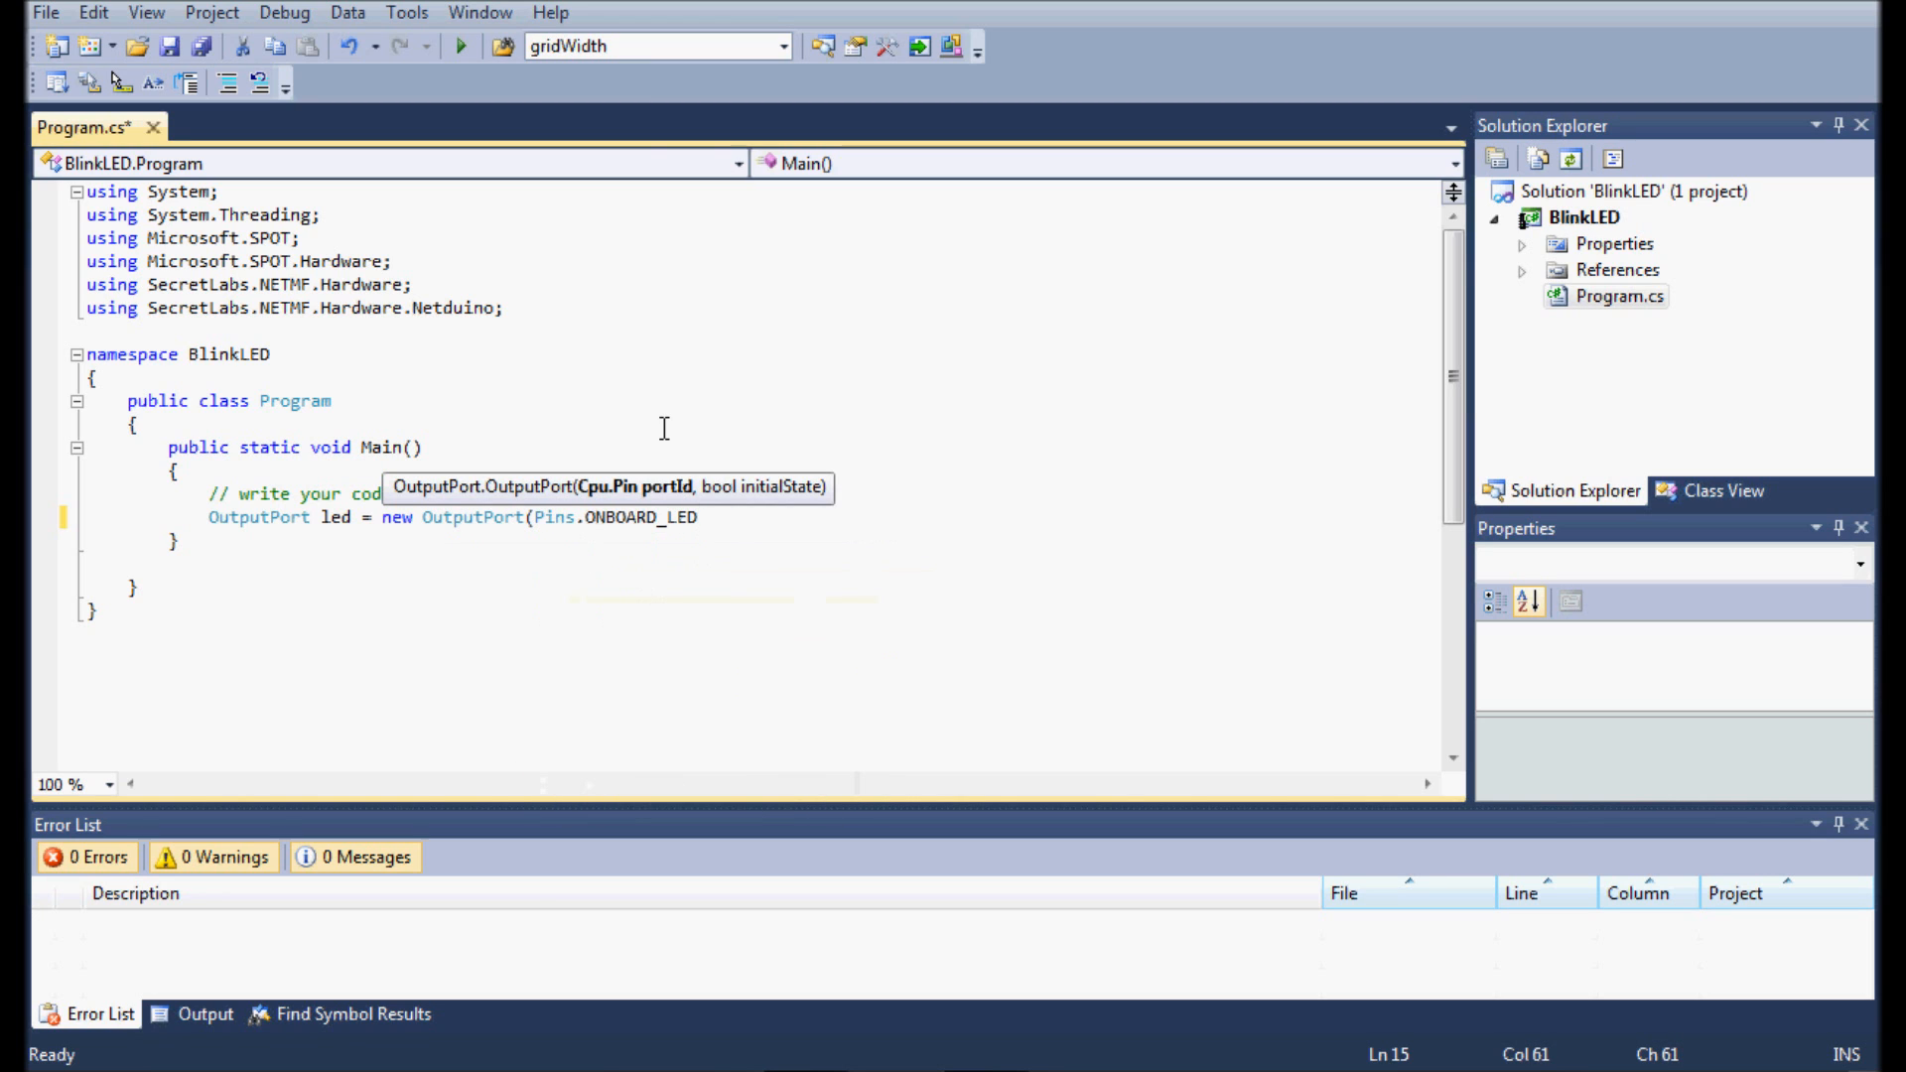
type(", false);")
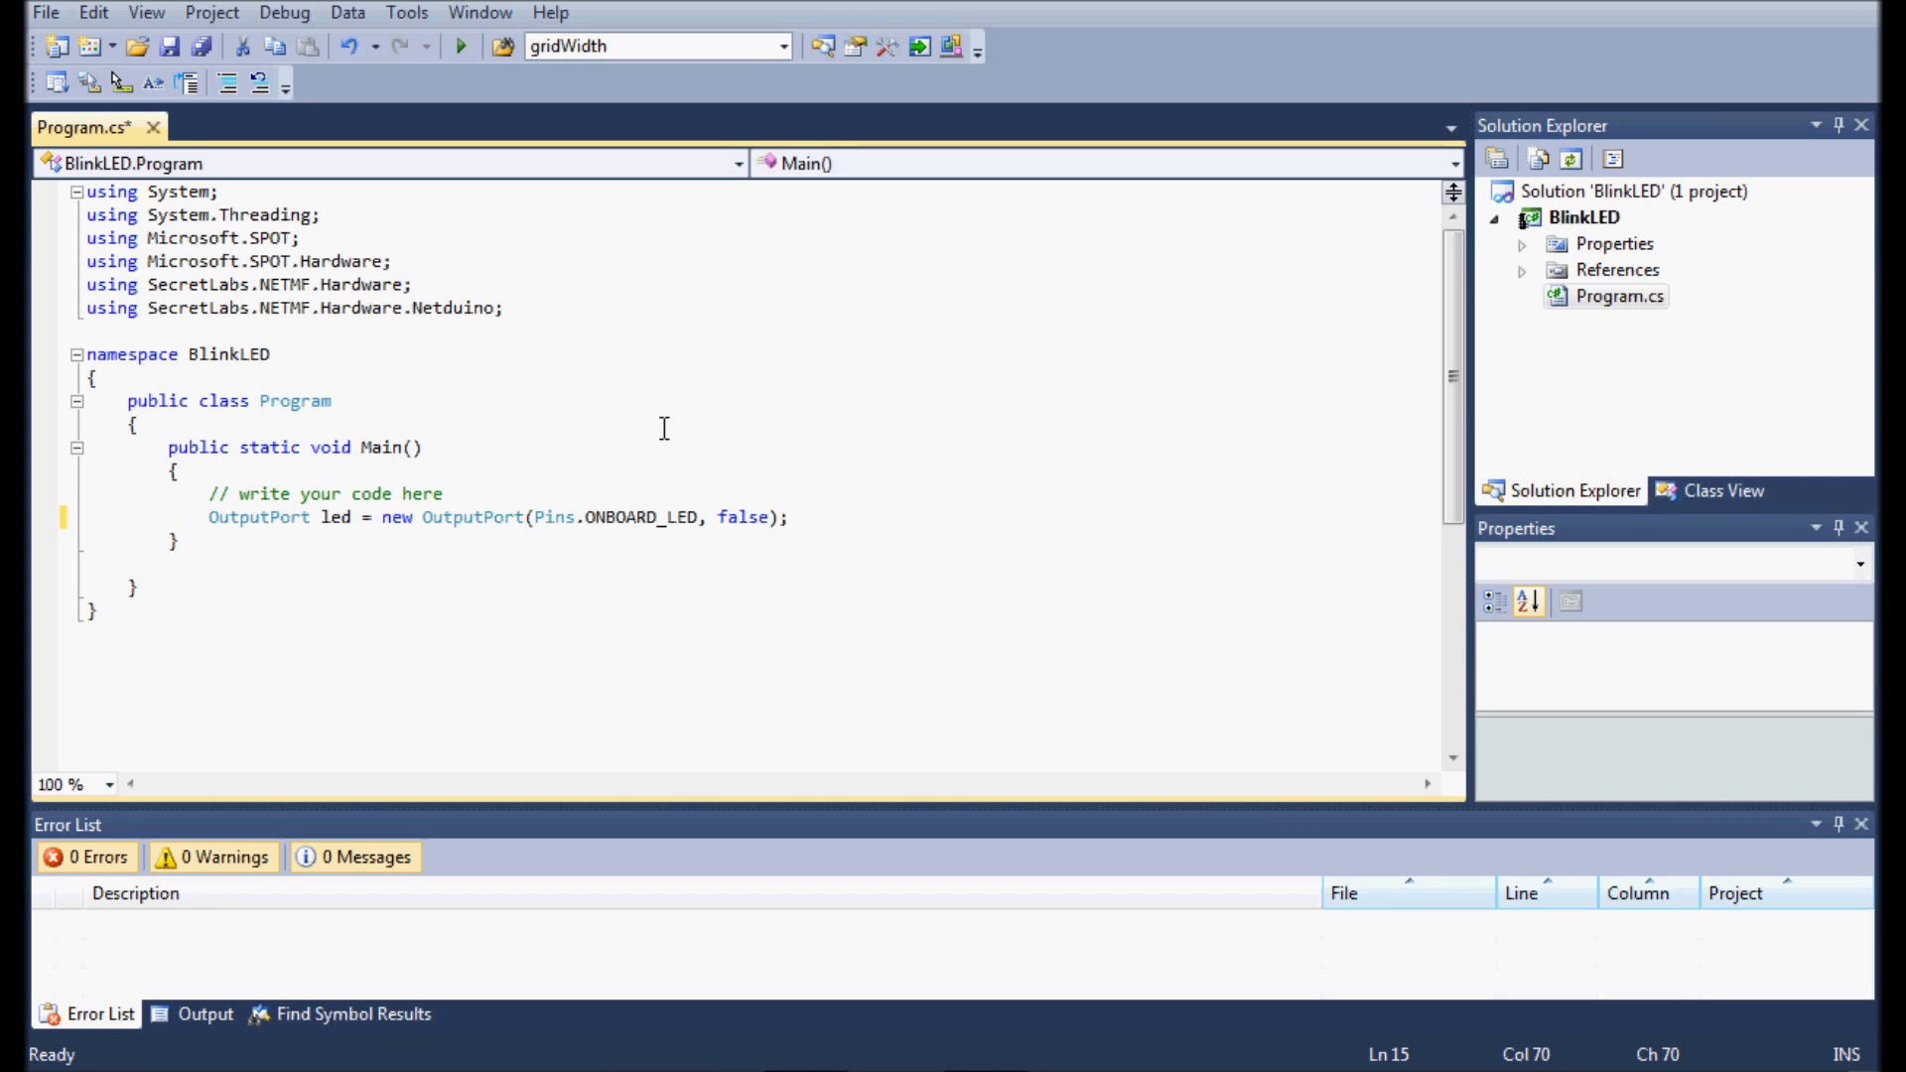
left_click(548, 517)
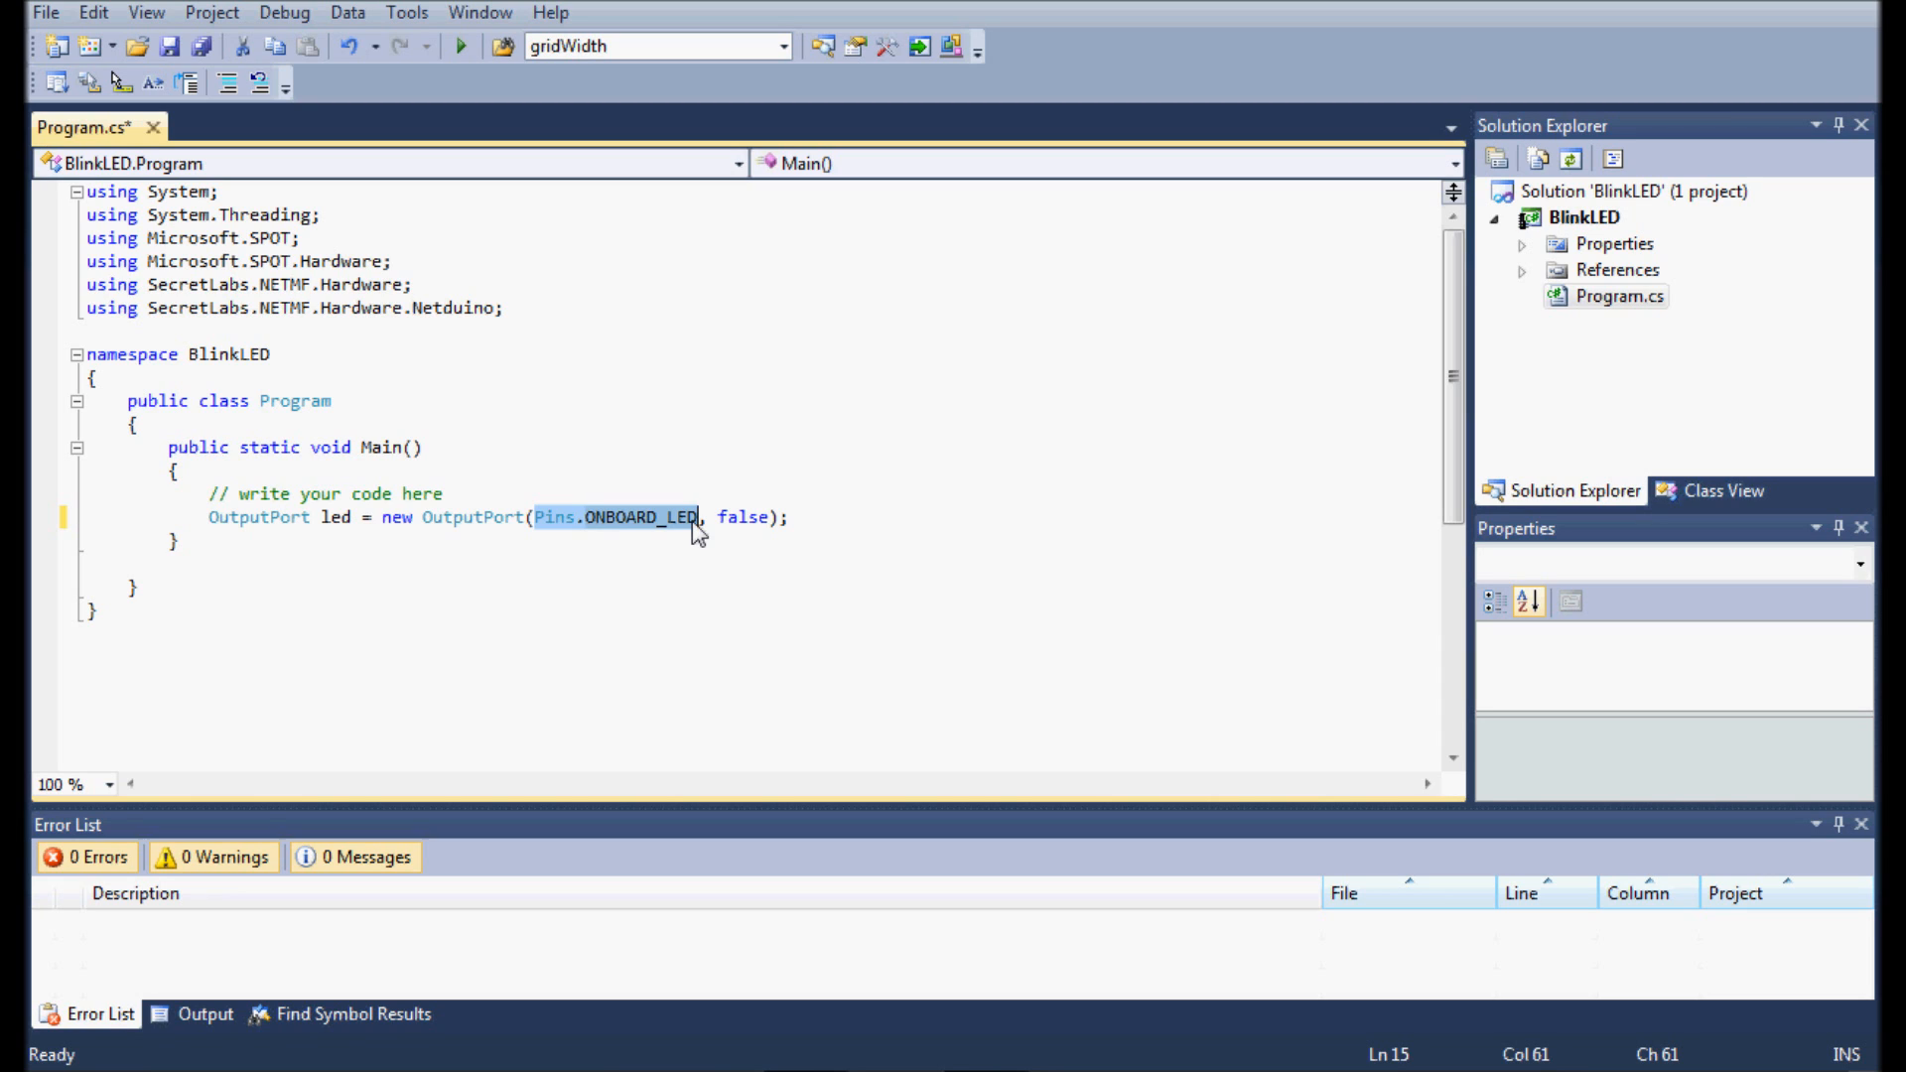
mouse_move(724, 513)
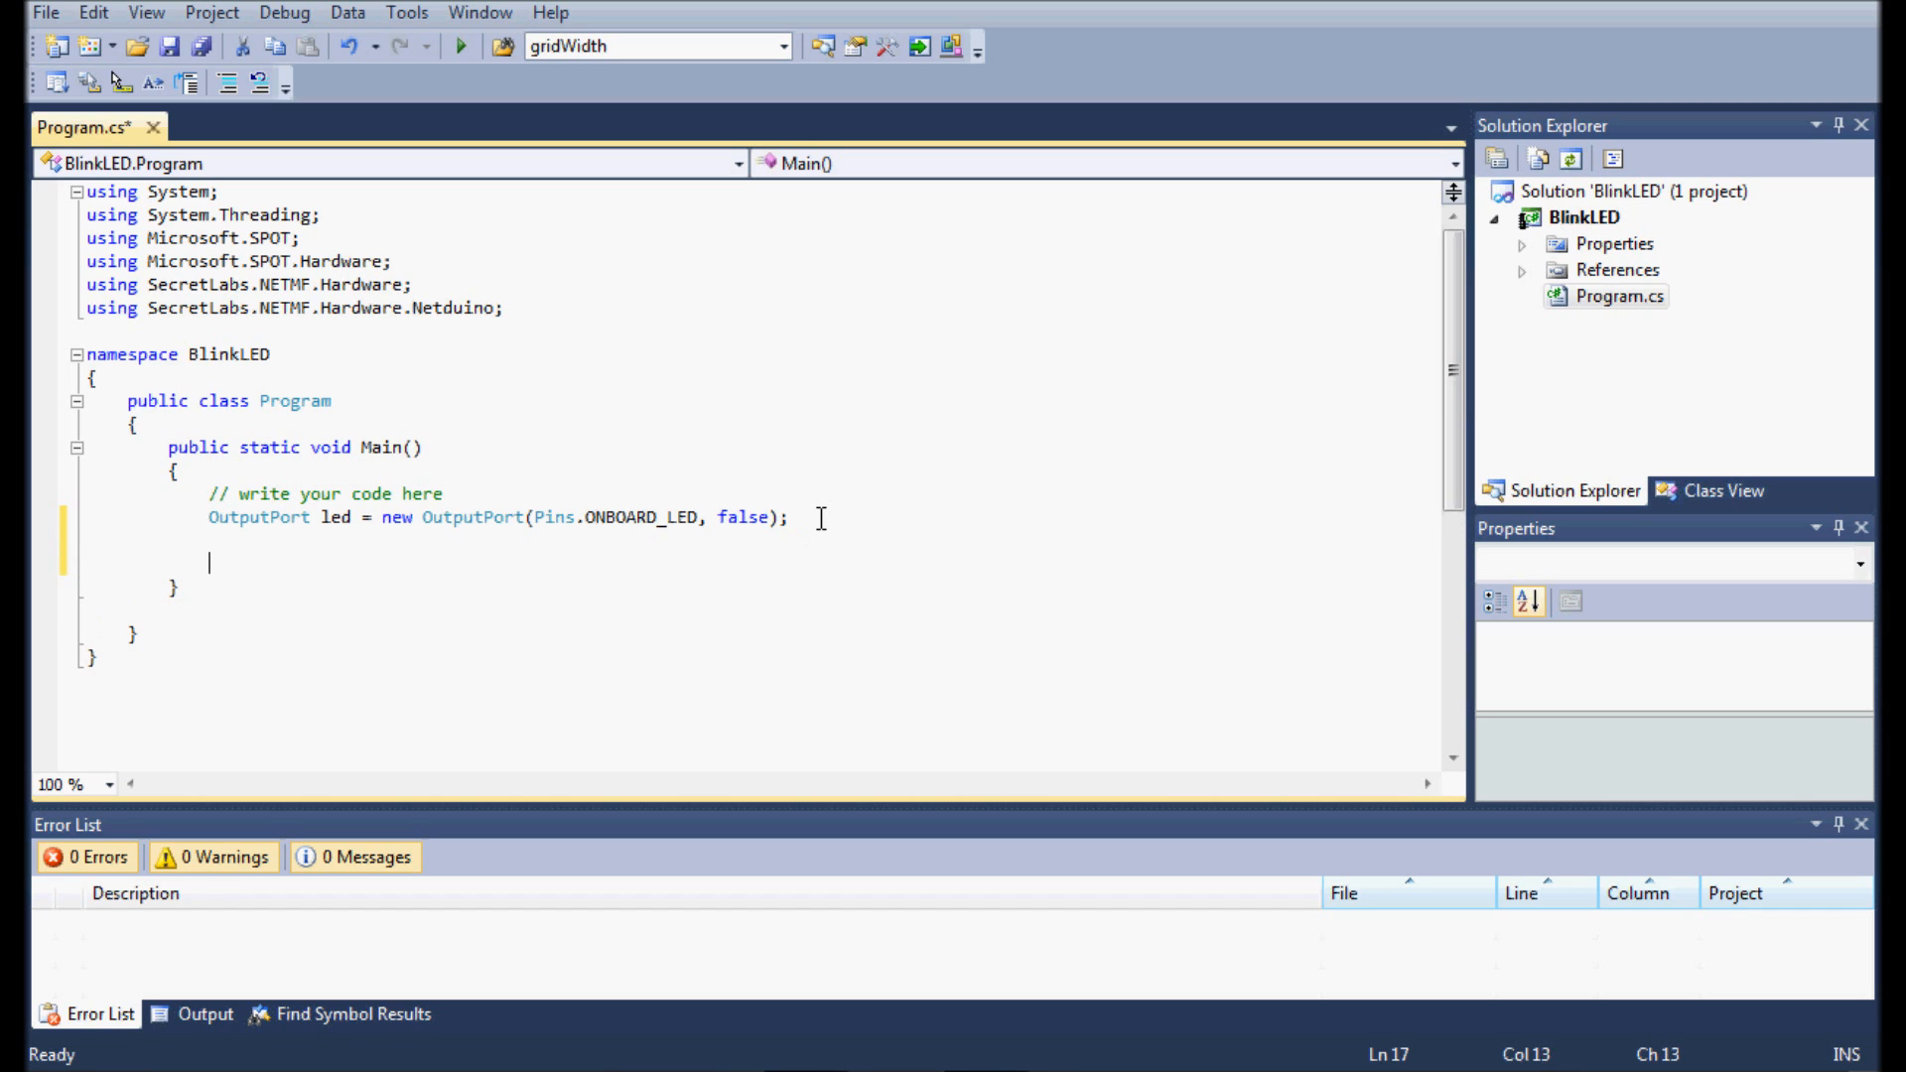
Step: Add a while(true) loop beginning with Thread.Sleep(1000);
type("while(t")
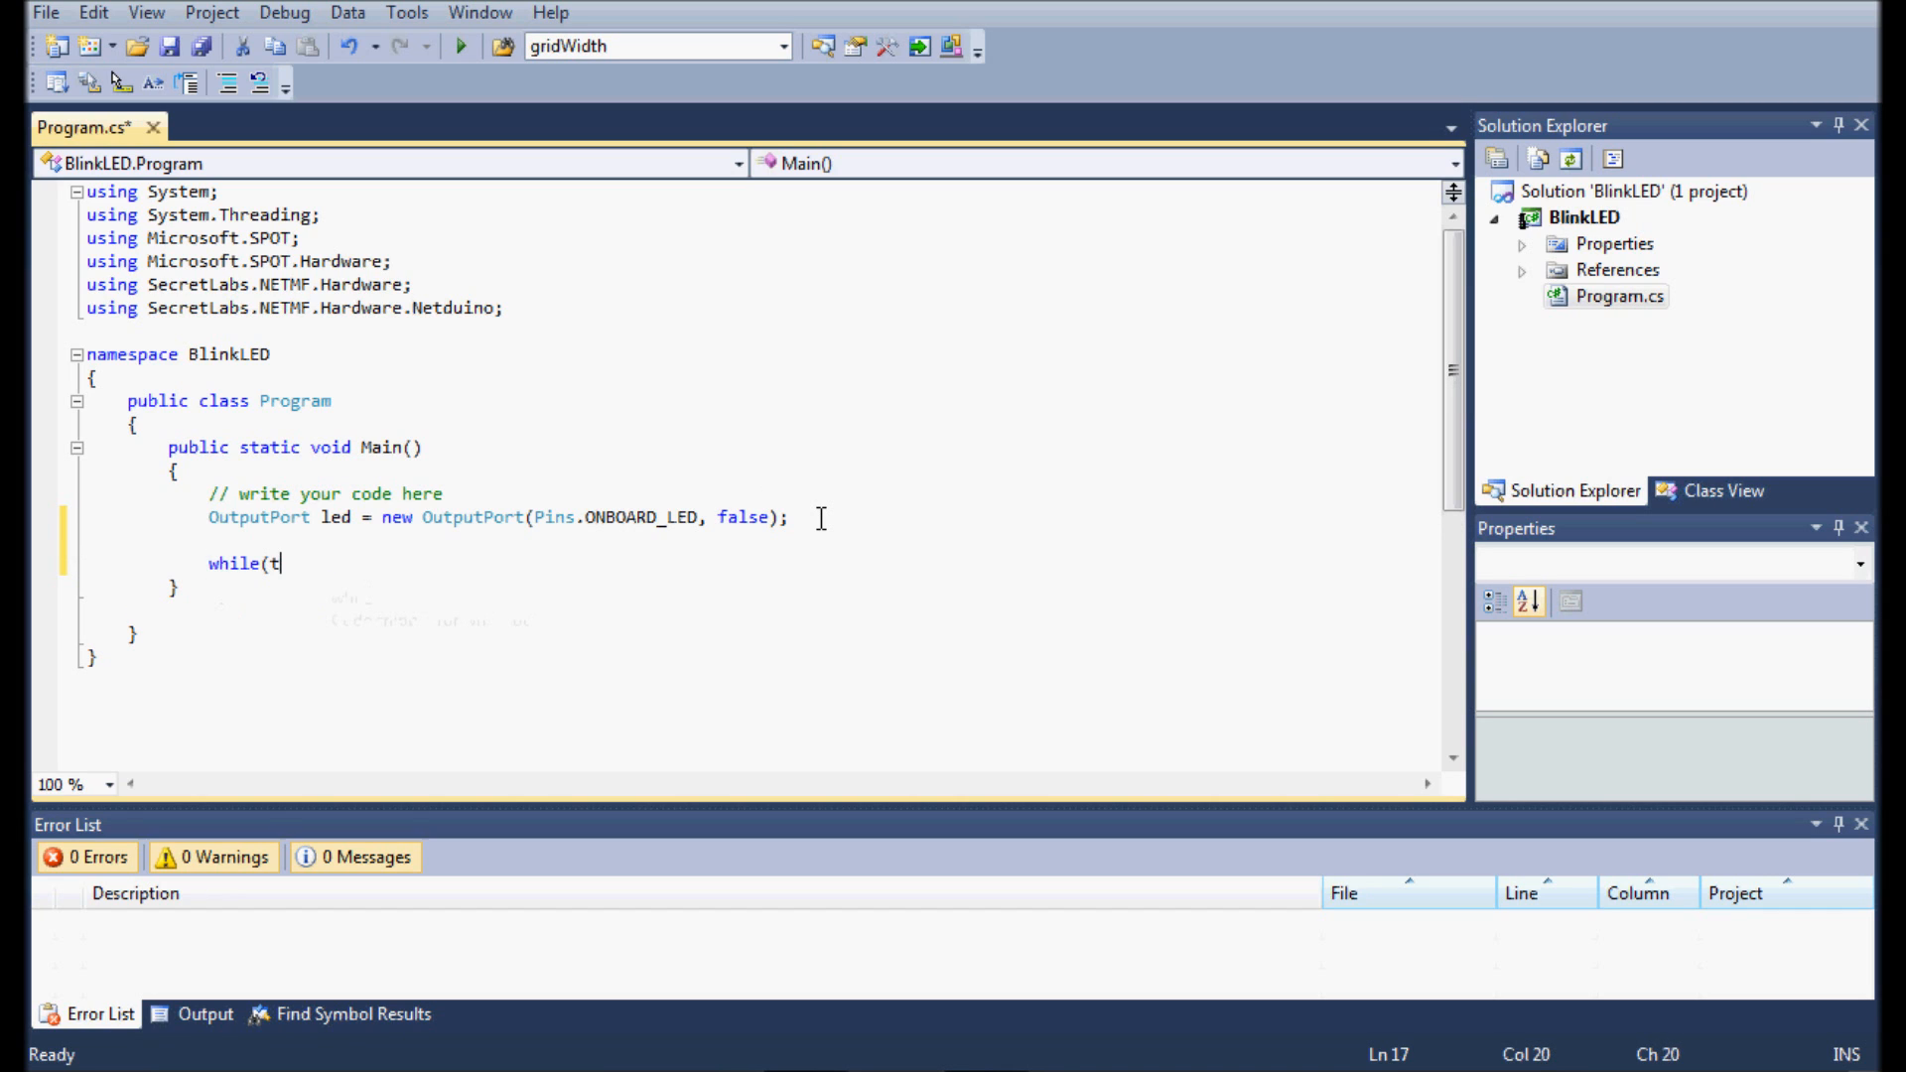
type("rue)")
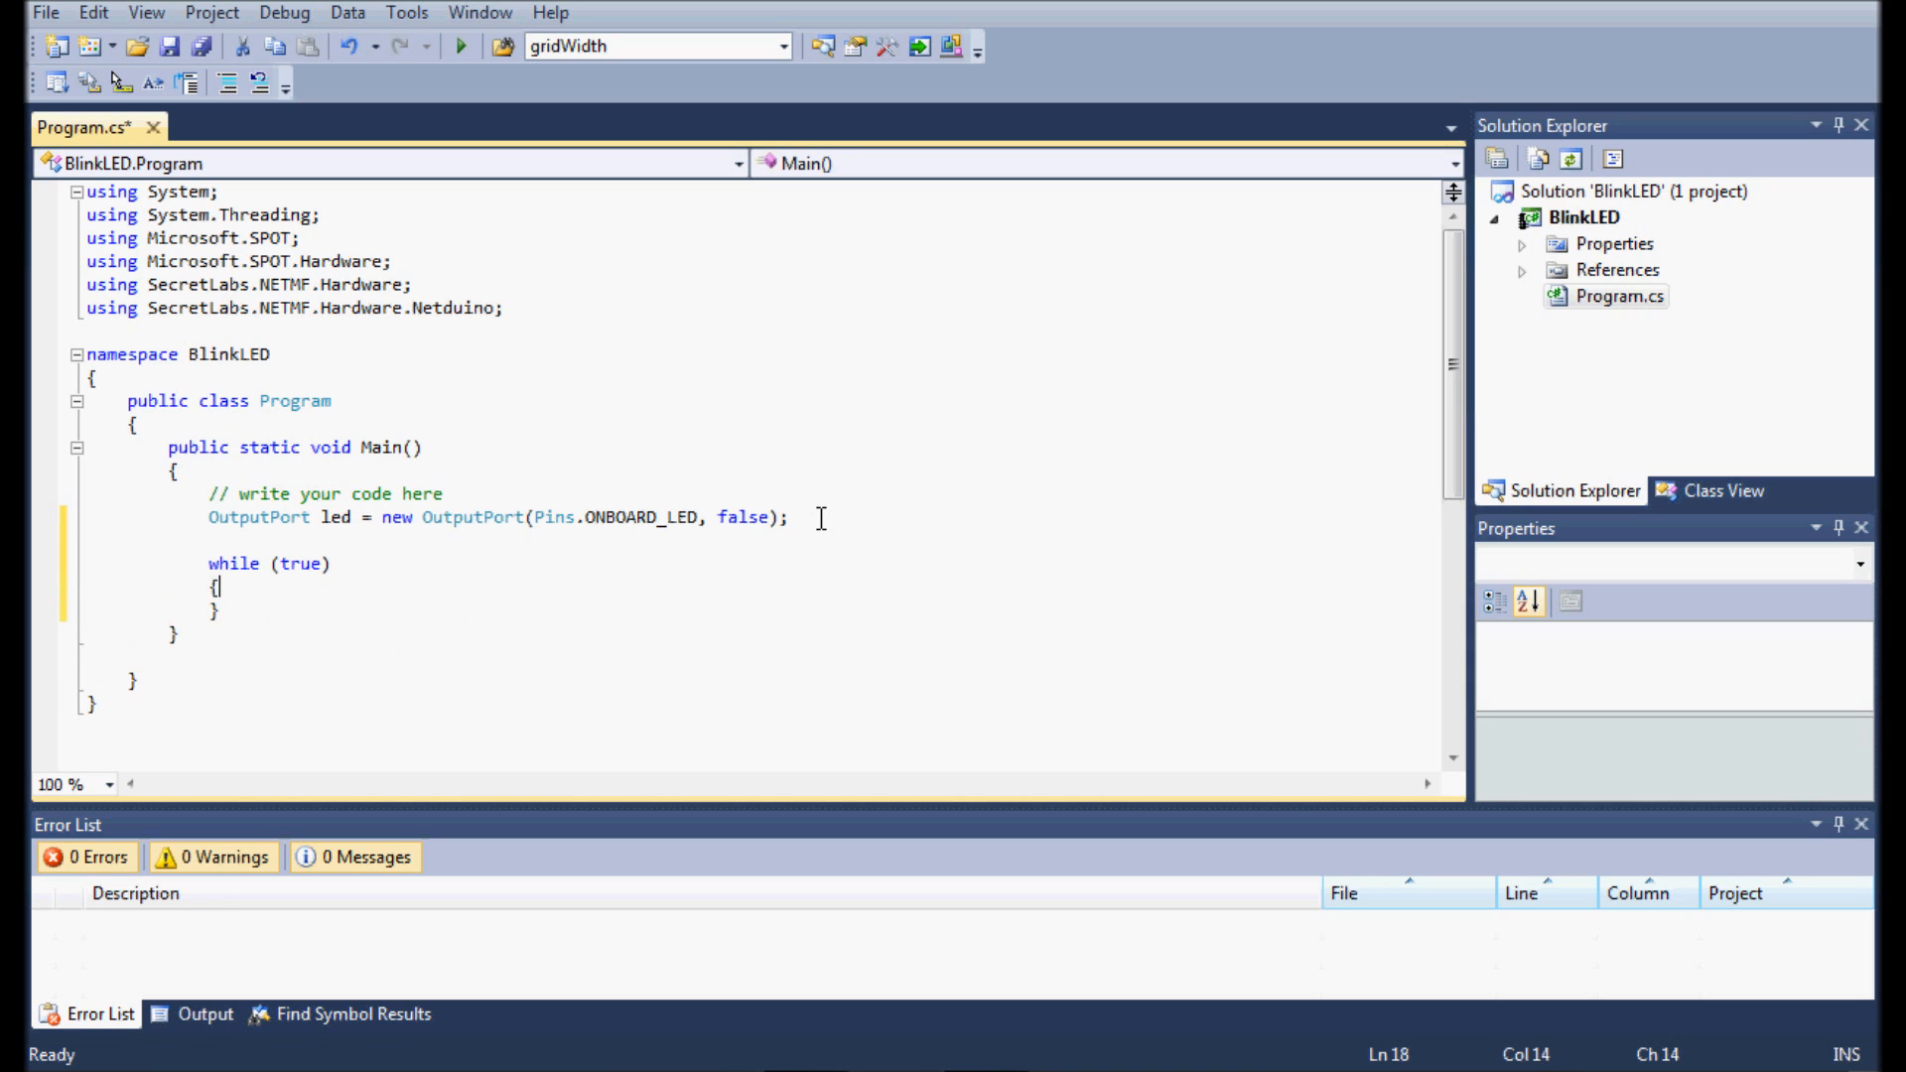
type("threa")
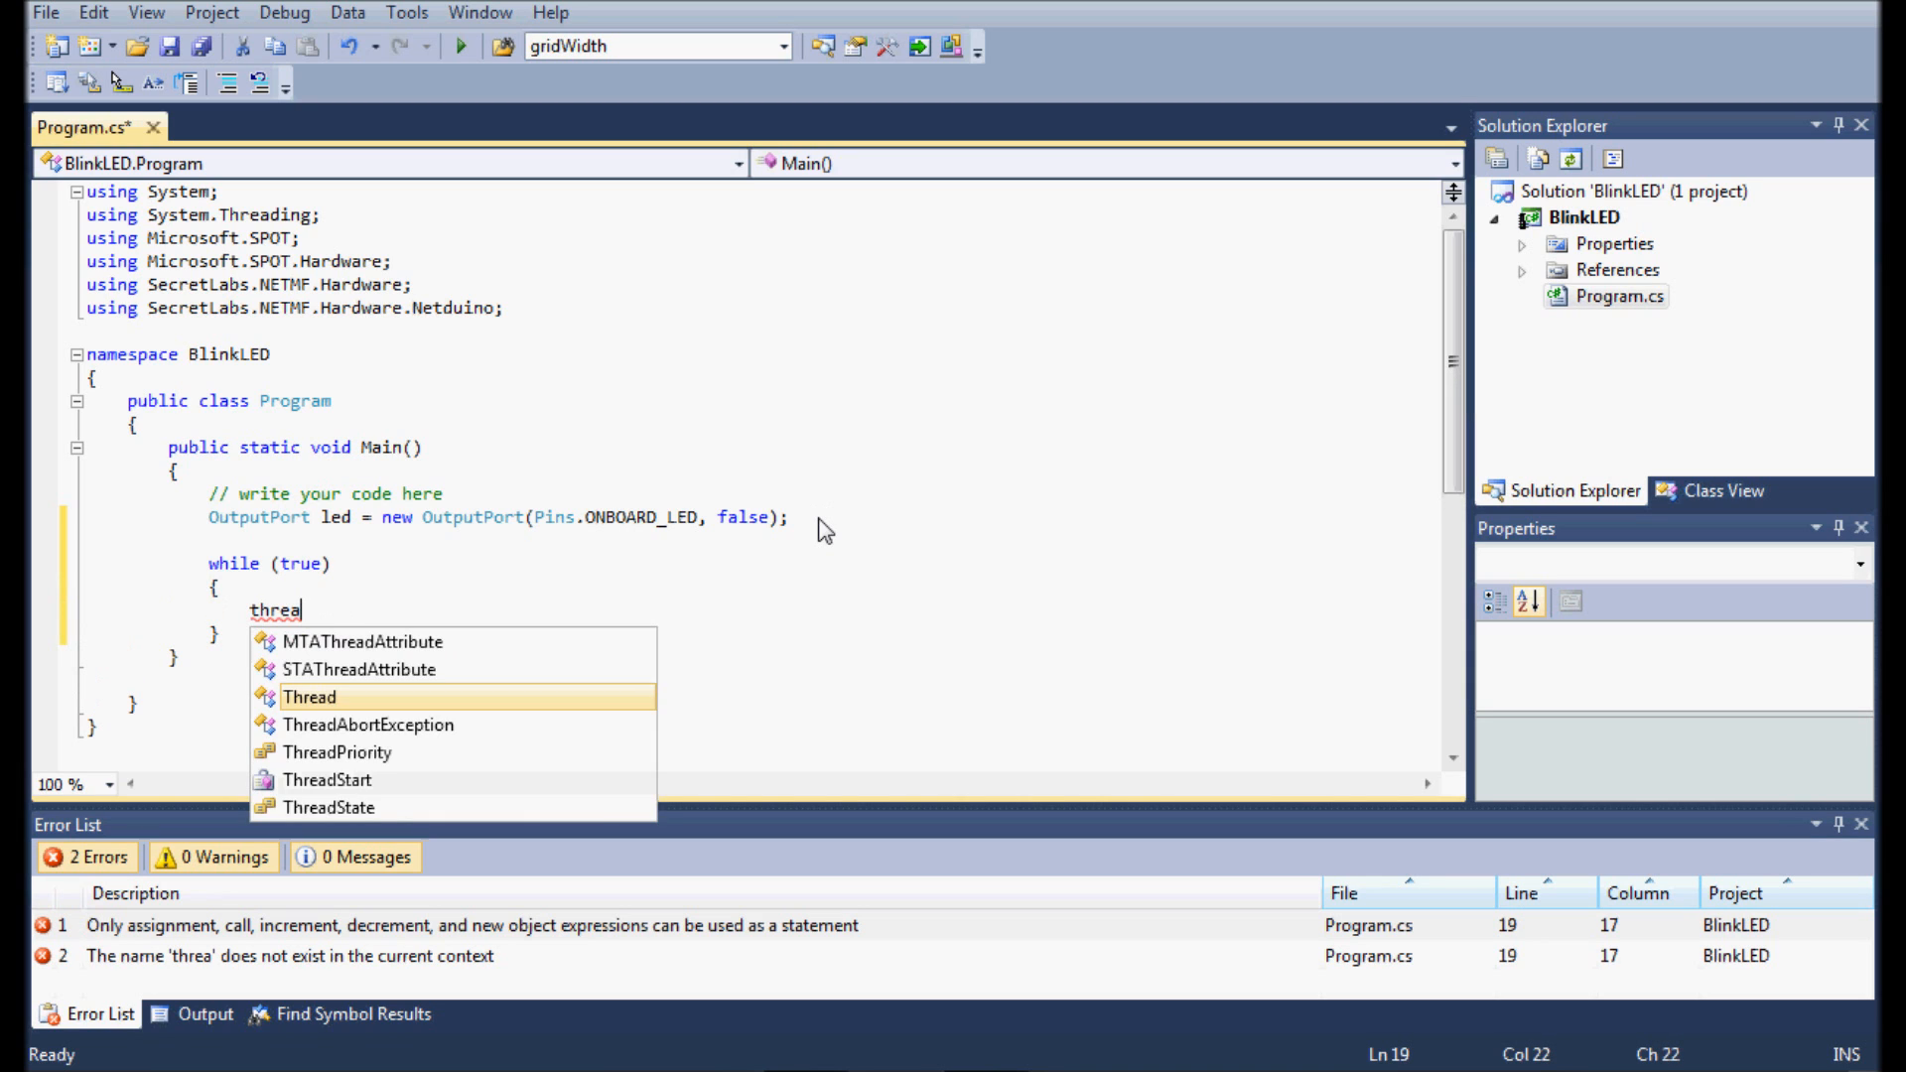
type("Thread.Sleep")
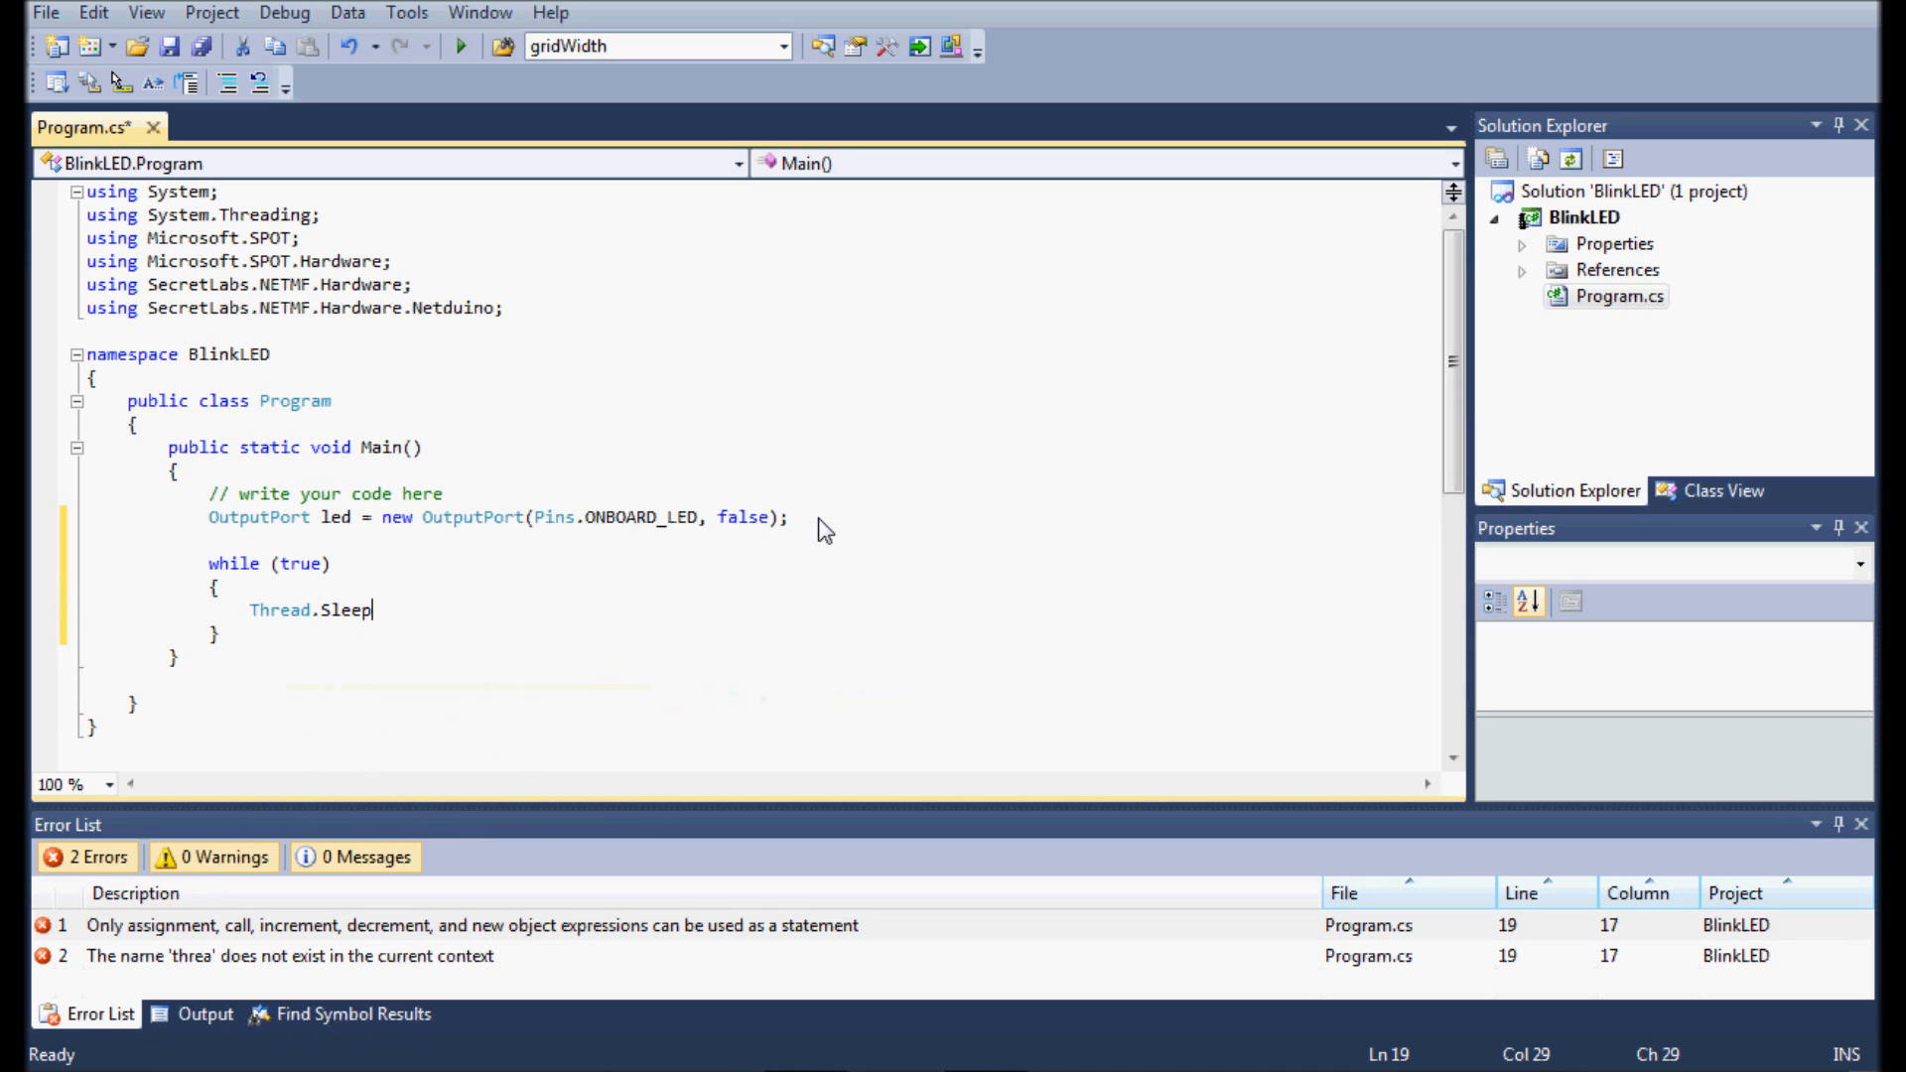
type("(1")
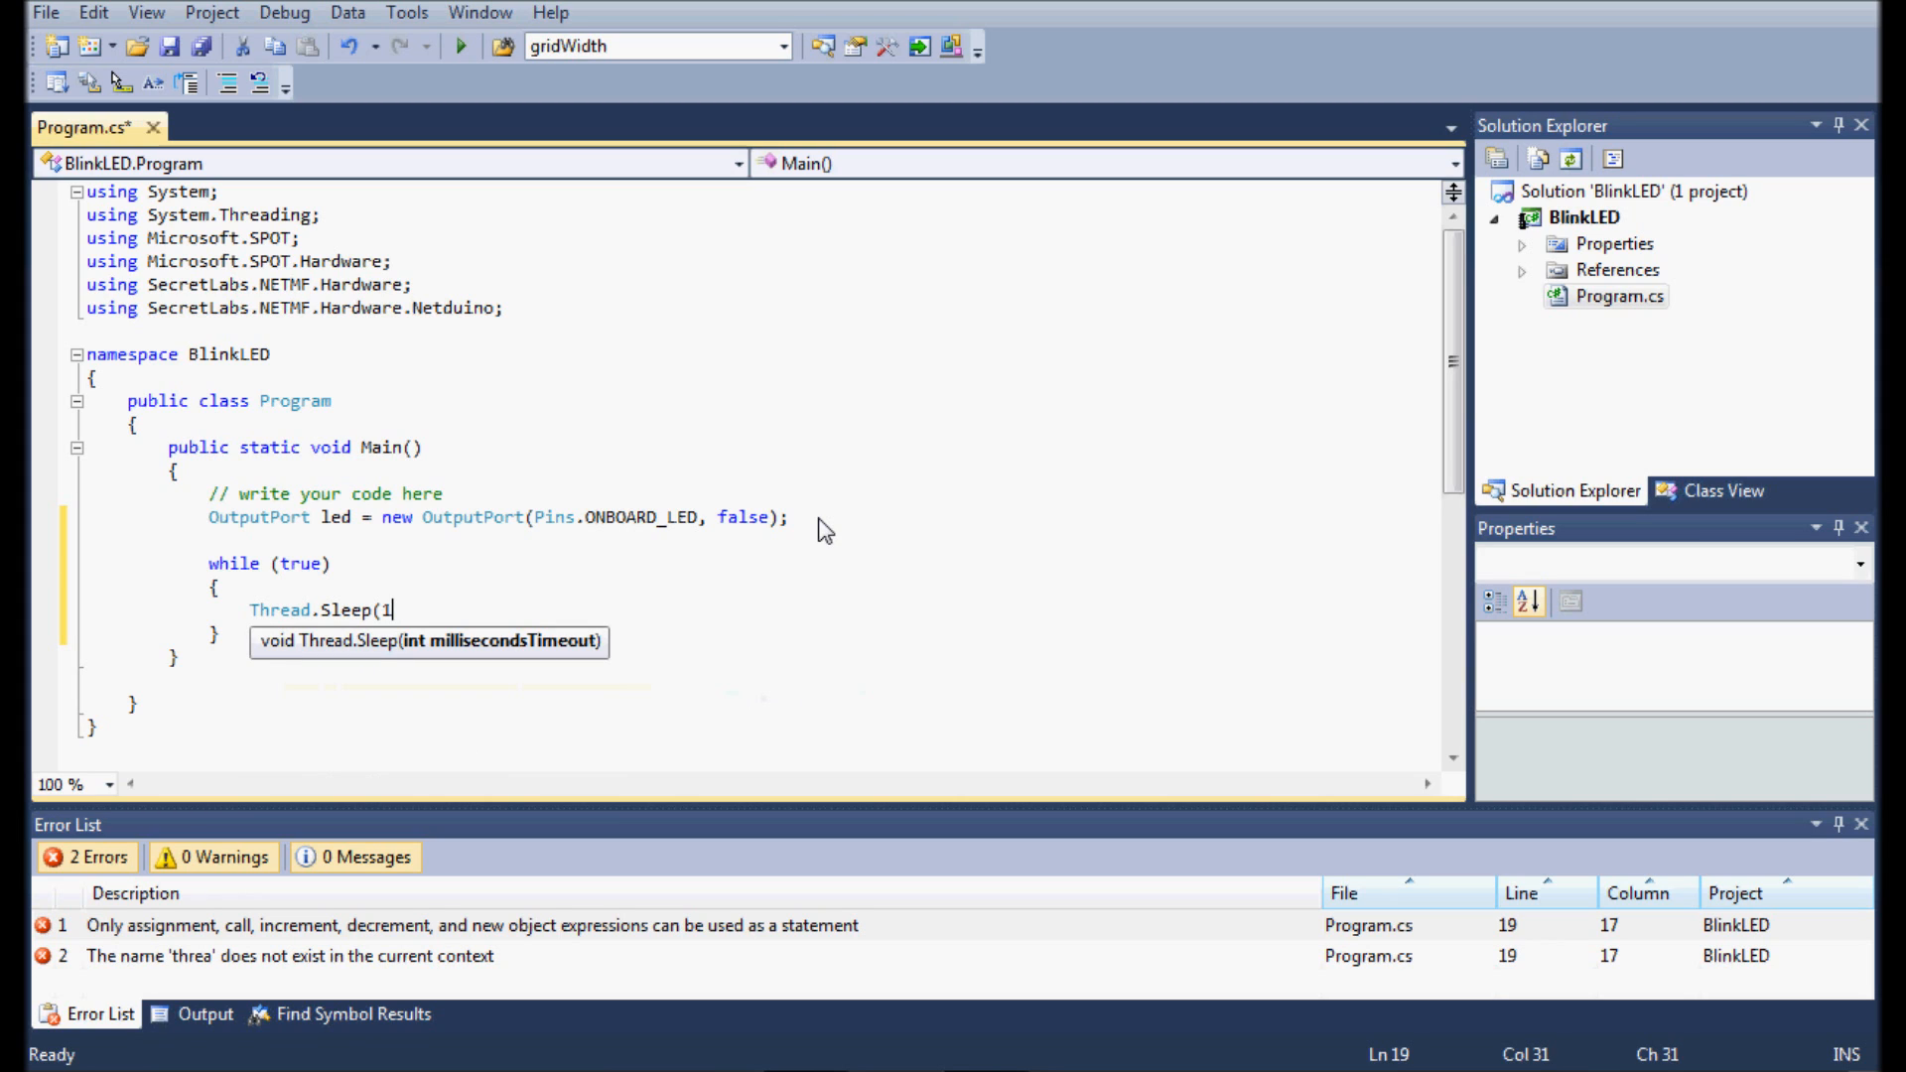
type("000);")
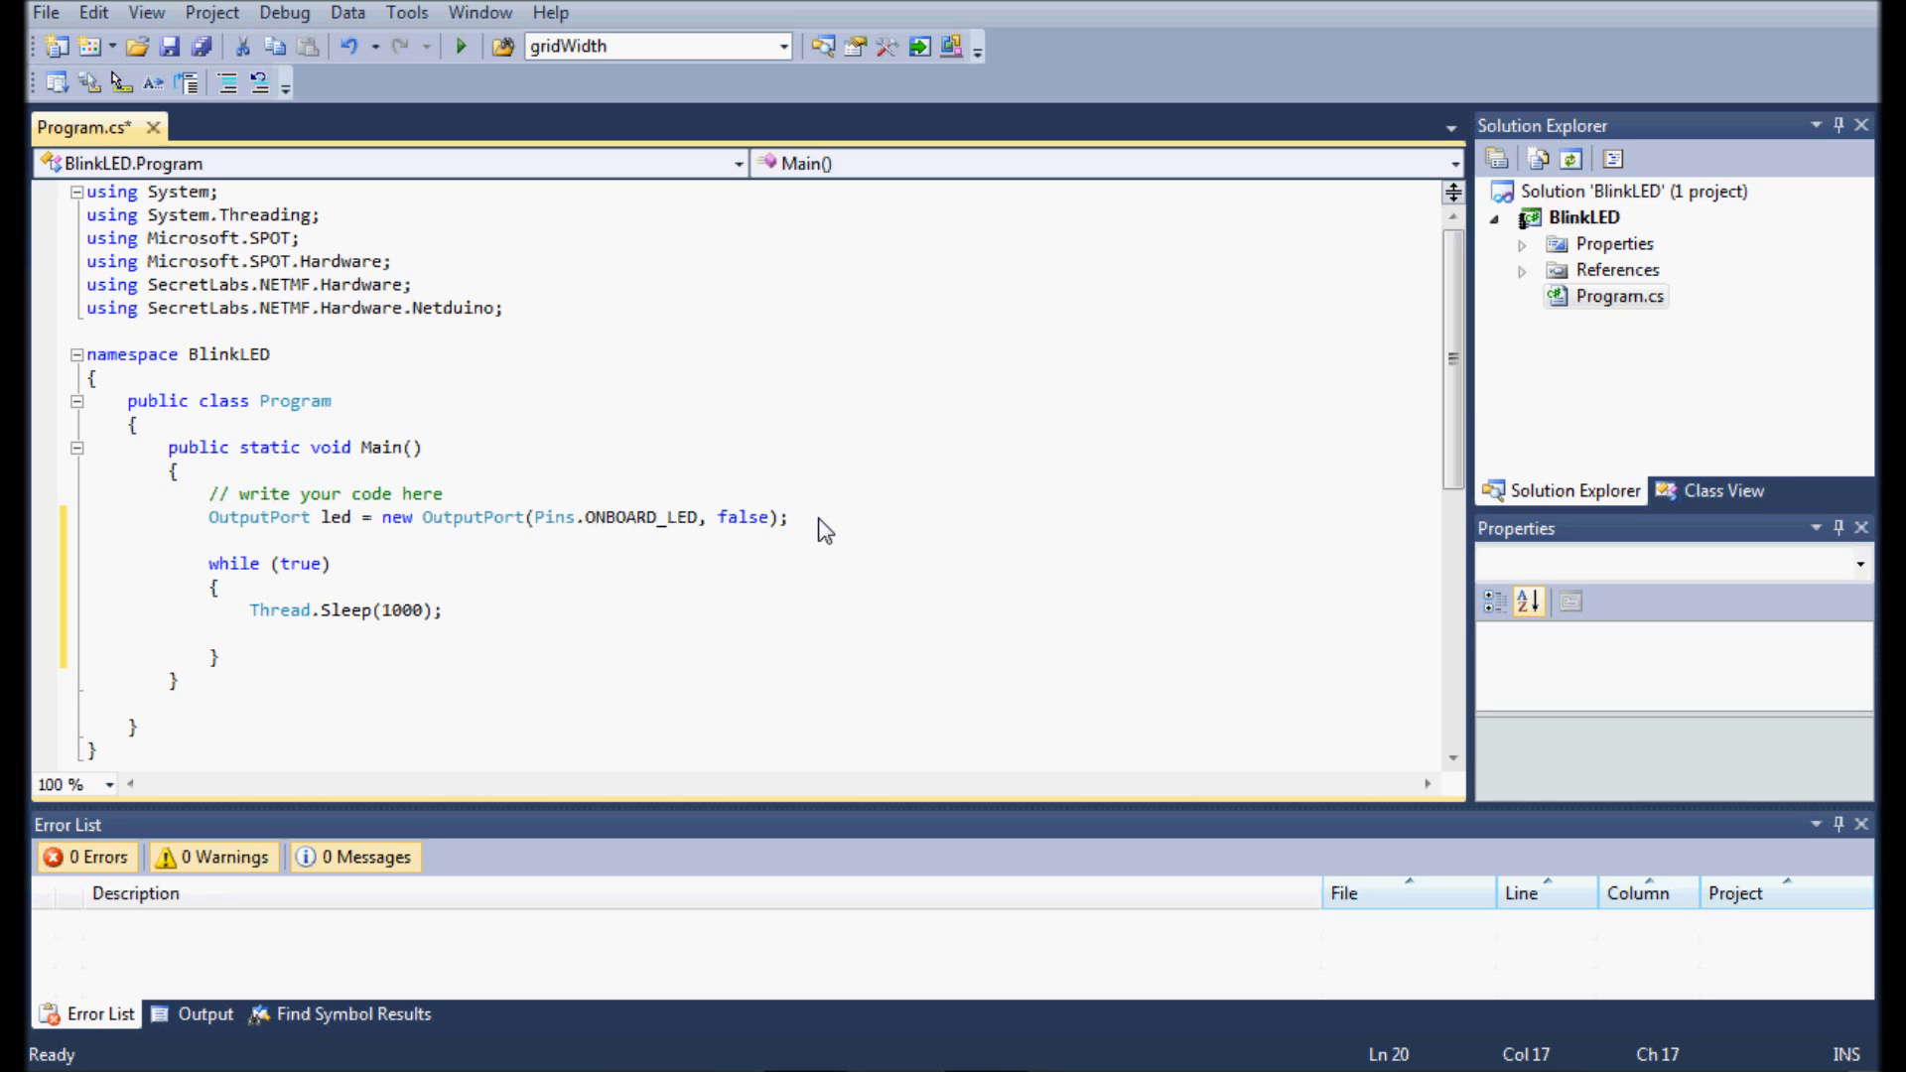
Step: Add led.Write(true); followed by a second Thread.Sleep(1000); inside the loop
type("led.Wr")
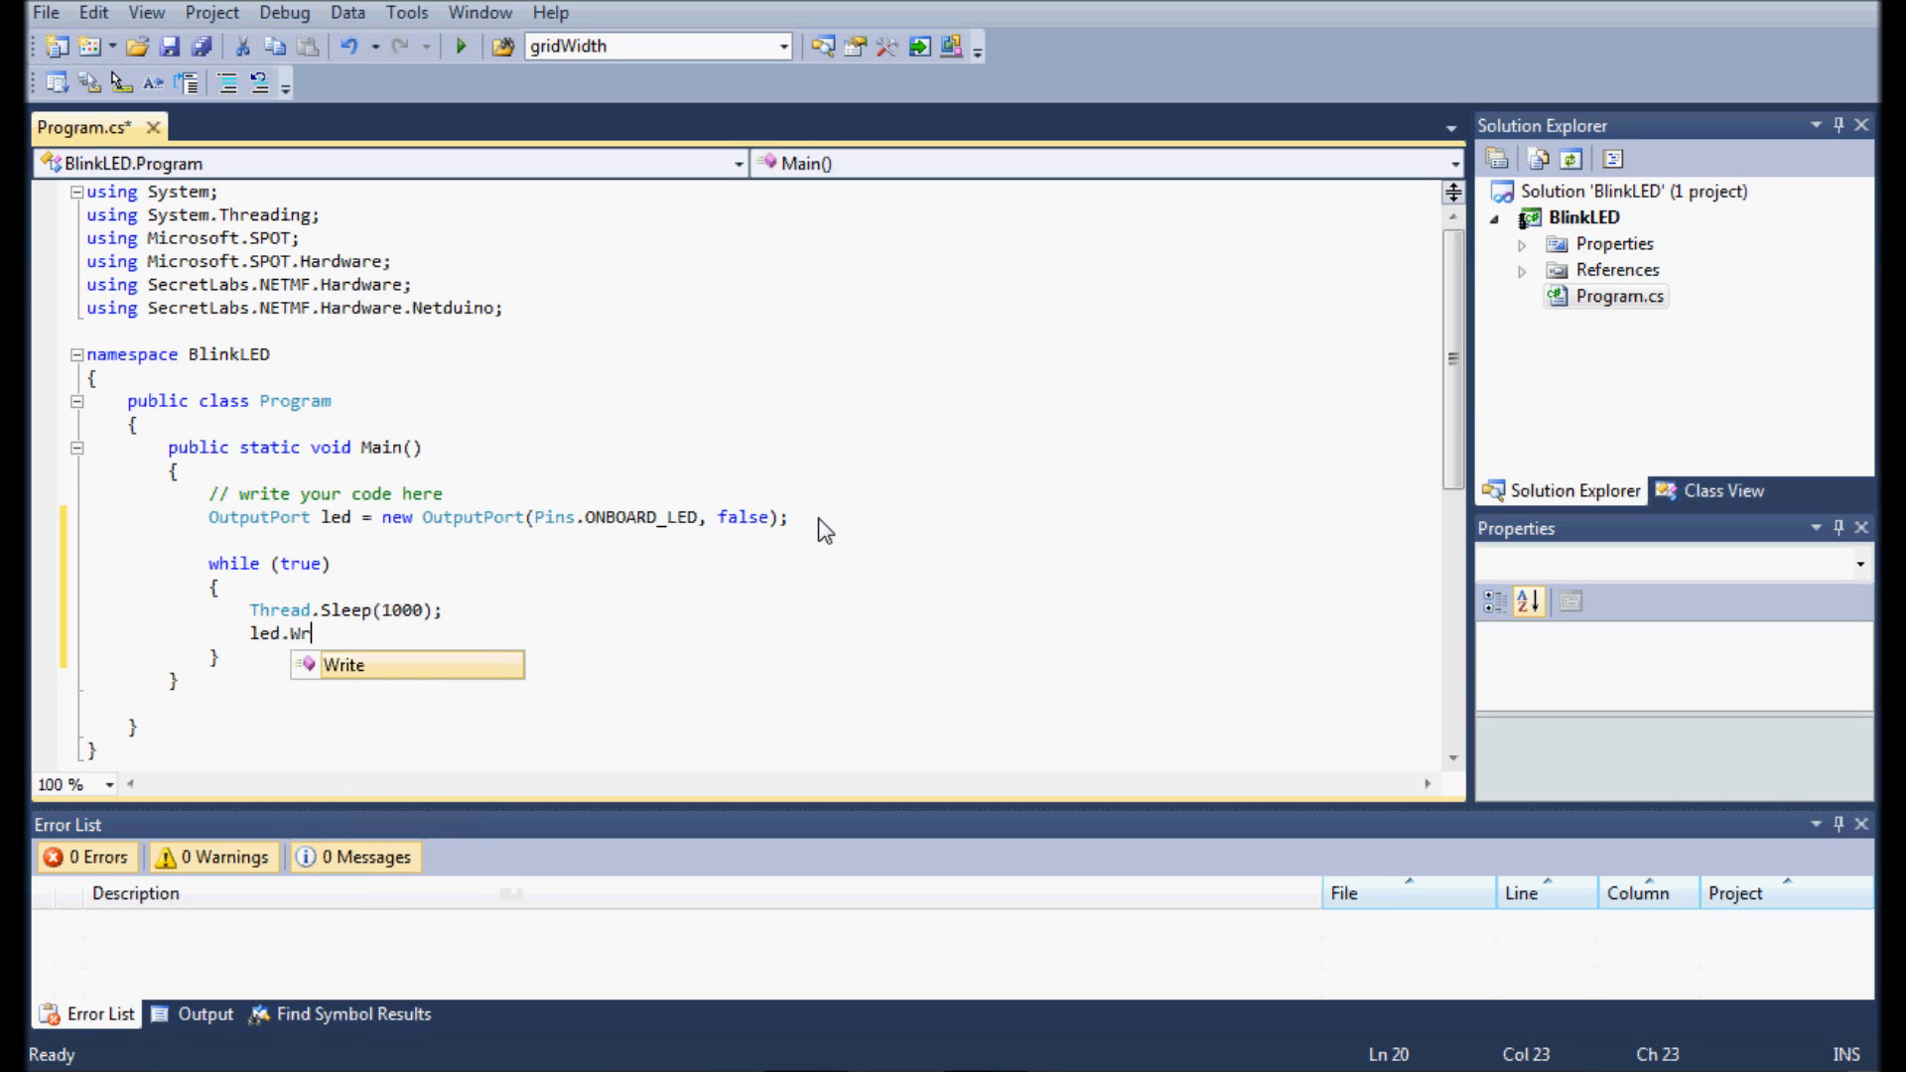
type("ite(true")
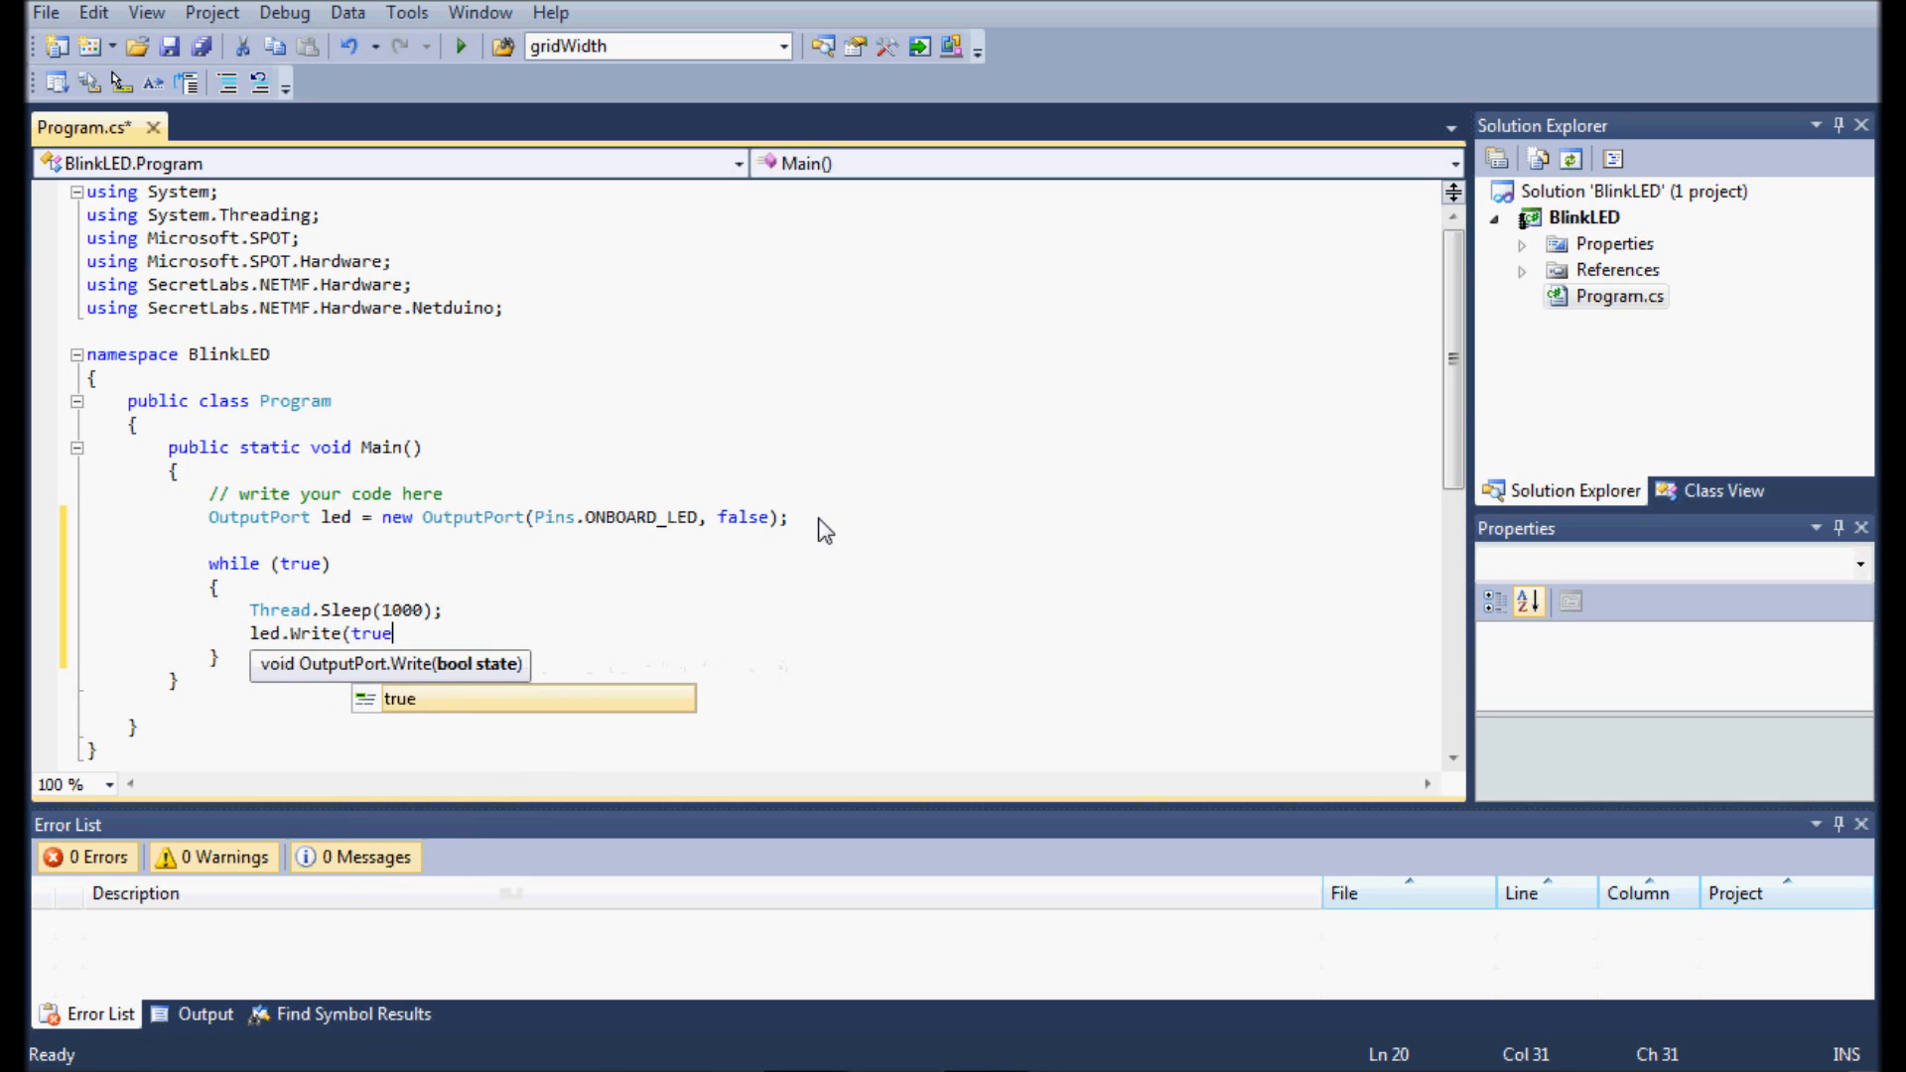
type(");")
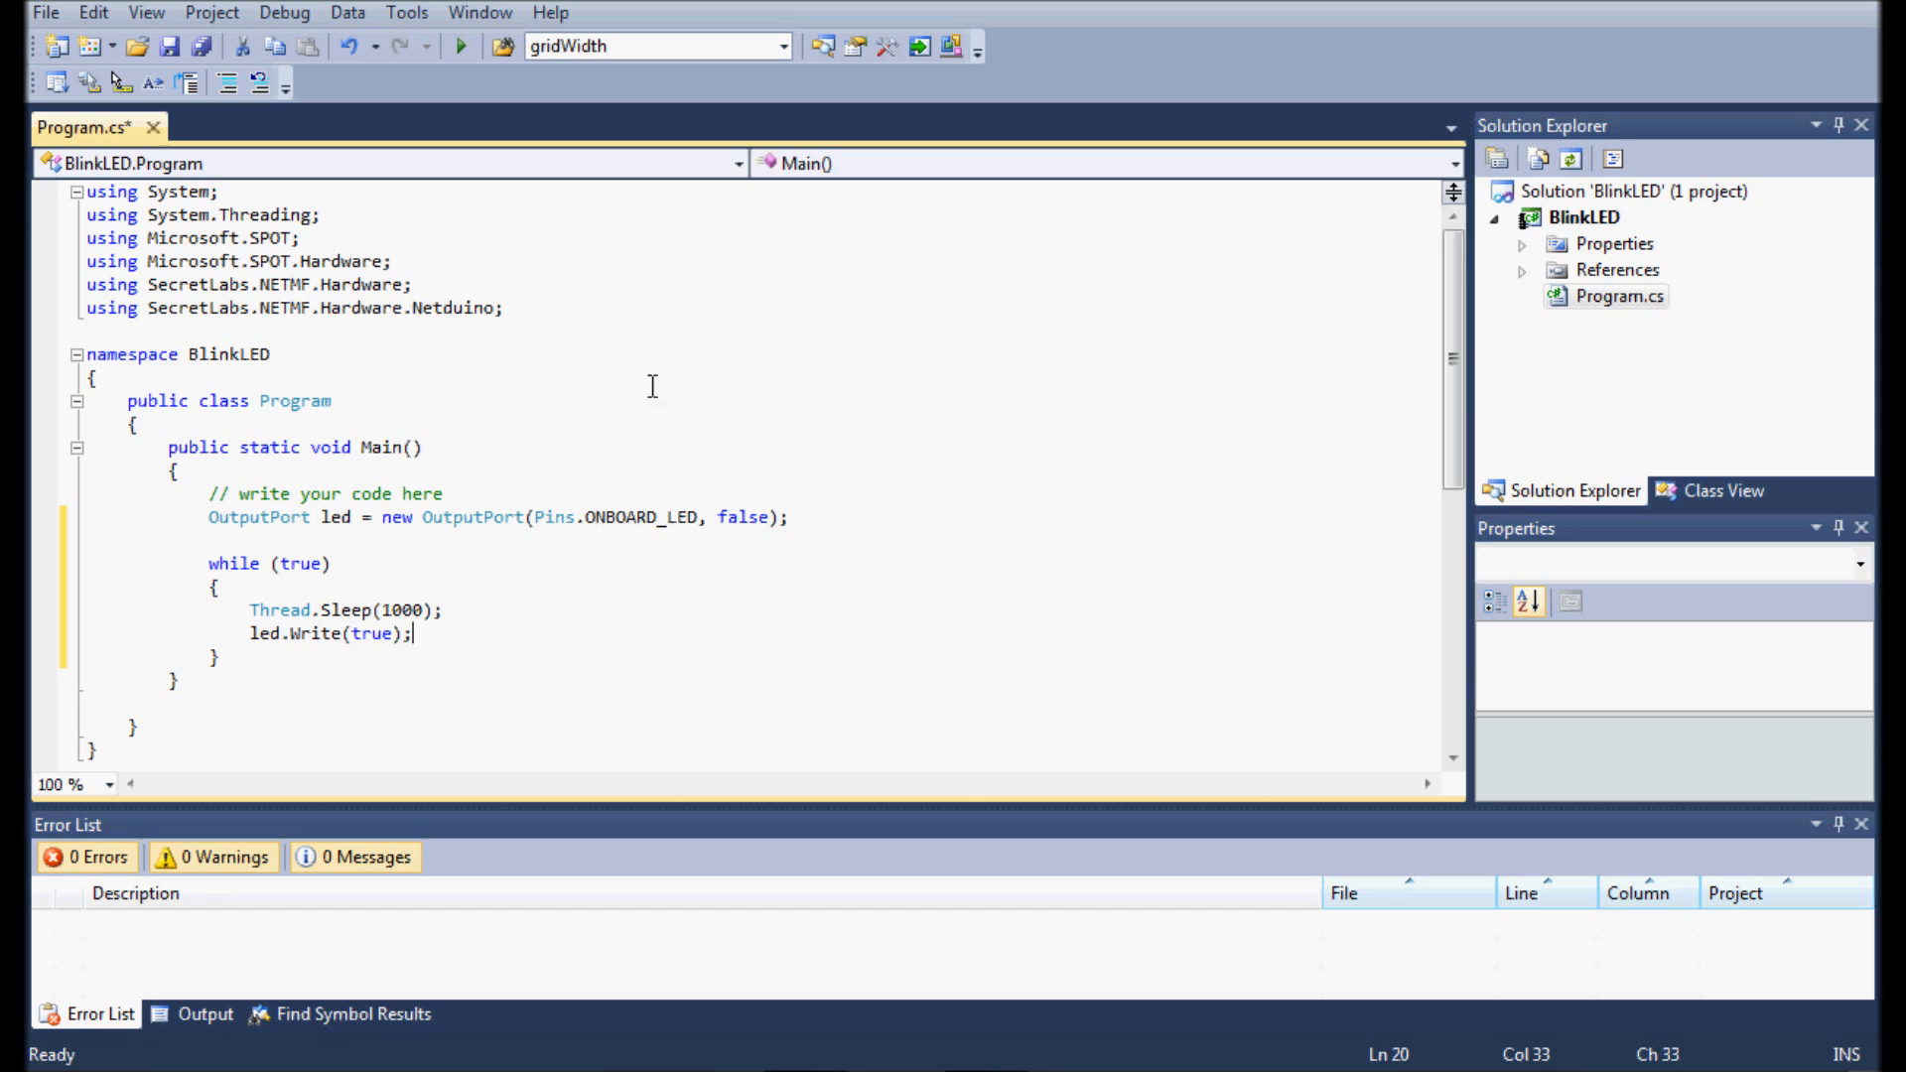
mouse_move(366, 635)
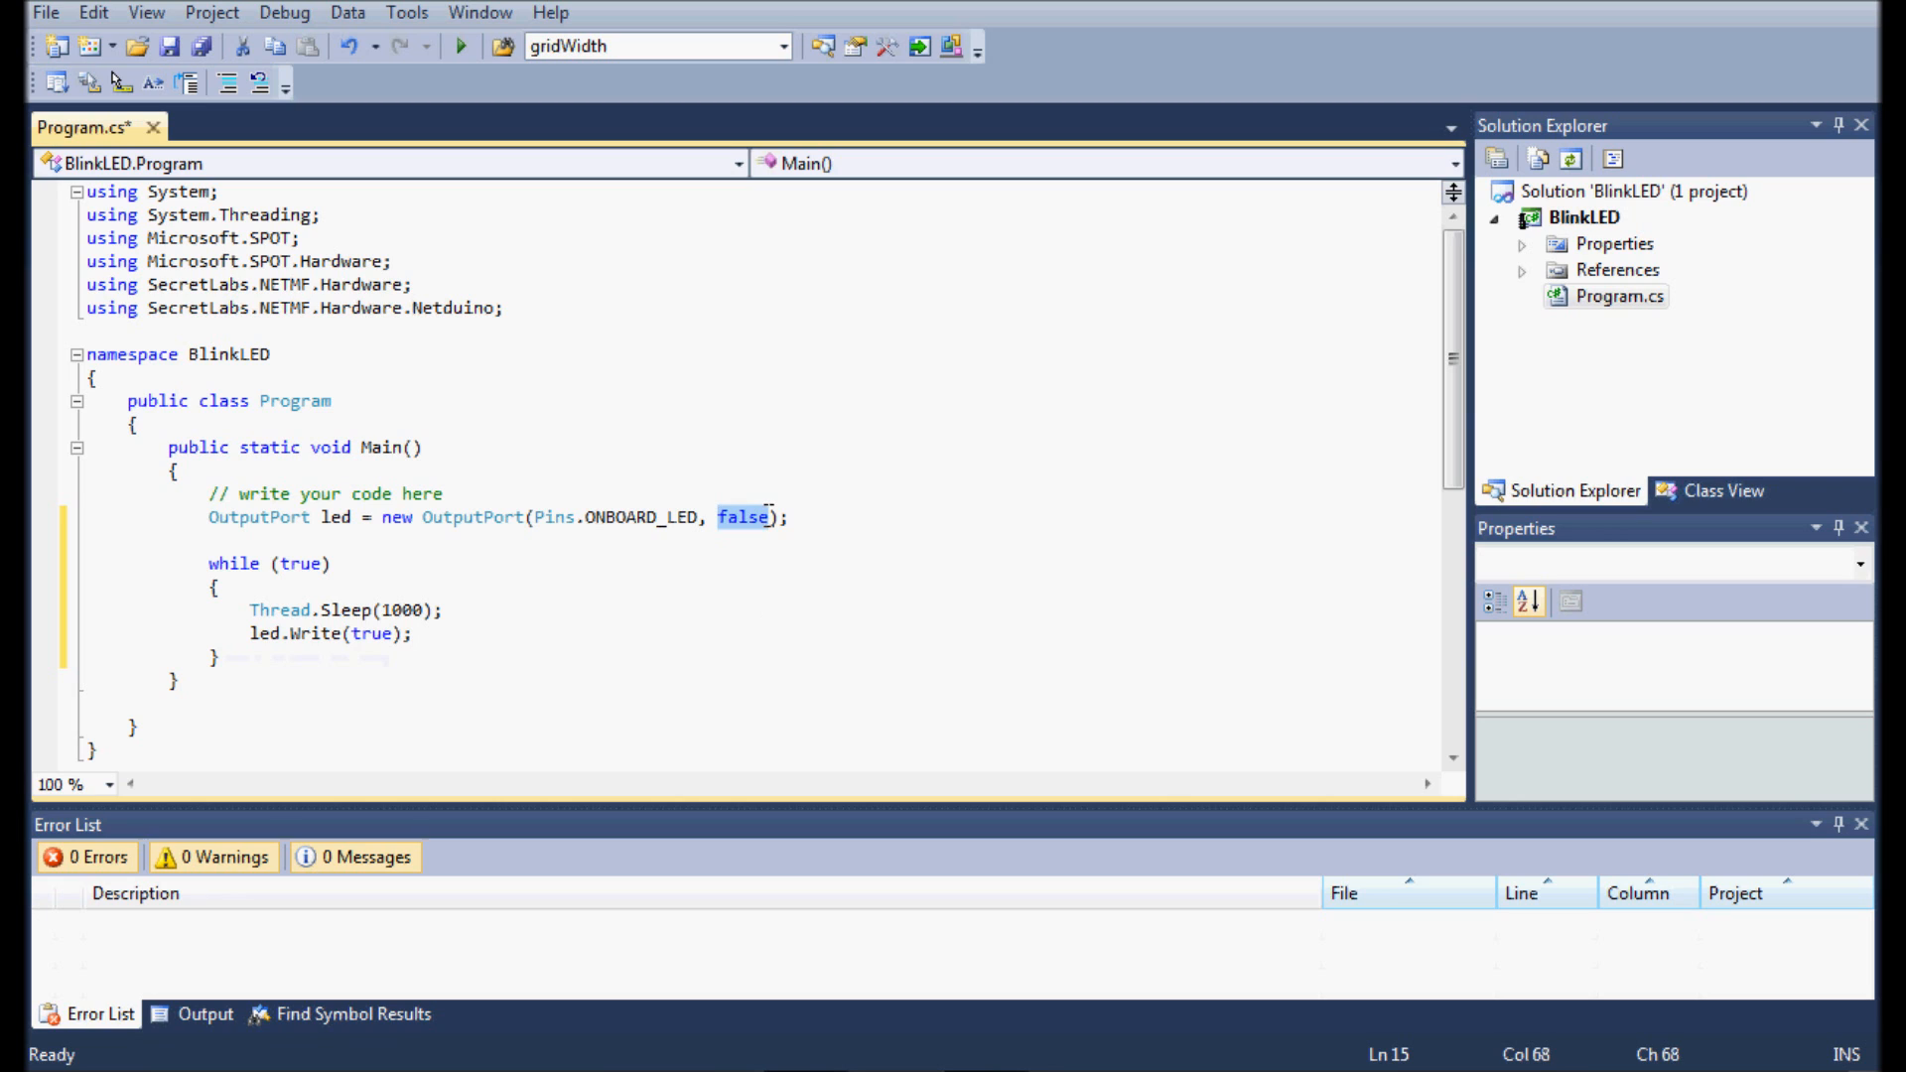
mouse_move(357, 633)
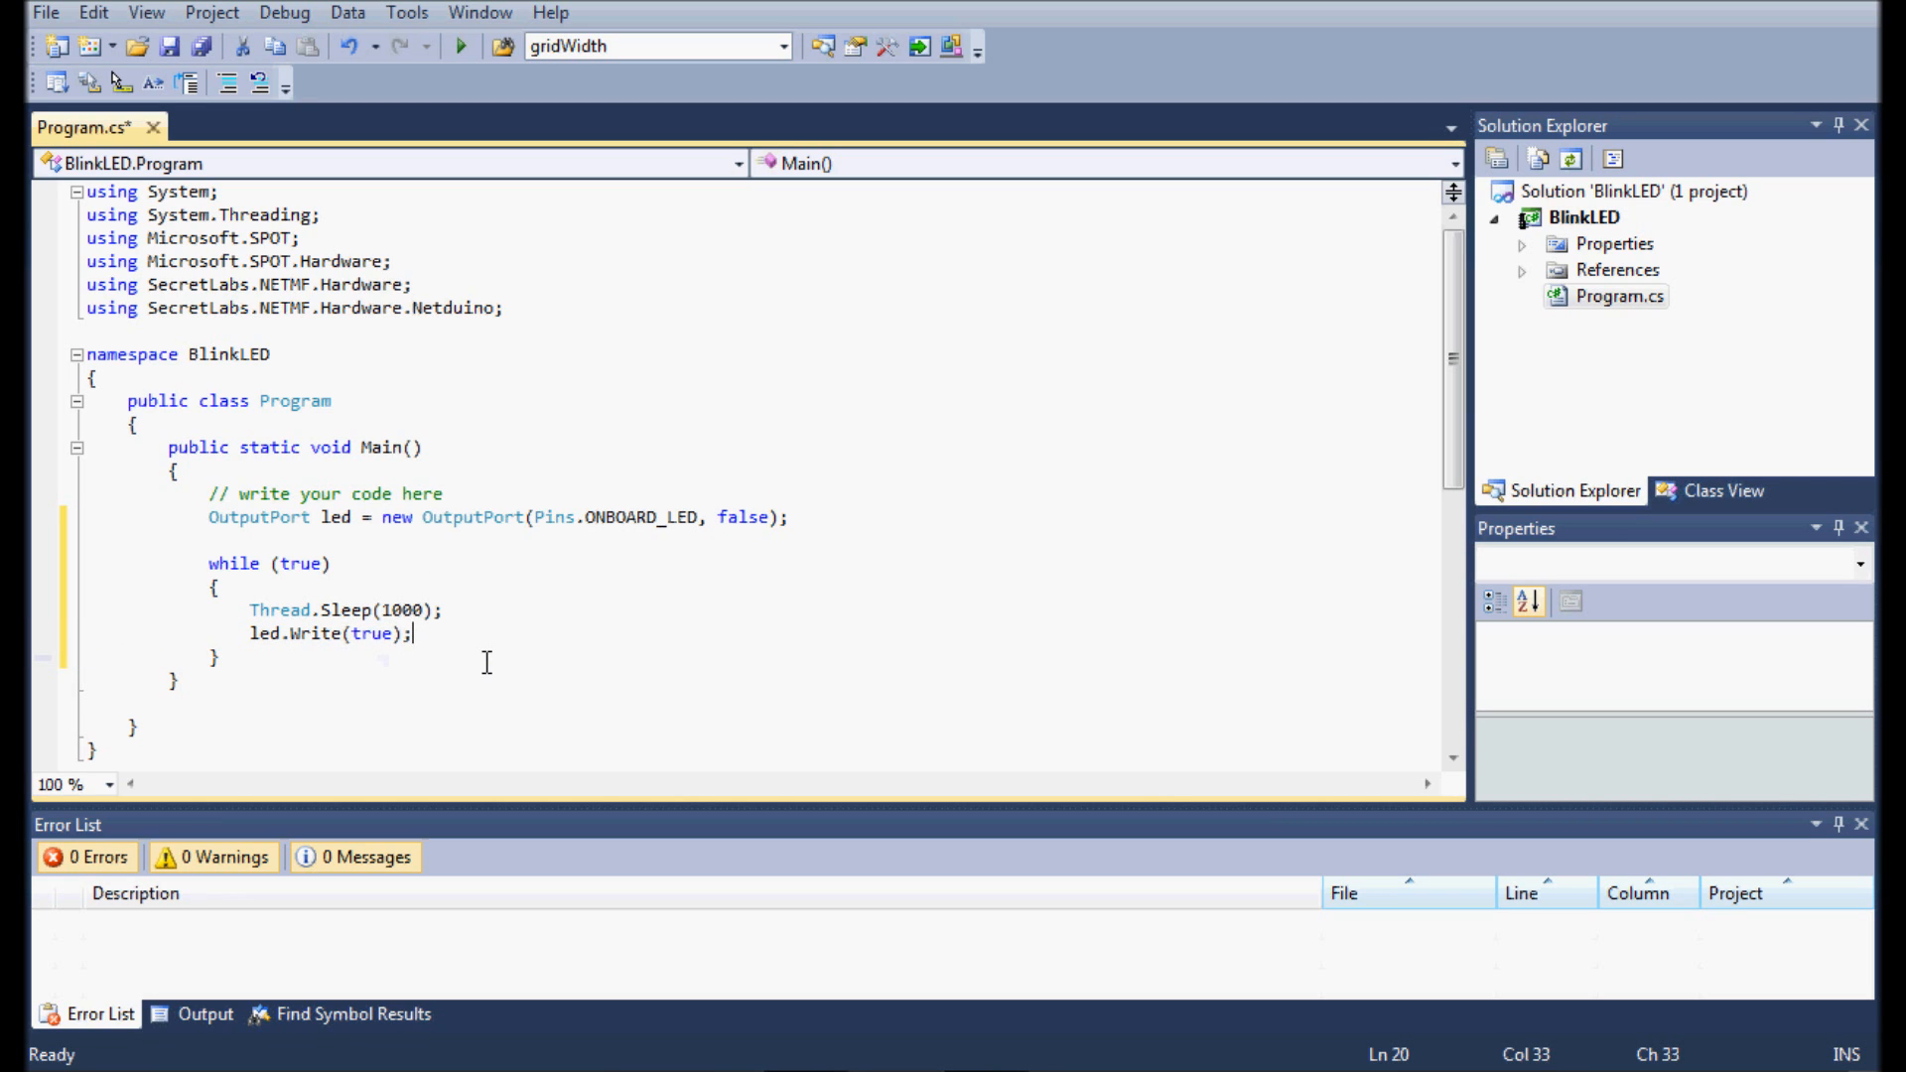
type("Thread.")
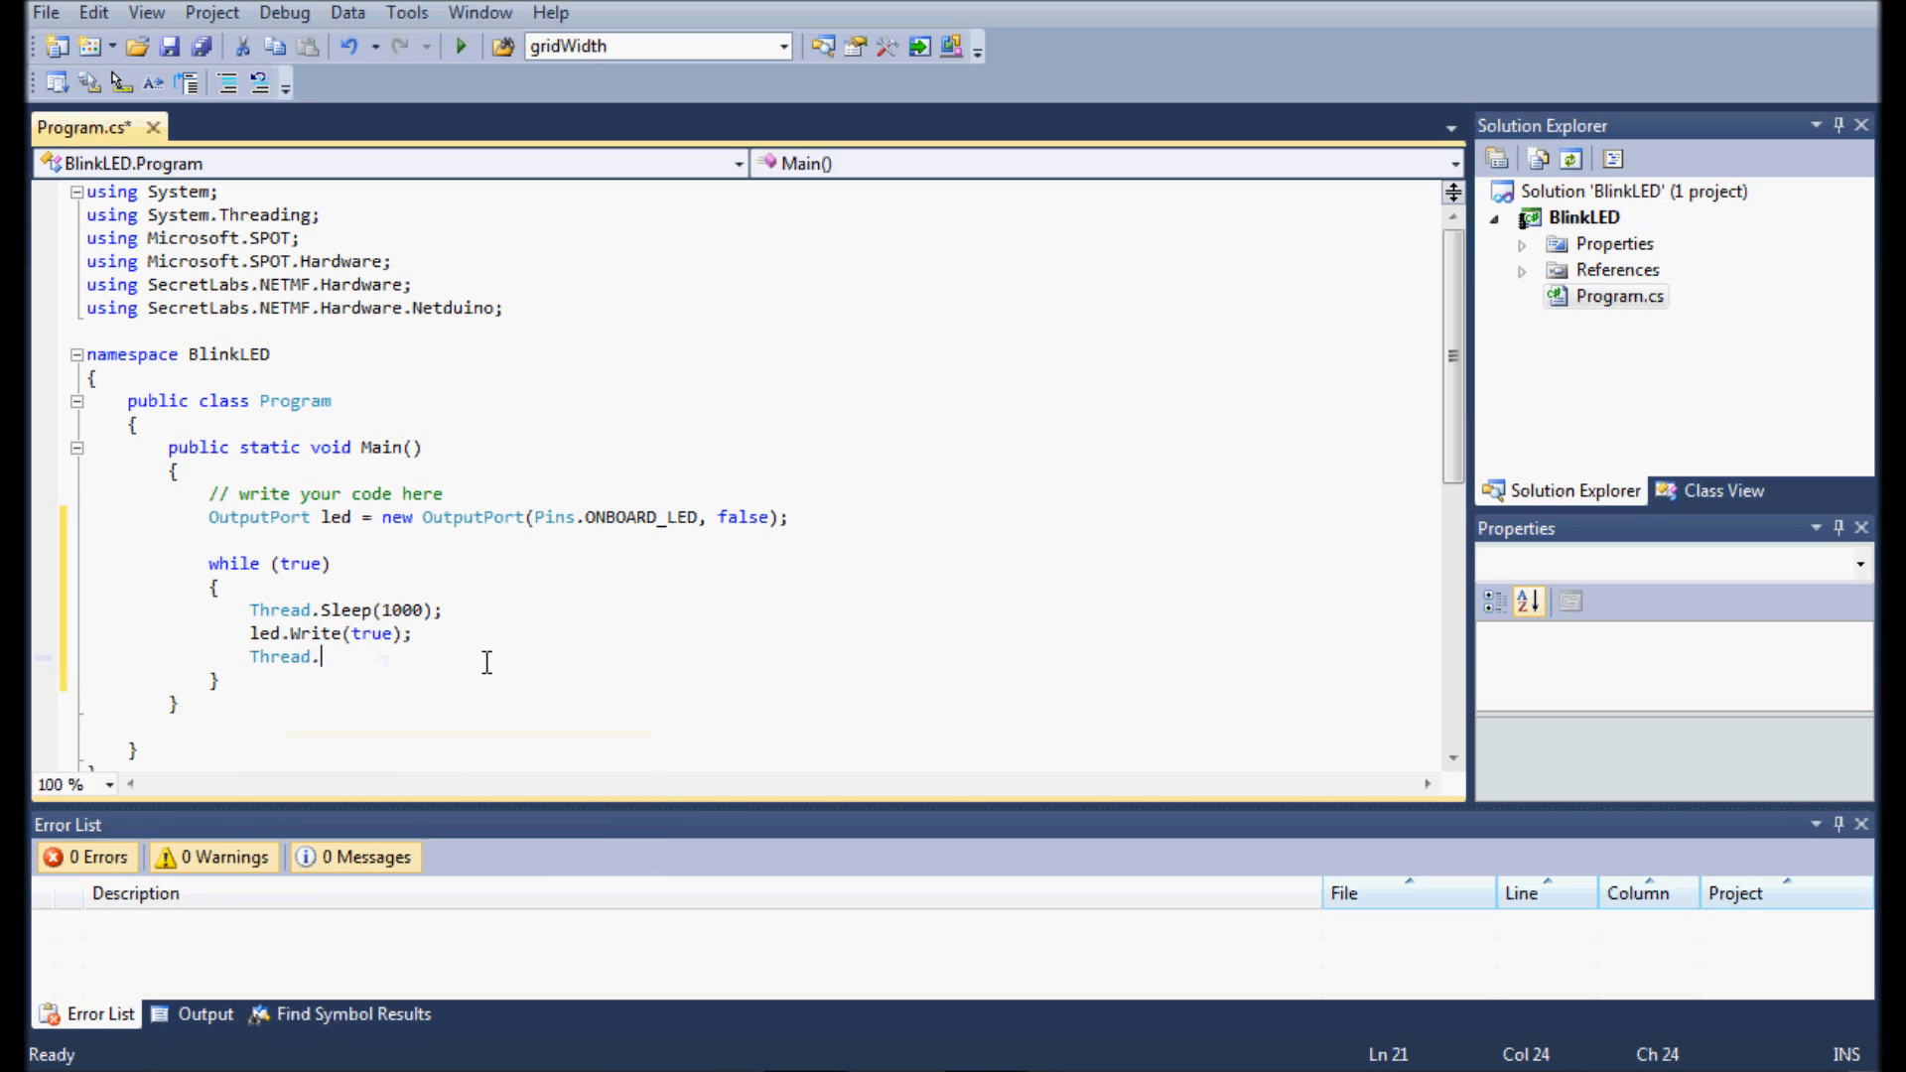
type("Sleep(1000")
type("led.Write(false")
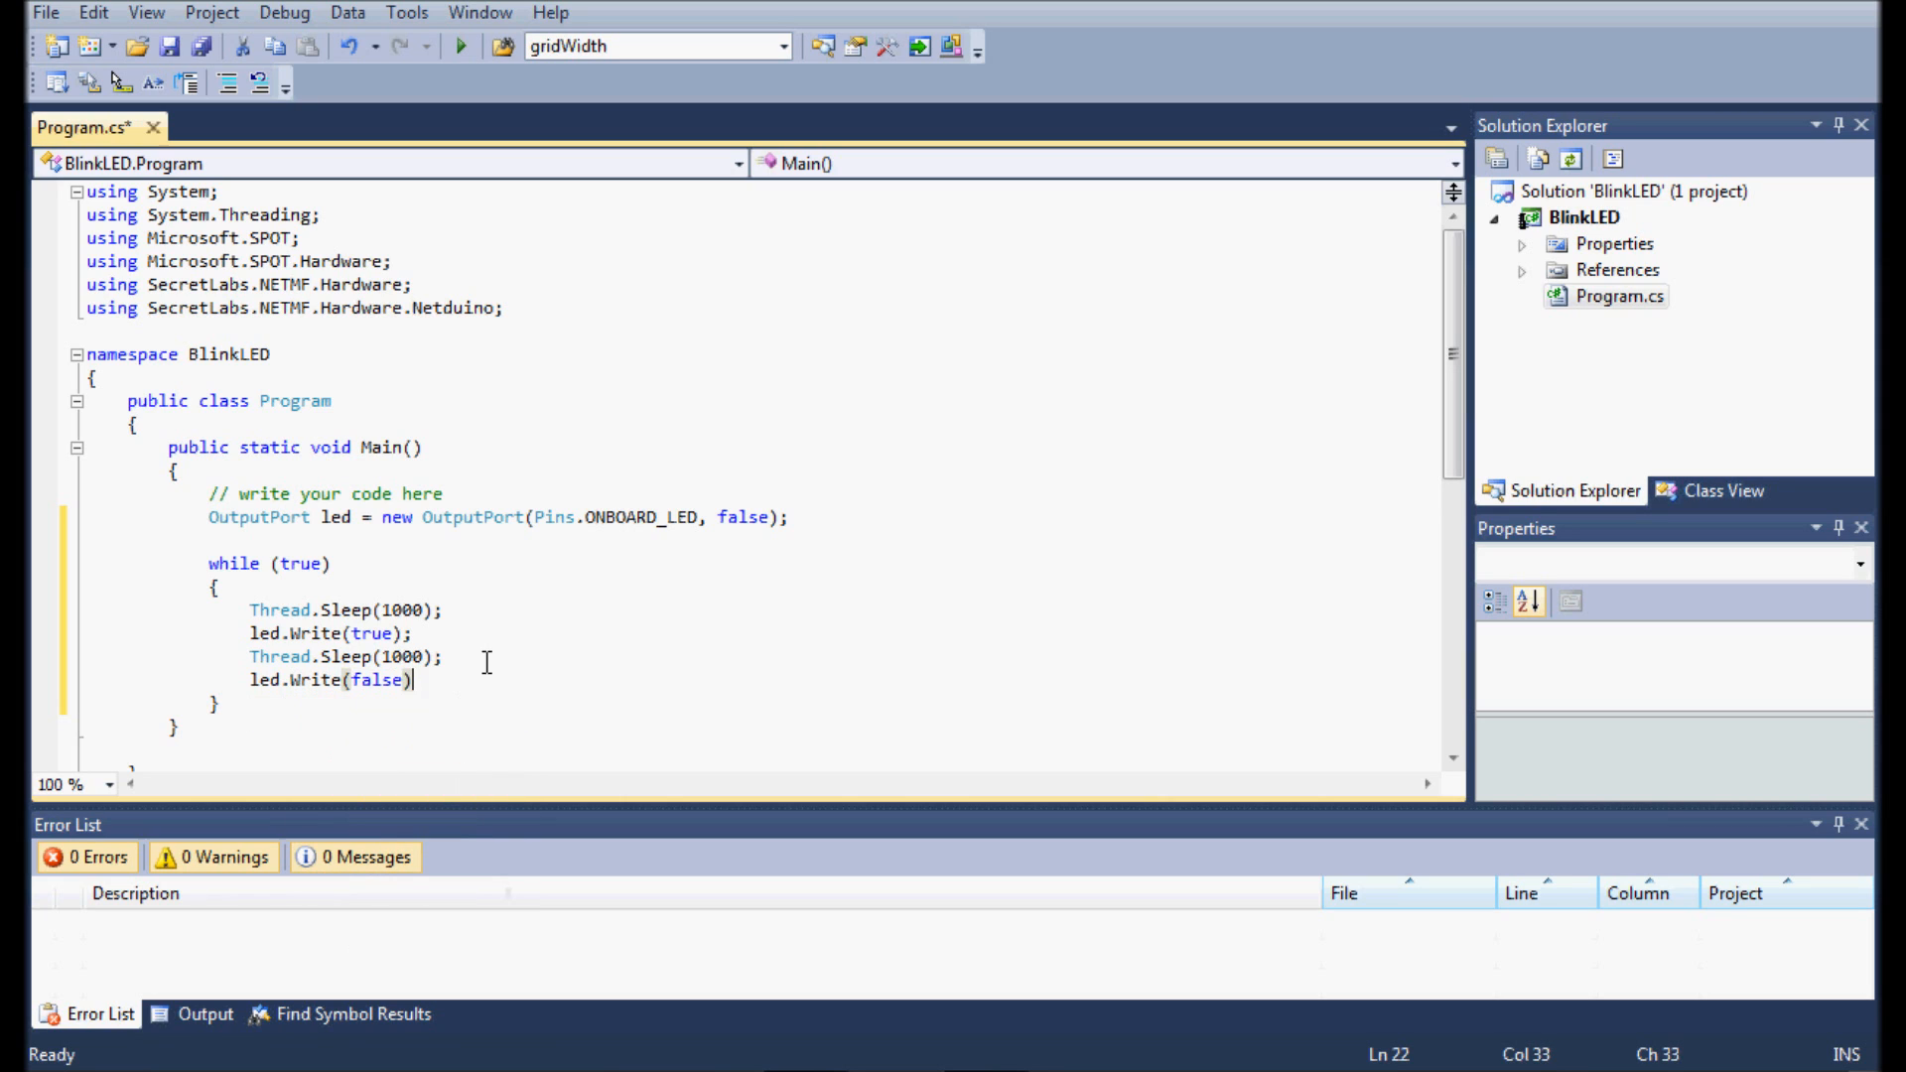
type(";")
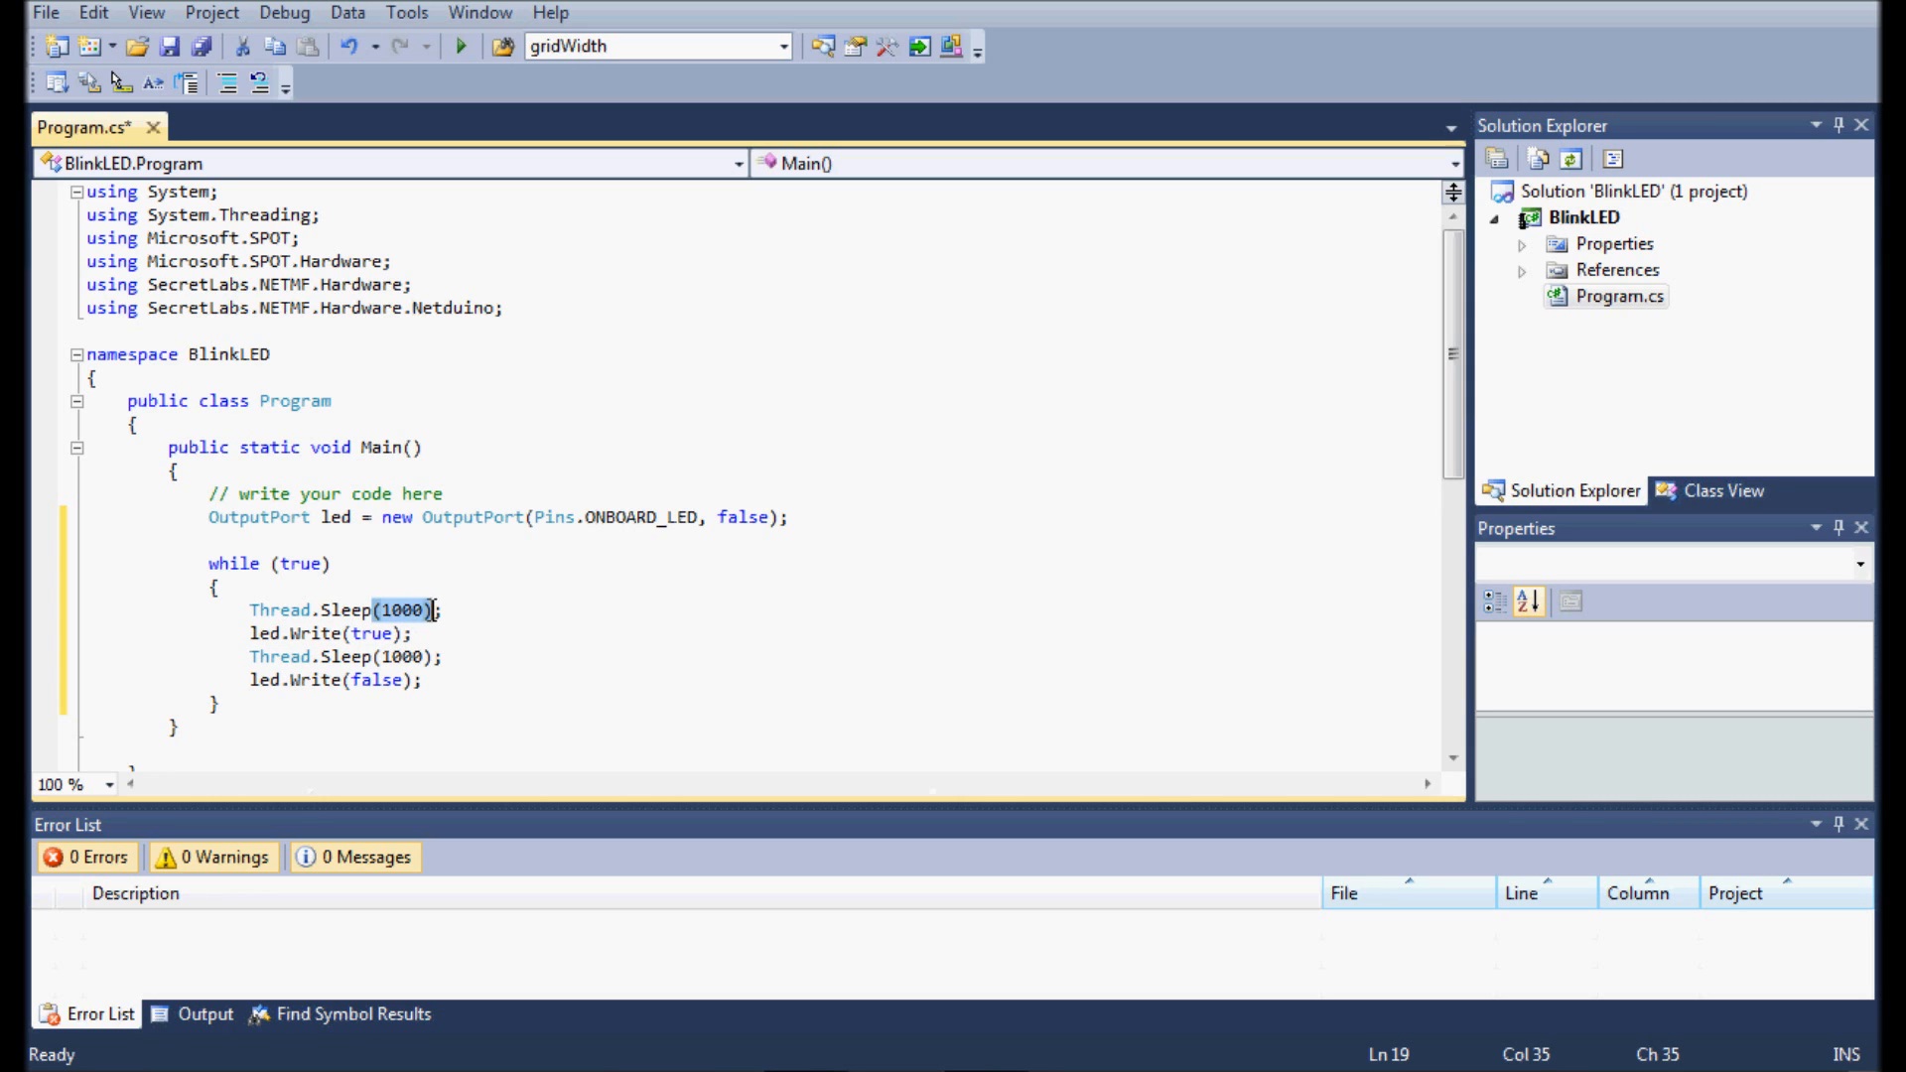
Step: Click into the Program.cs code, then bring up the Project menu
left_click(428, 680)
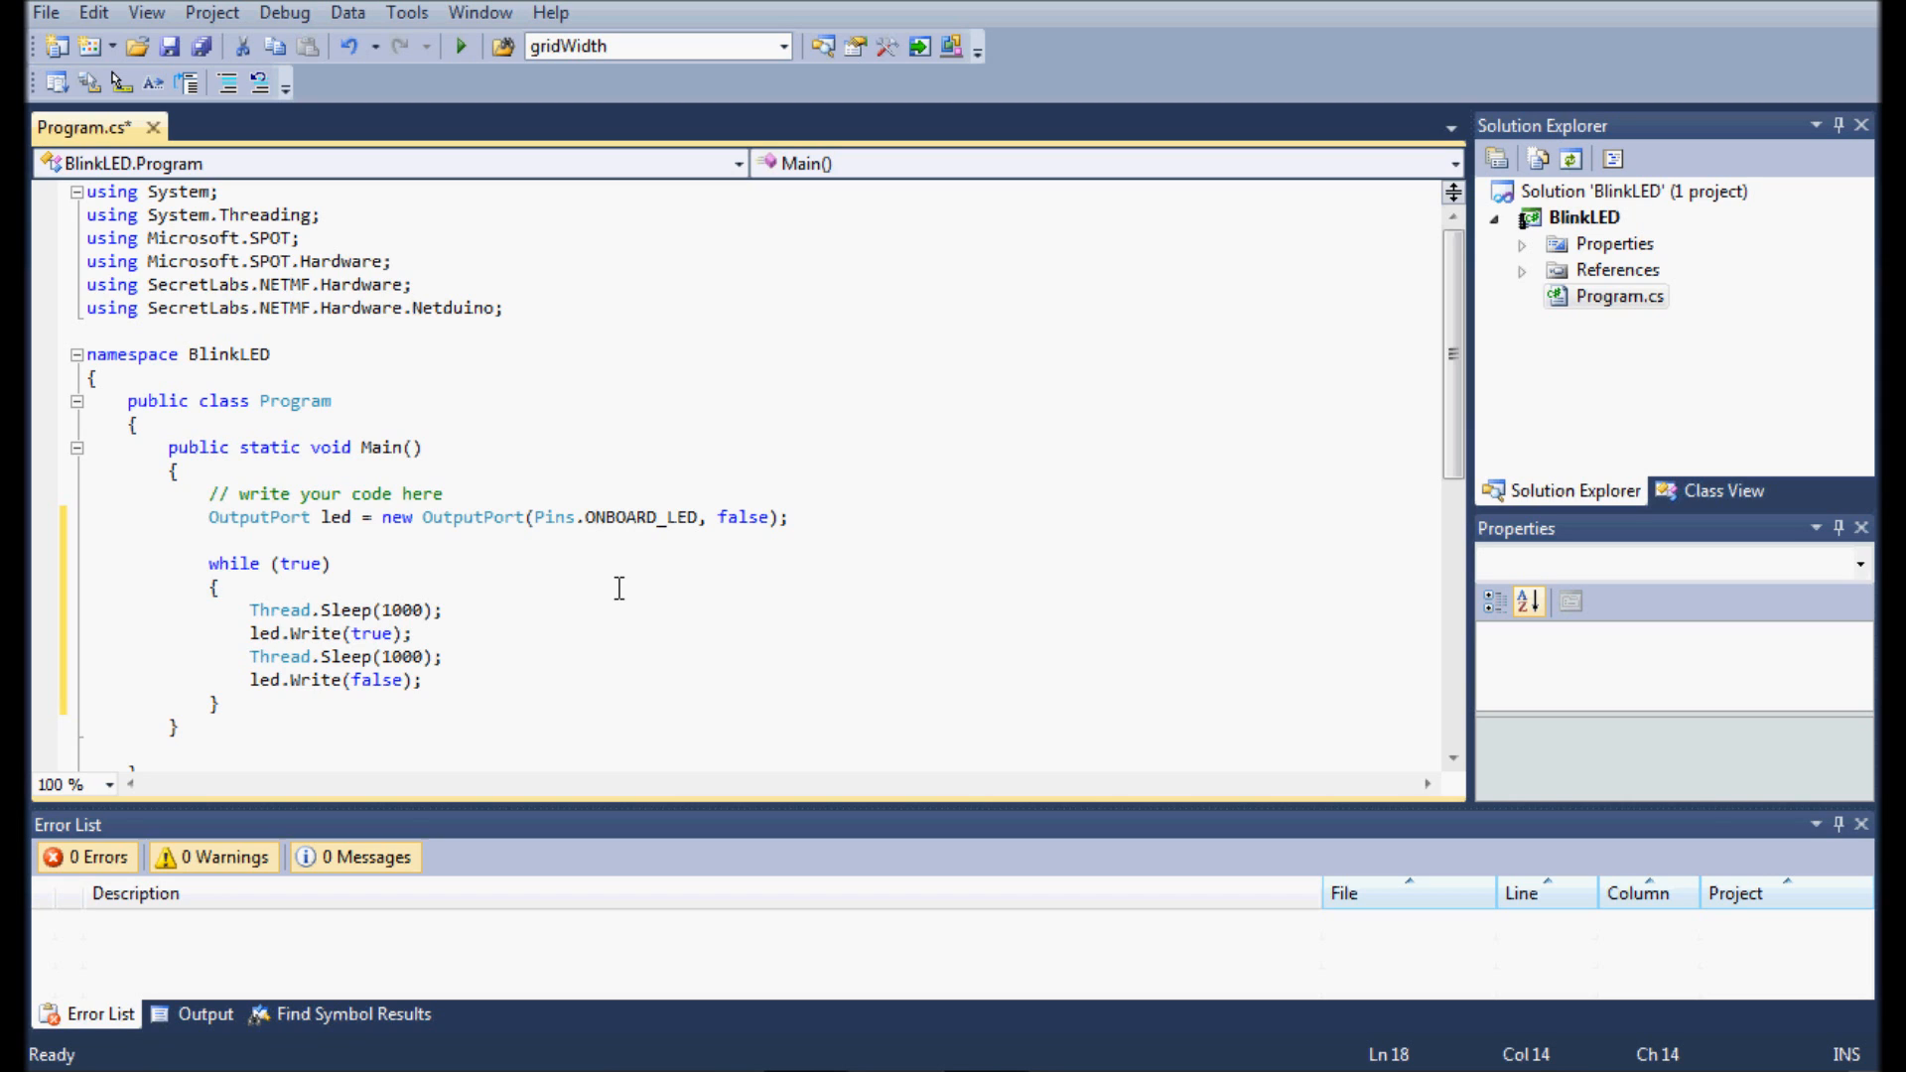
left_click(200, 12)
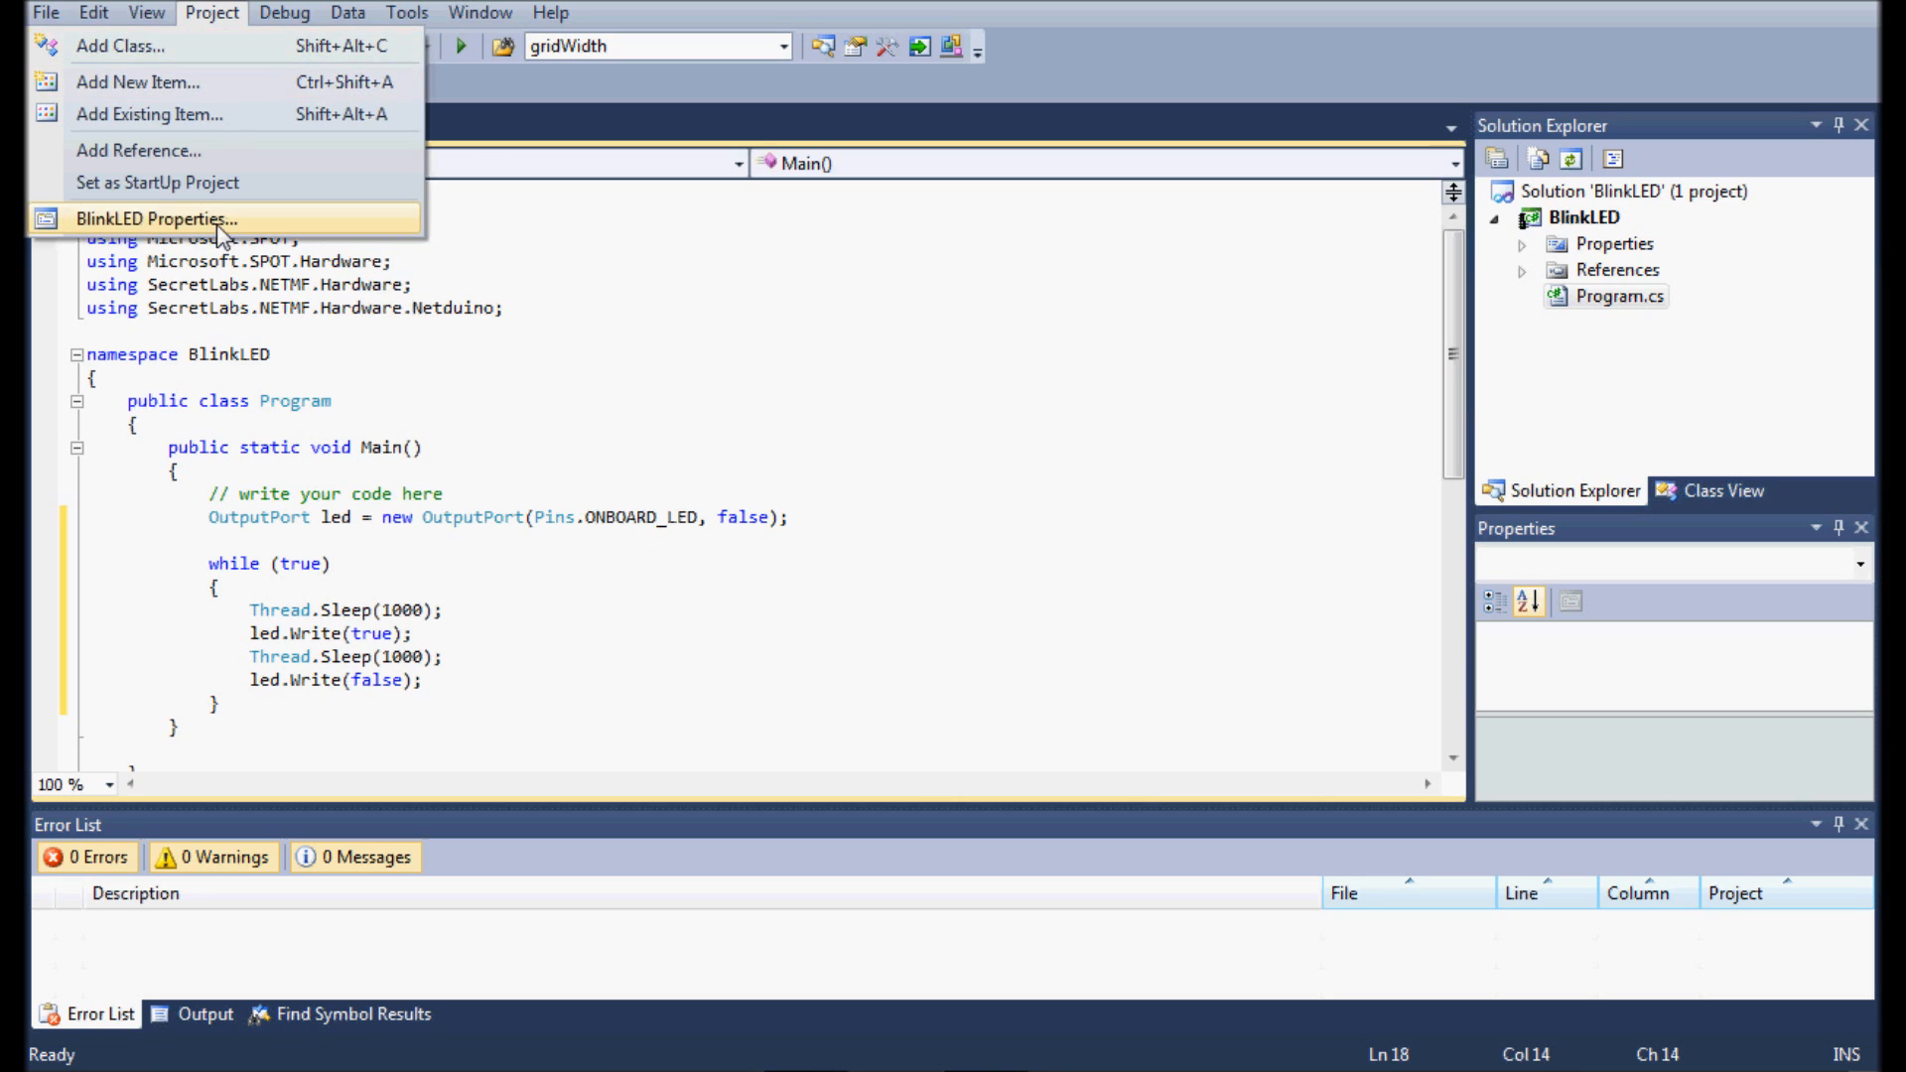
Step: Set BlinkLED's .NET Micro Framework deployment transport to USB, then go back to Program.cs
left_click(154, 218)
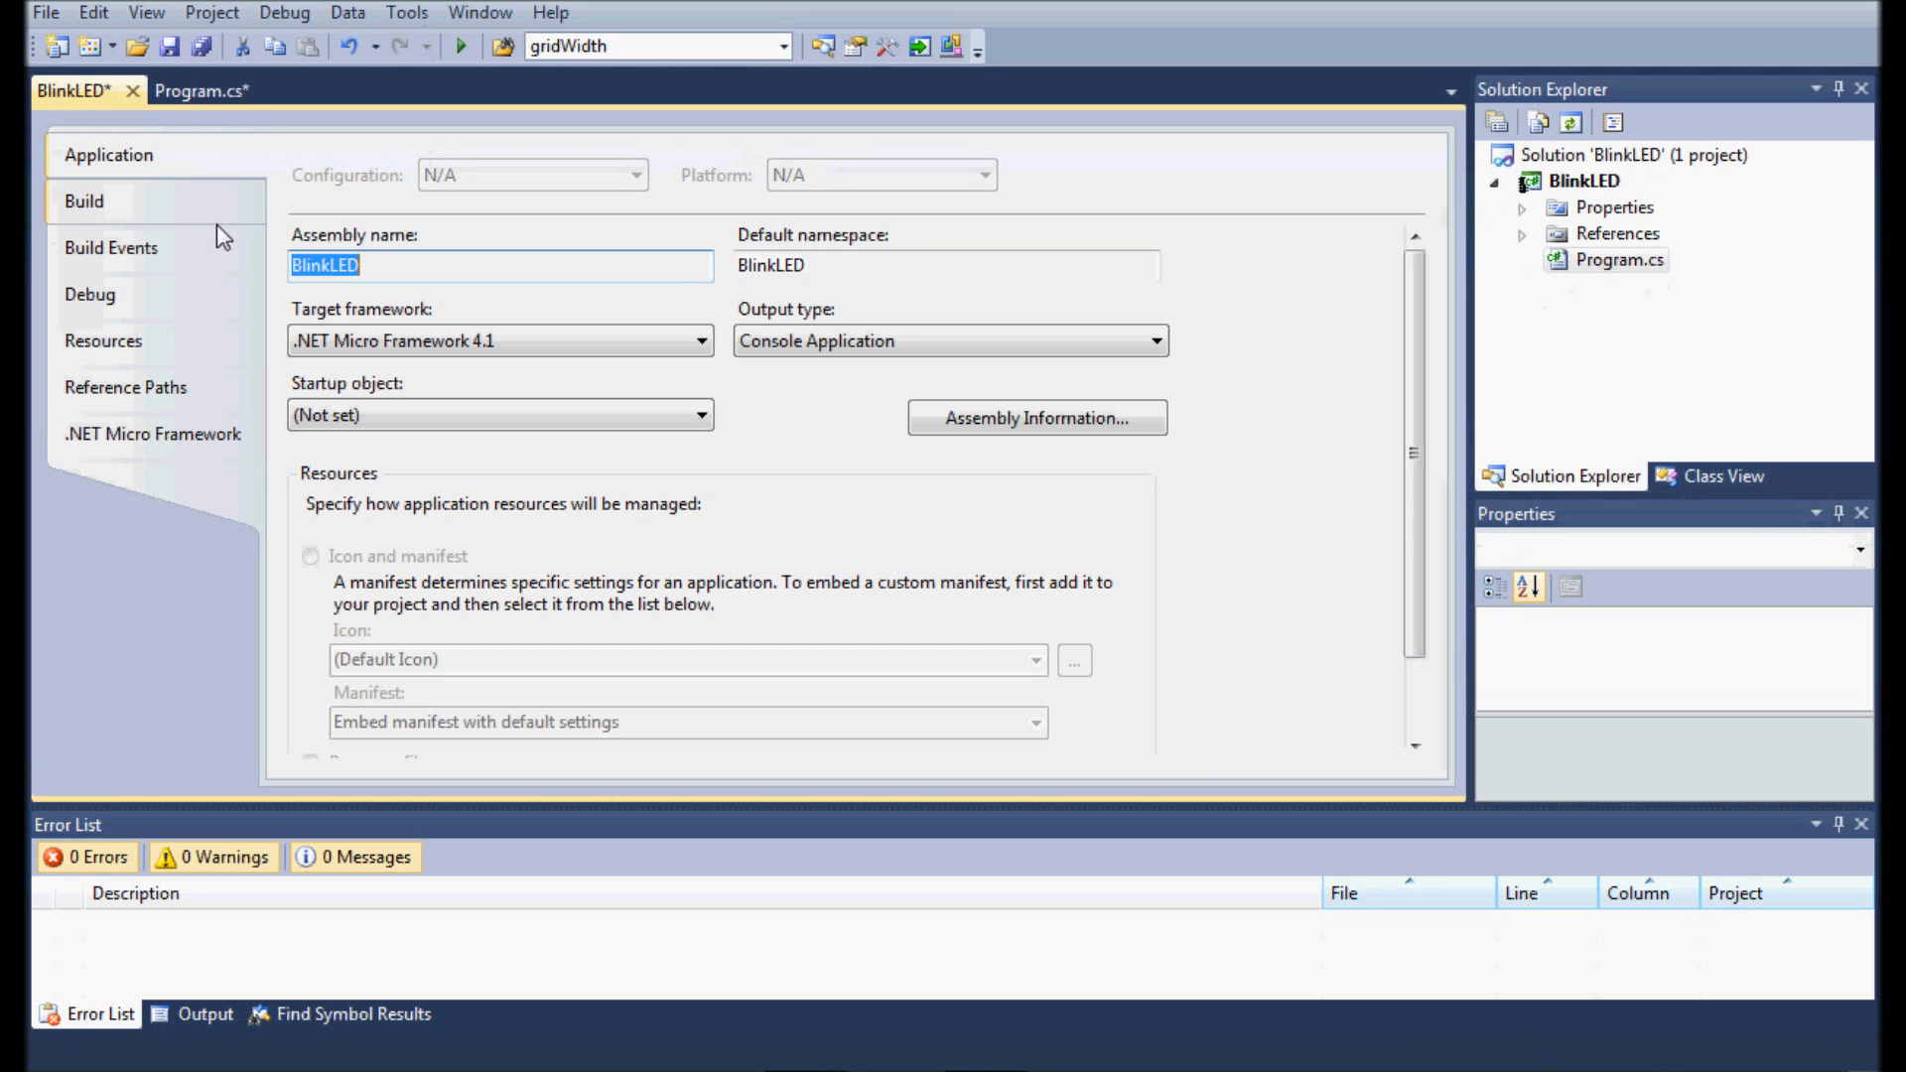
left_click(151, 433)
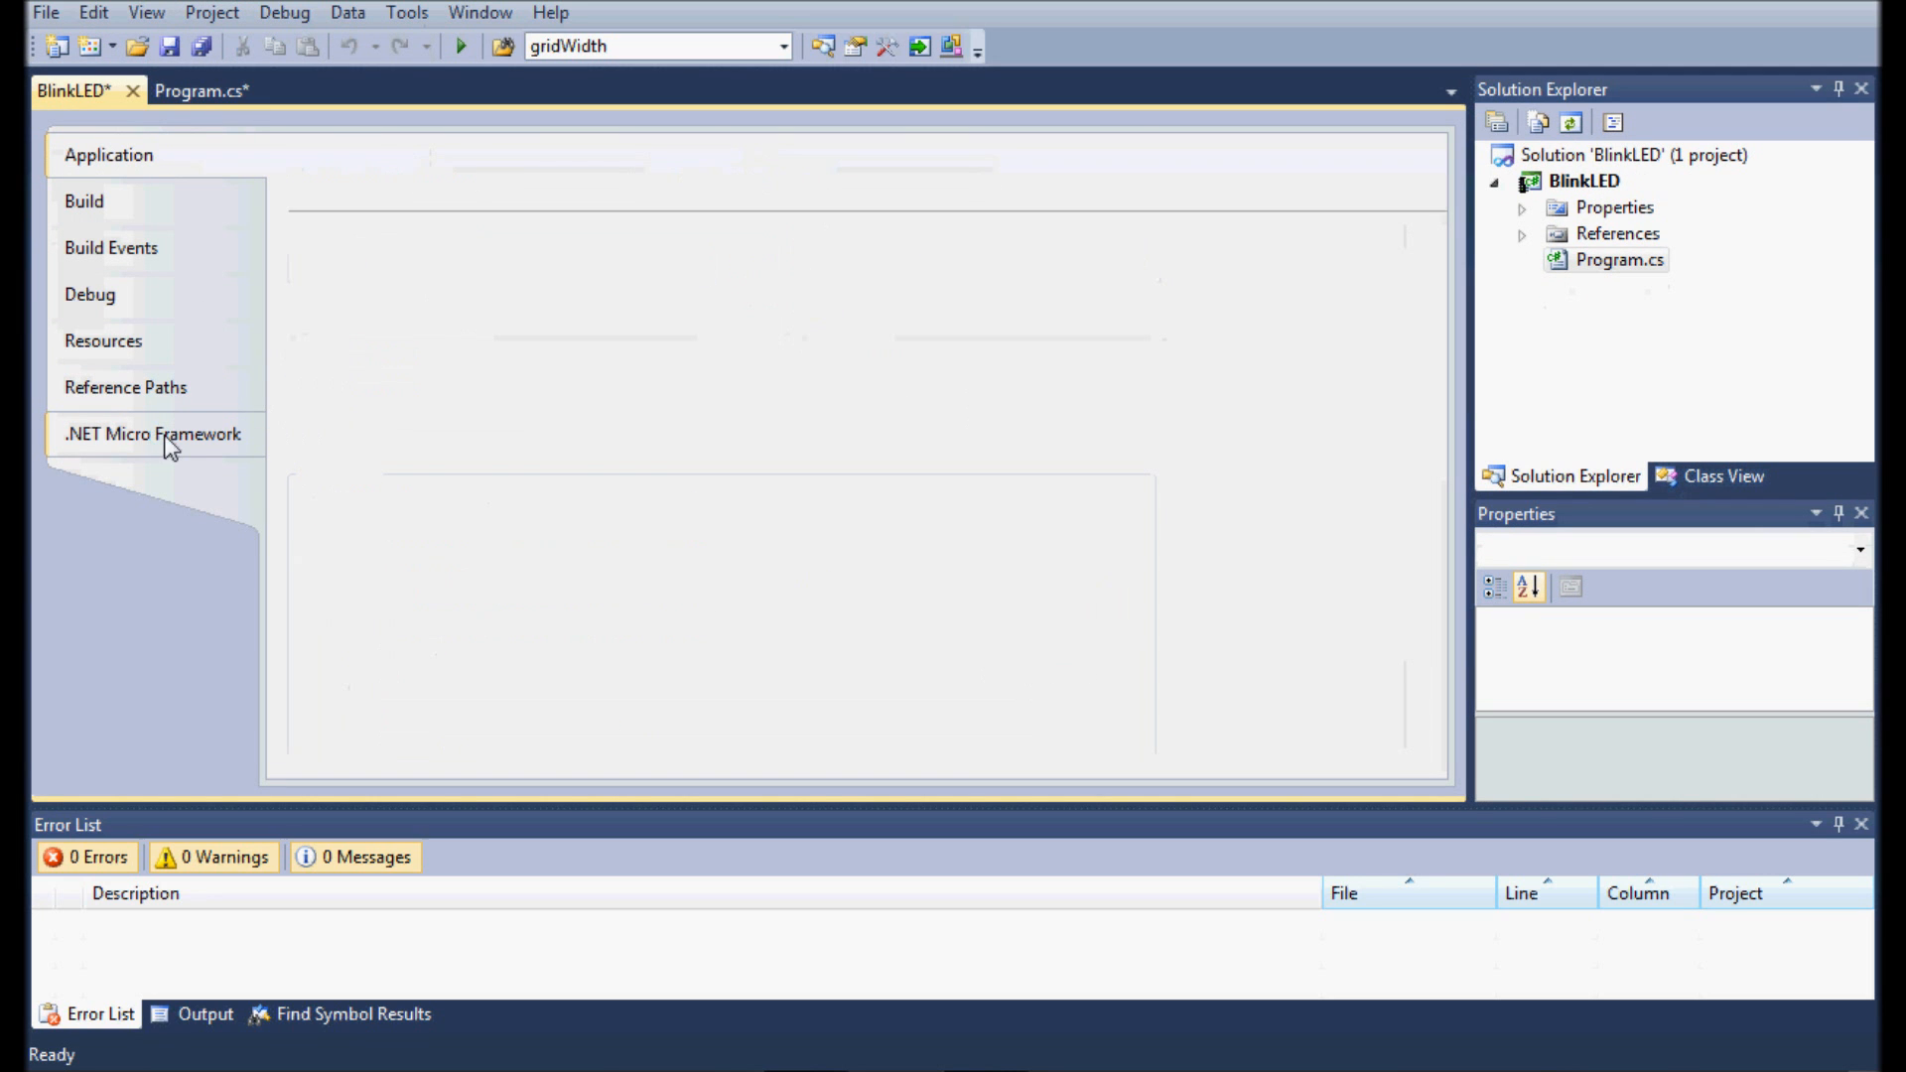
left_click(149, 433)
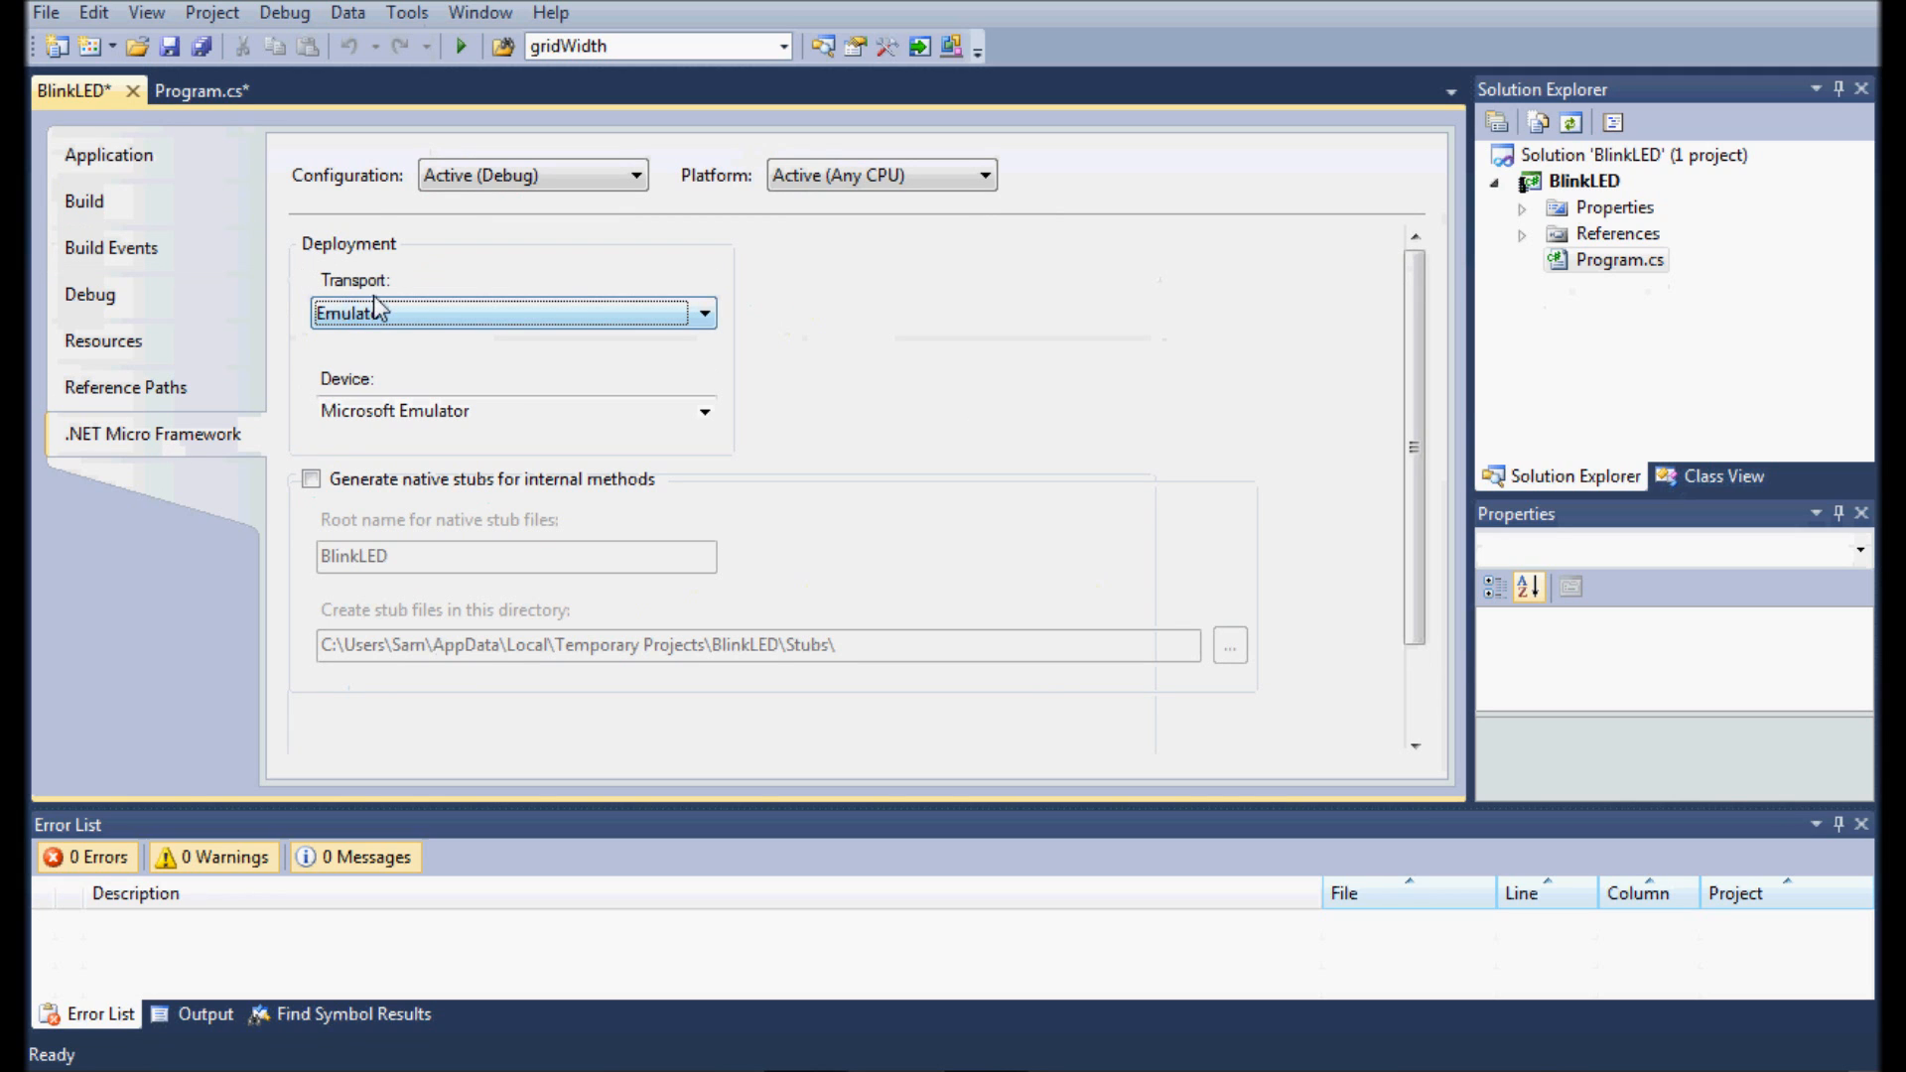
mouse_move(374, 350)
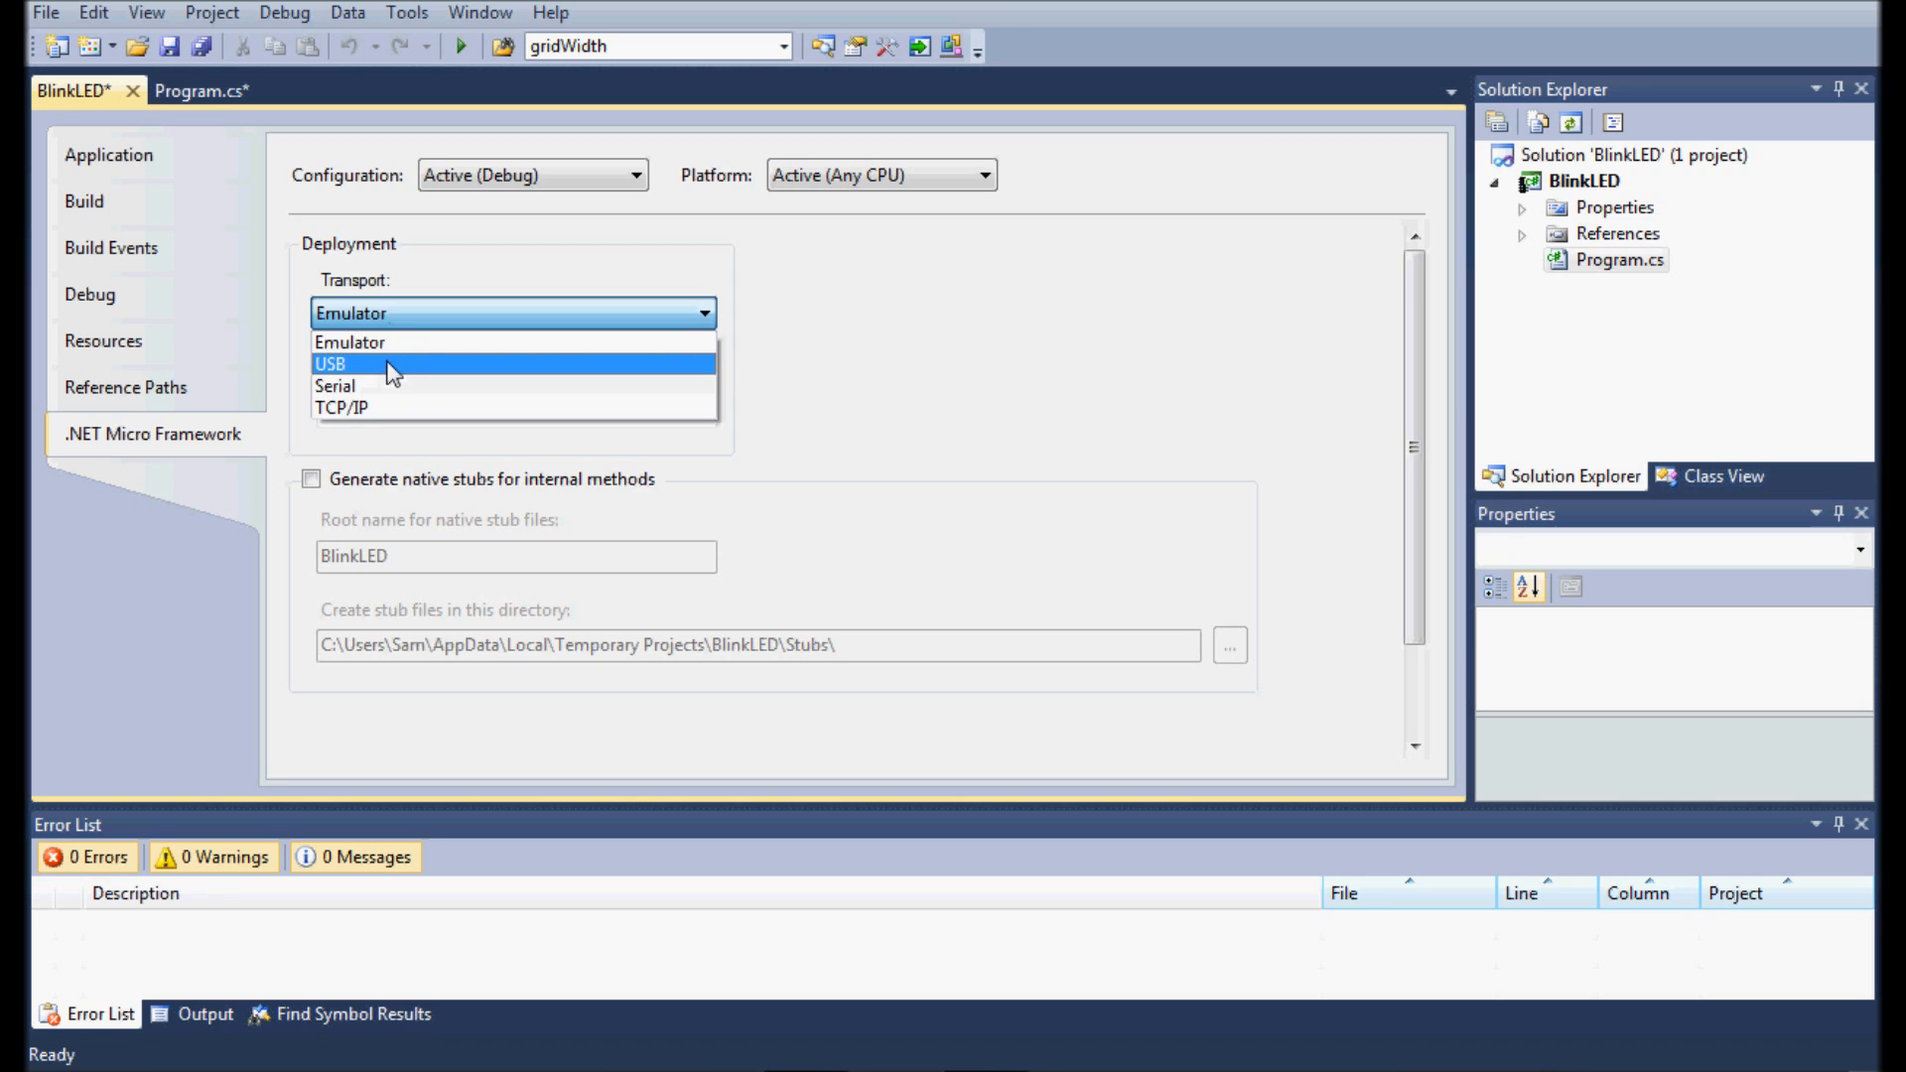
left_click(332, 363)
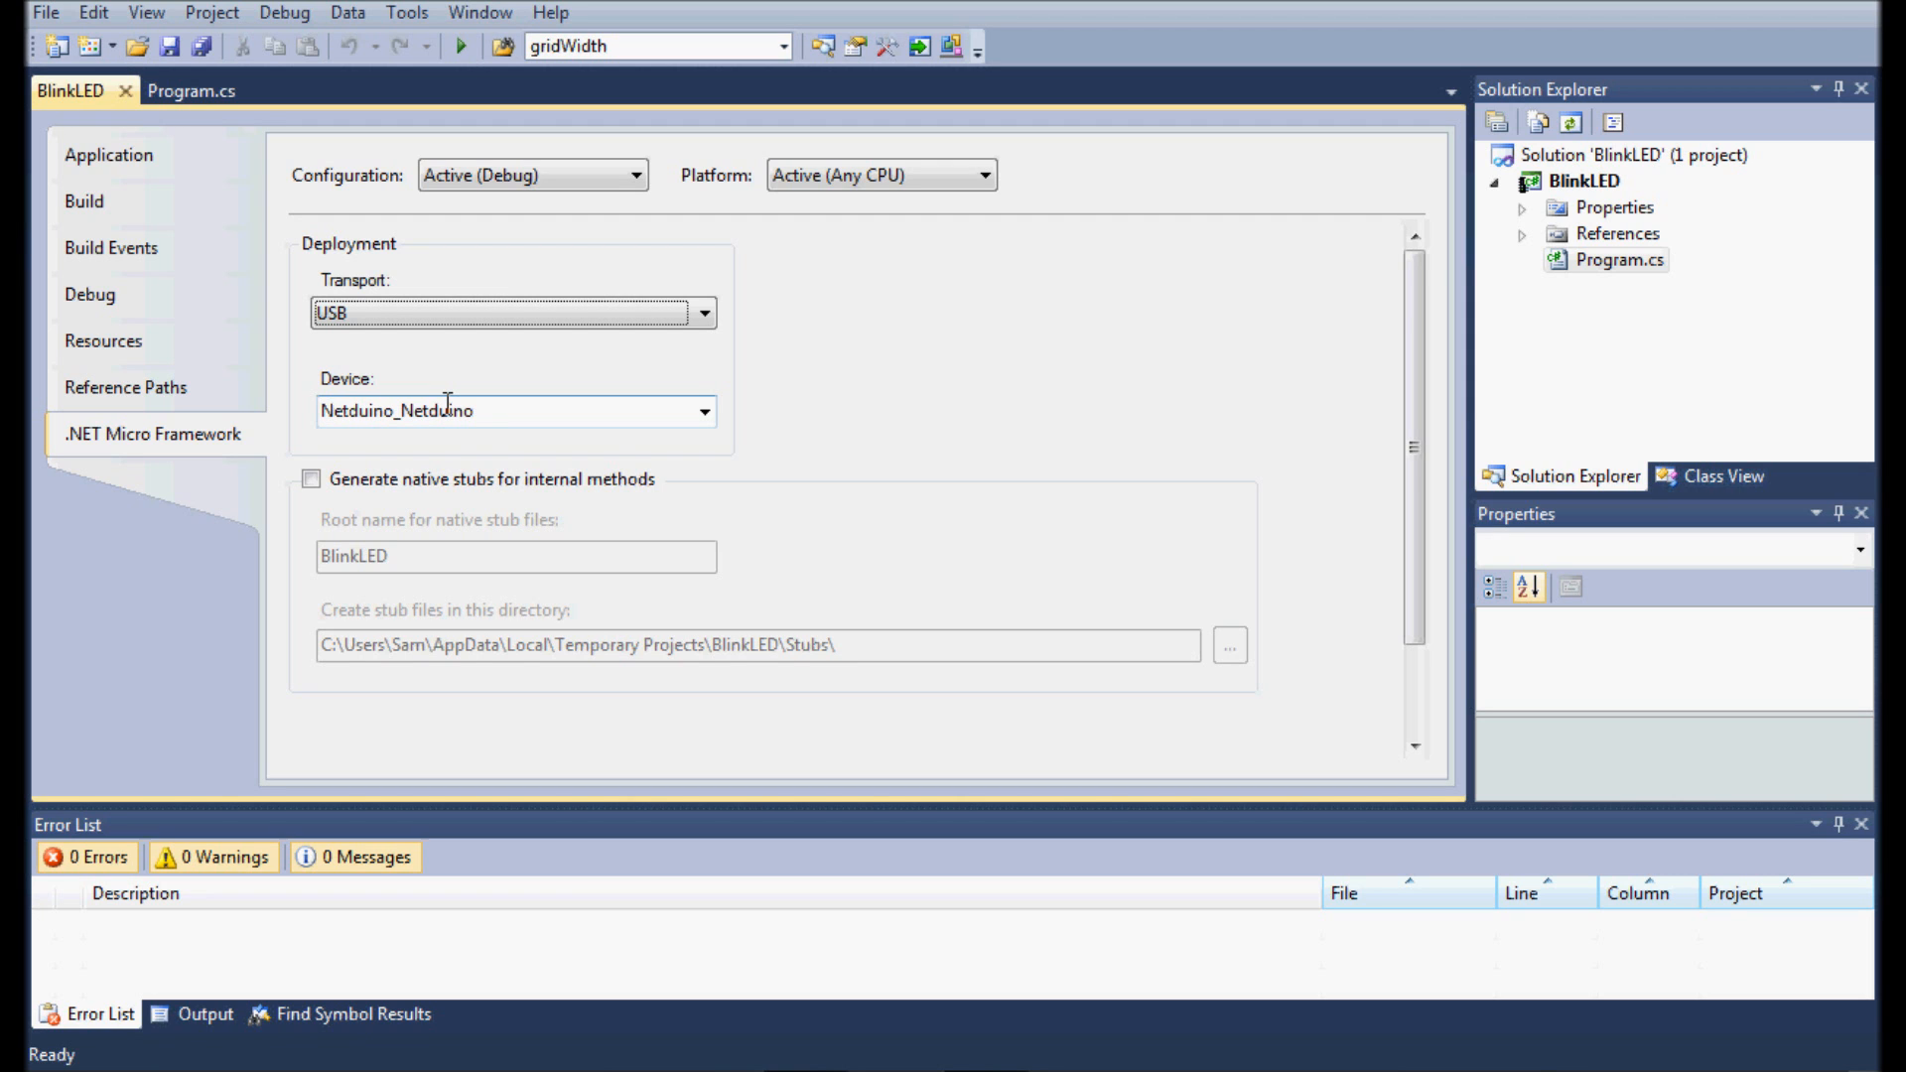
left_click(189, 91)
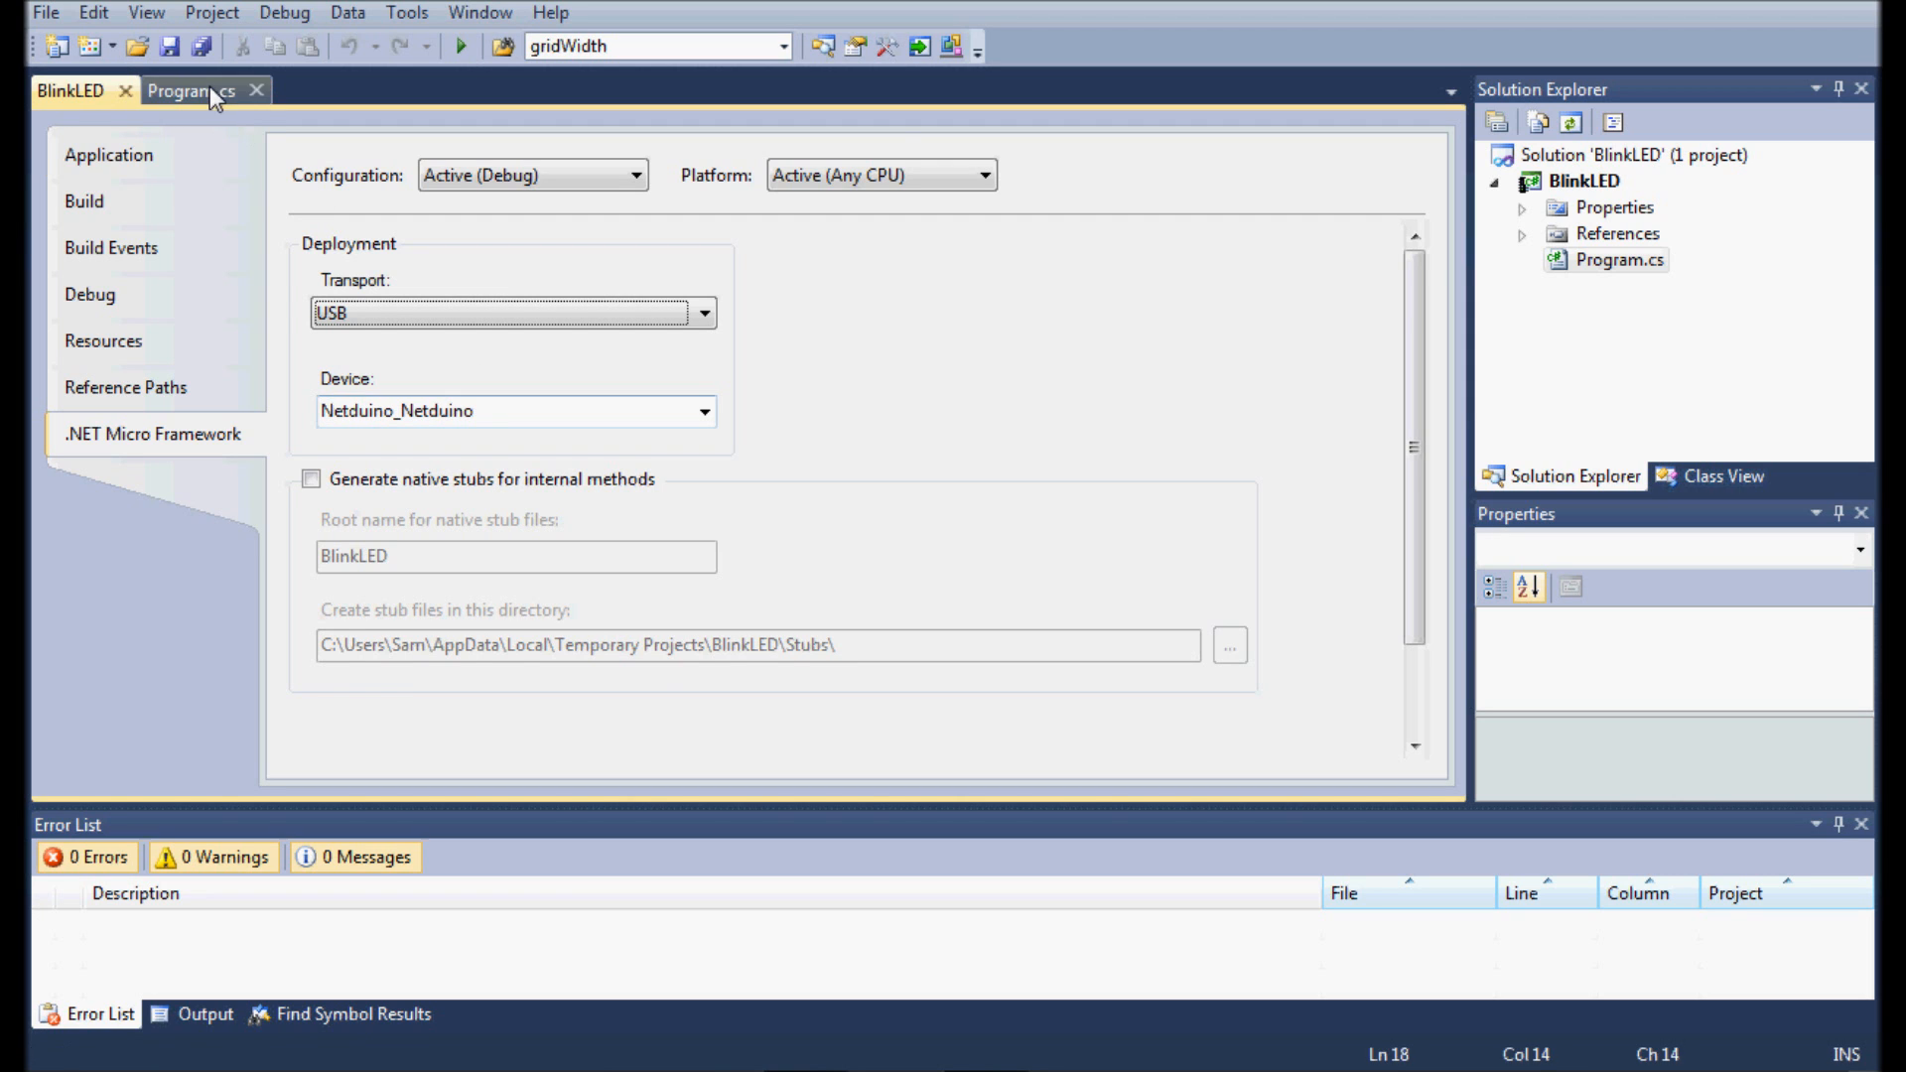
left_click(189, 90)
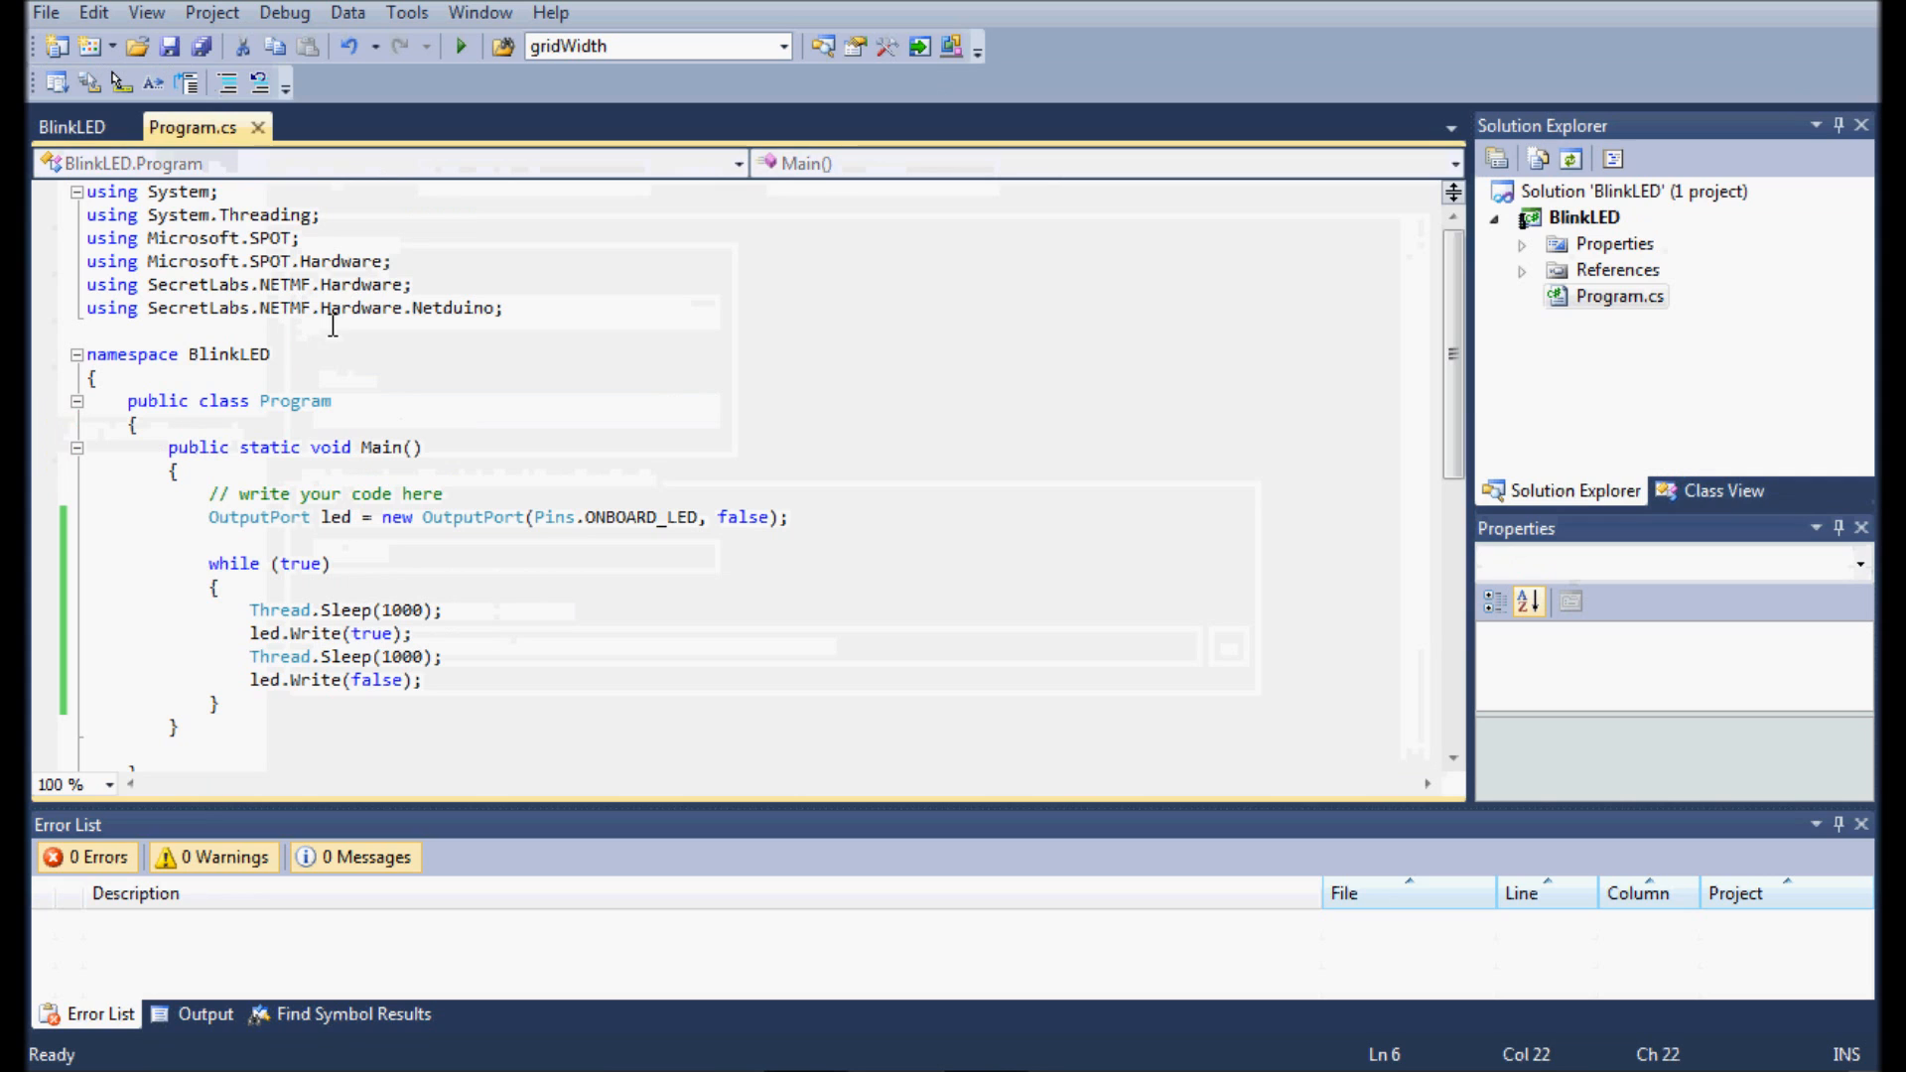